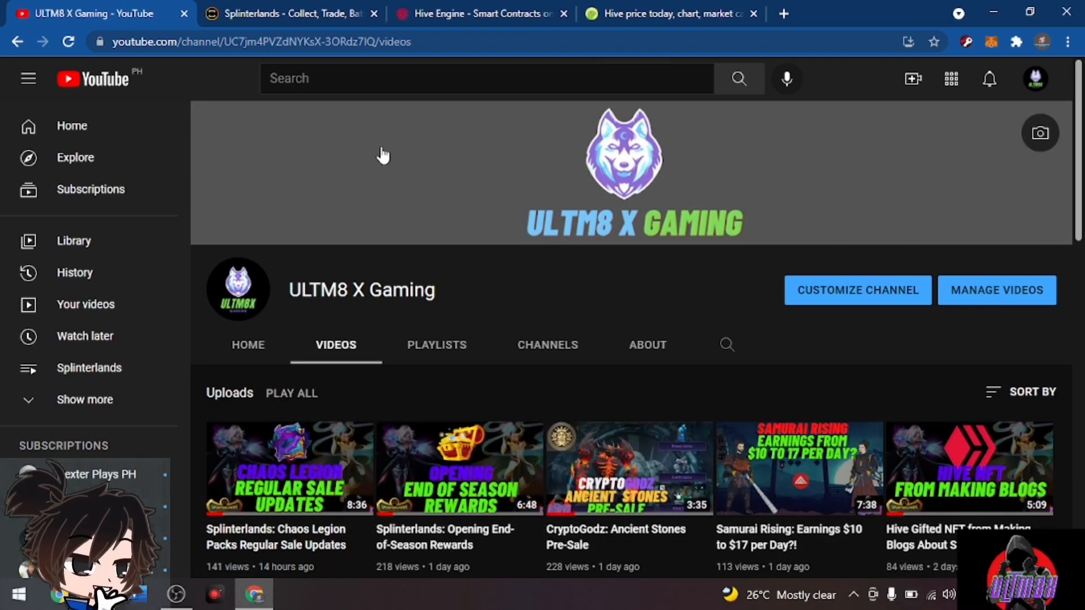
Switch to the signed-in Splinterlands home page with its welcome-back message and balances
{"action": "left_click", "coordinate": [290, 13]}
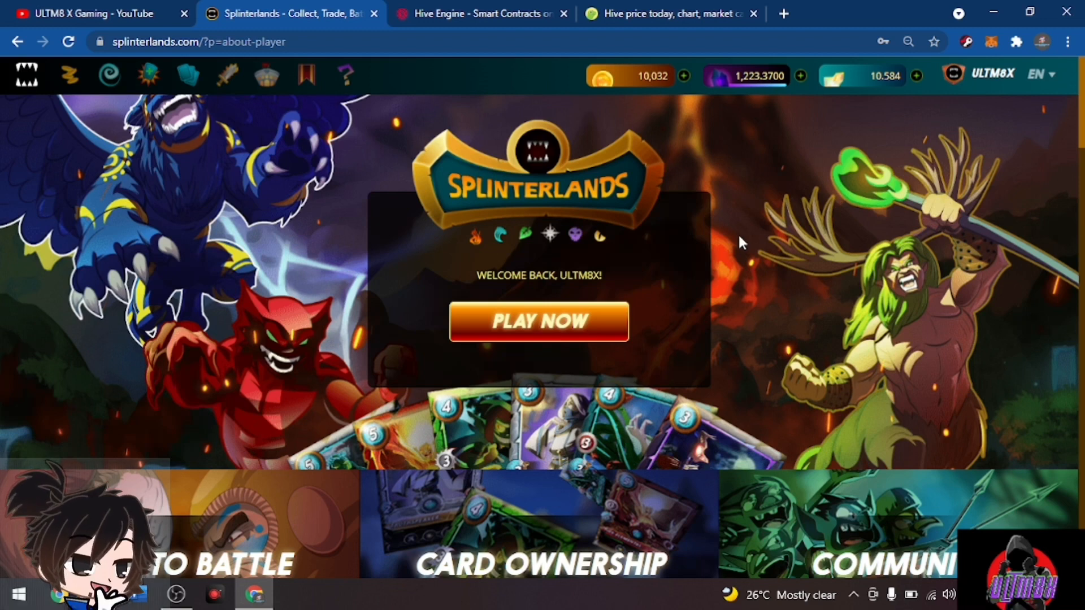
{"action": "mouse_move", "coordinate": [740, 212]}
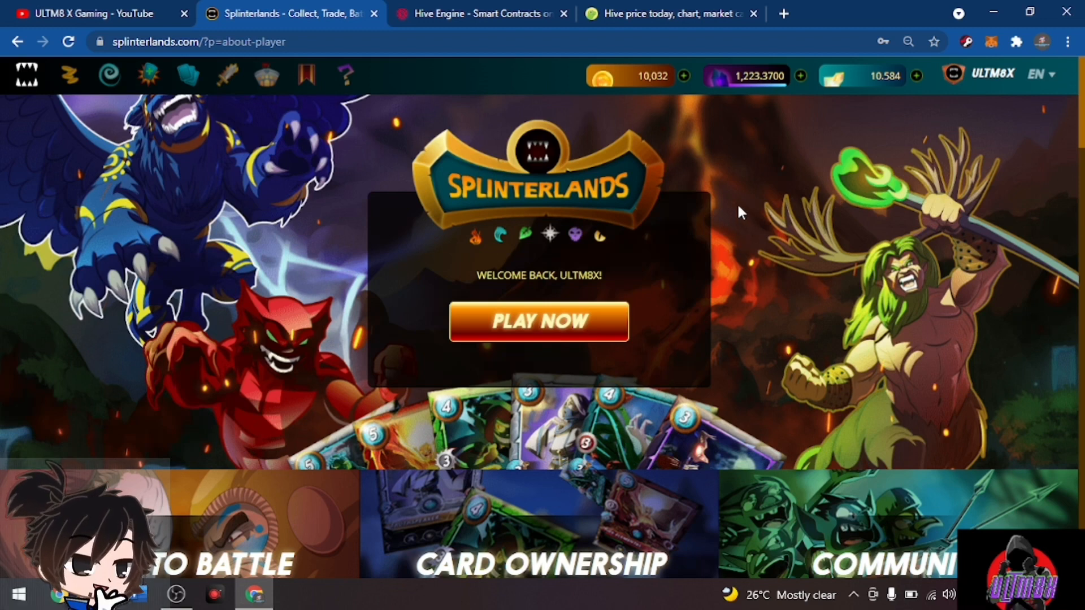
{"action": "mouse_move", "coordinate": [747, 208]}
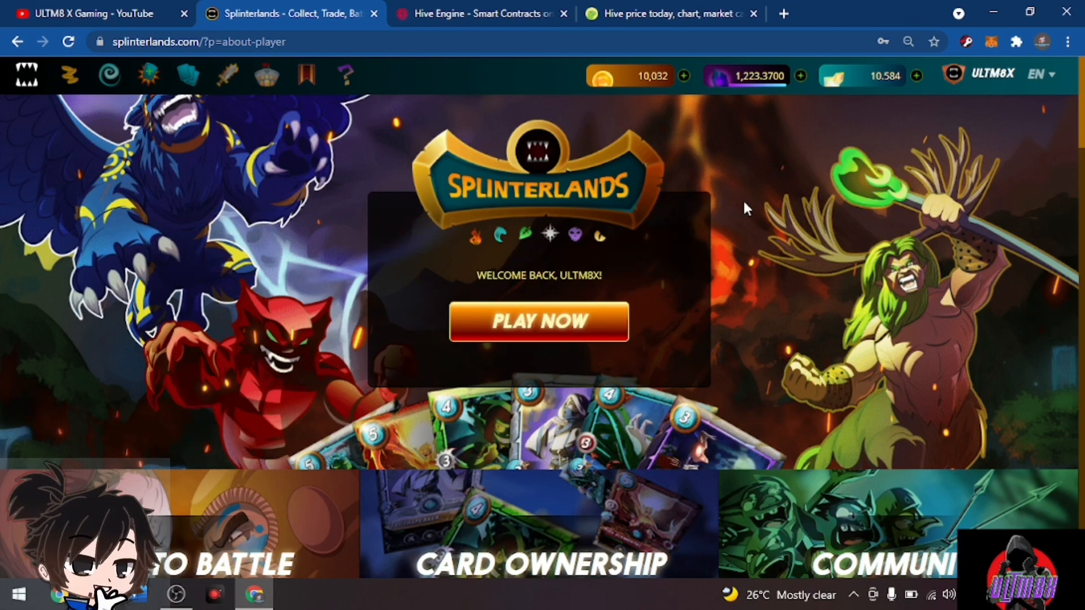
{"action": "mouse_move", "coordinate": [719, 7]}
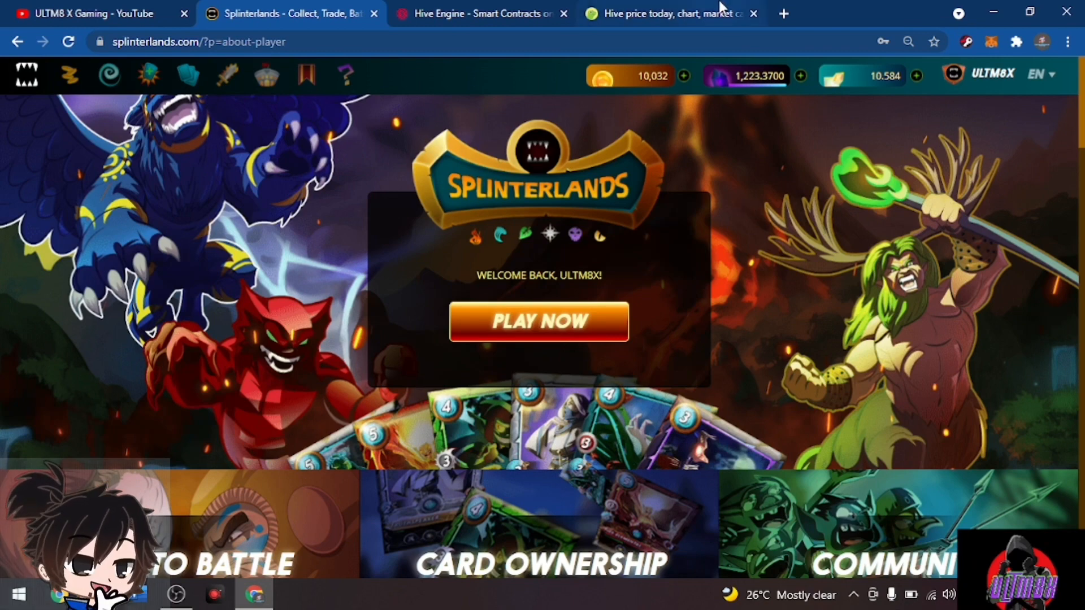
Bring up CoinGecko's Hive page and scroll to the 24-hour chart peaking near $1.30
{"action": "left_click", "coordinate": [668, 13]}
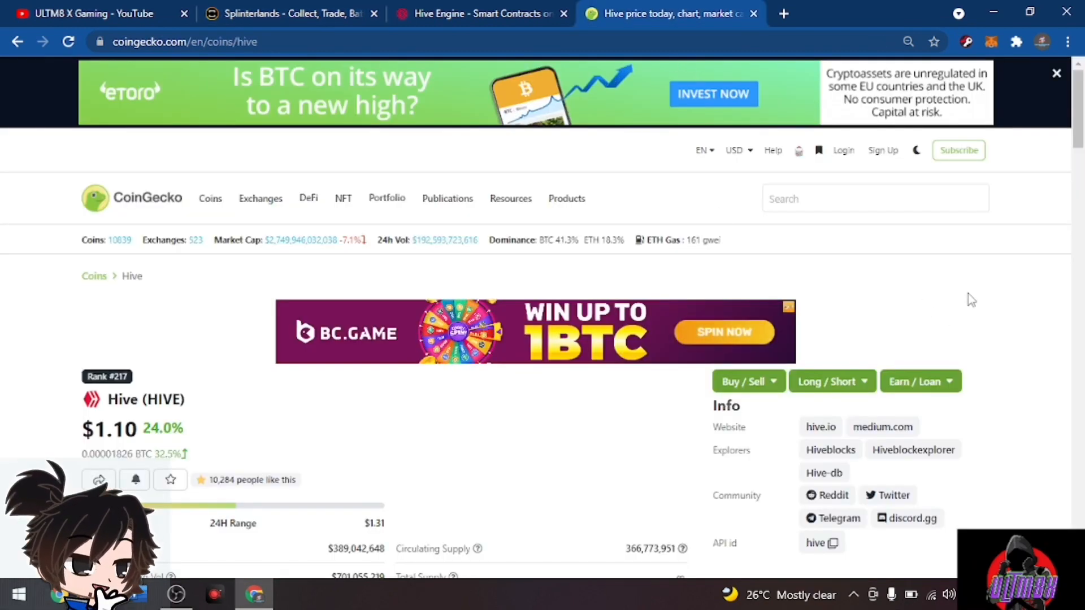
{"action": "scroll", "scroll_direction": "down", "scroll_amount": 3}
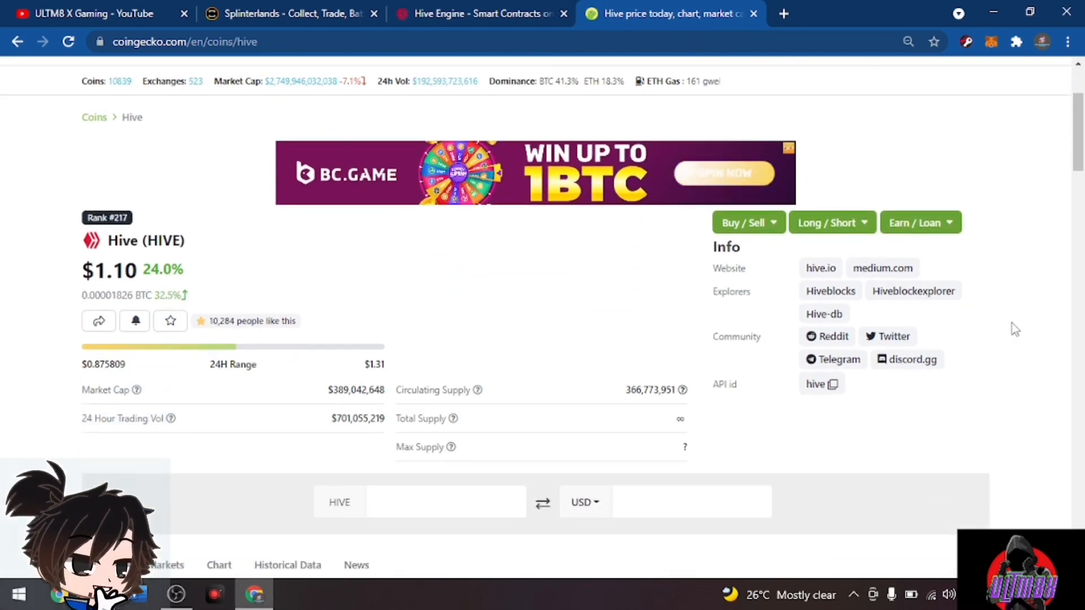
{"action": "scroll", "scroll_direction": "down", "scroll_amount": 3}
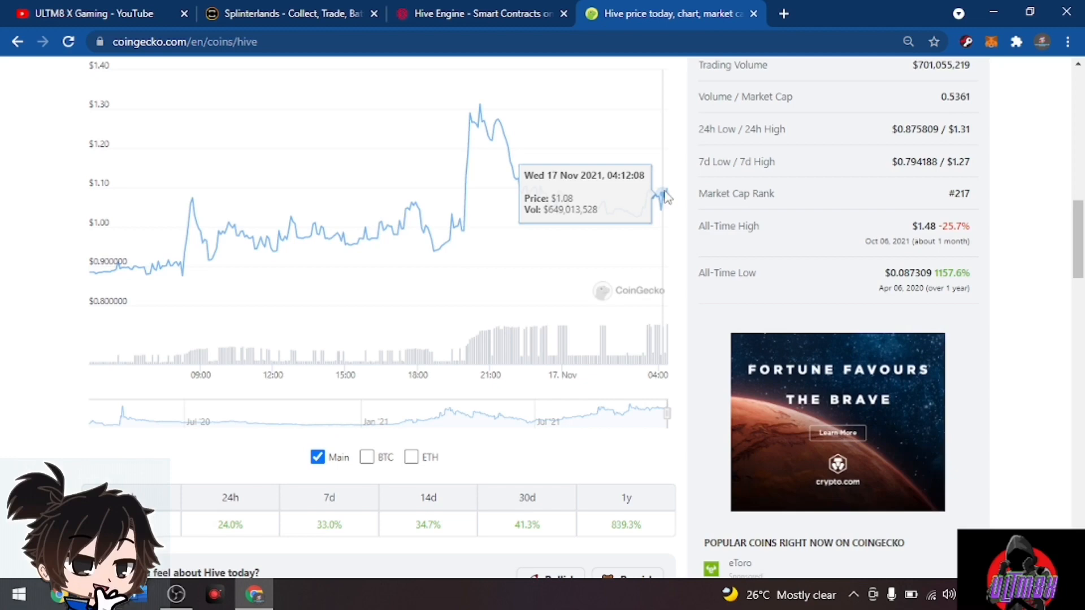
{"action": "mouse_move", "coordinate": [474, 111]}
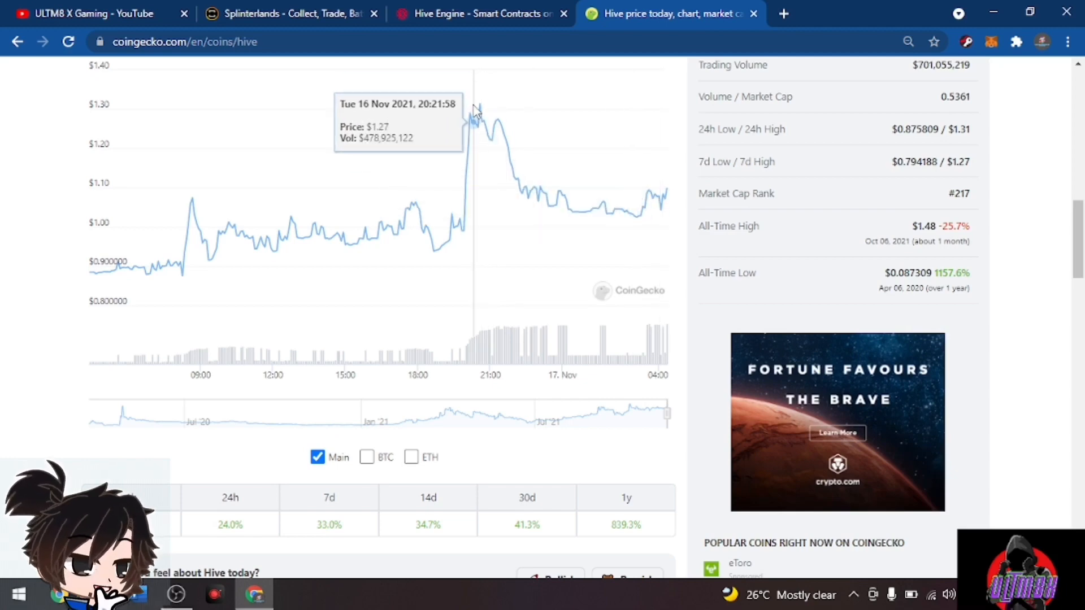
{"action": "mouse_move", "coordinate": [477, 96]}
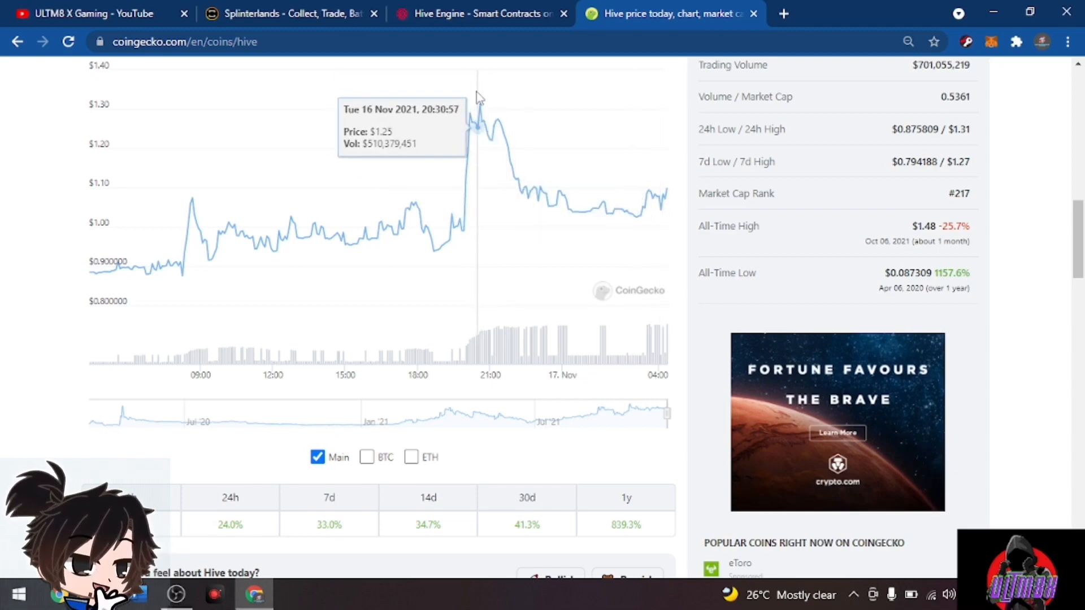
Switch to the Hive Engine wallet and briefly select the 0.00426934 SWAP.HIVE balance
{"action": "left_click", "coordinate": [478, 13]}
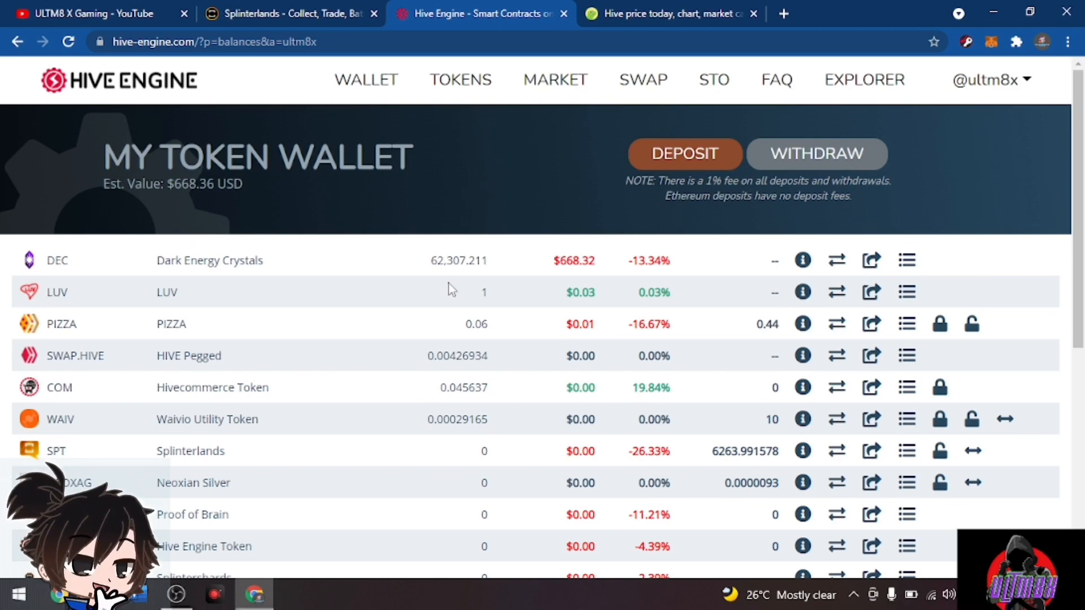
{"action": "mouse_move", "coordinate": [534, 326]}
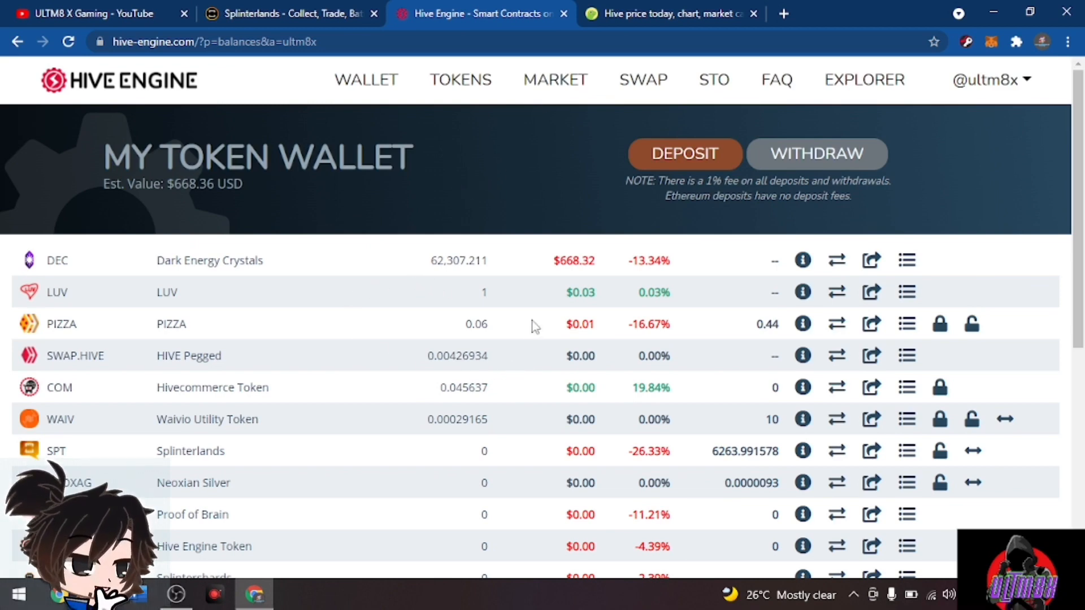
{"action": "mouse_move", "coordinate": [420, 361]}
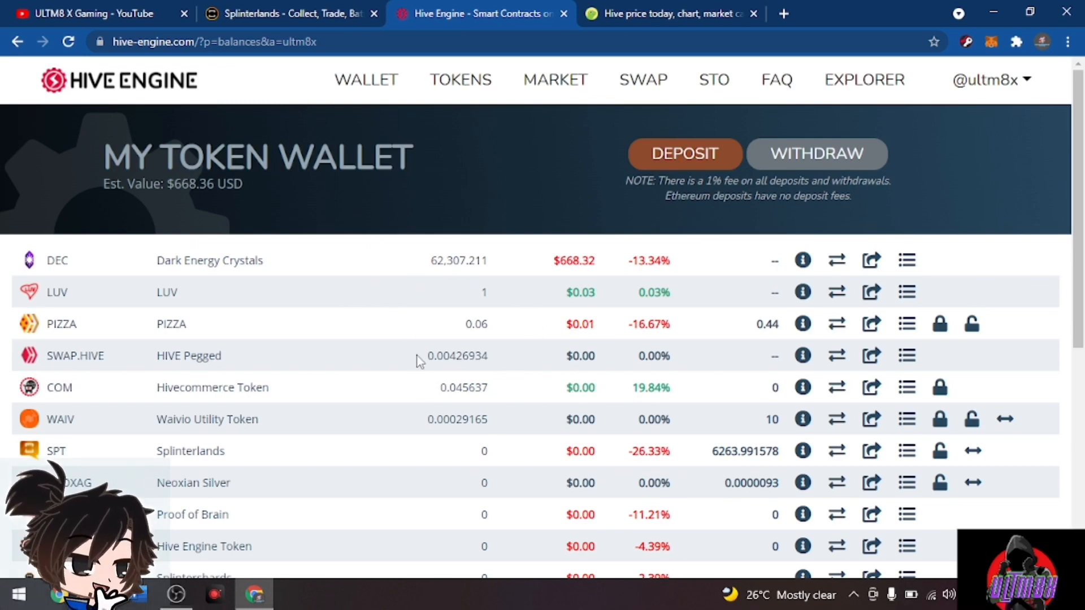
{"action": "mouse_move", "coordinate": [404, 365]}
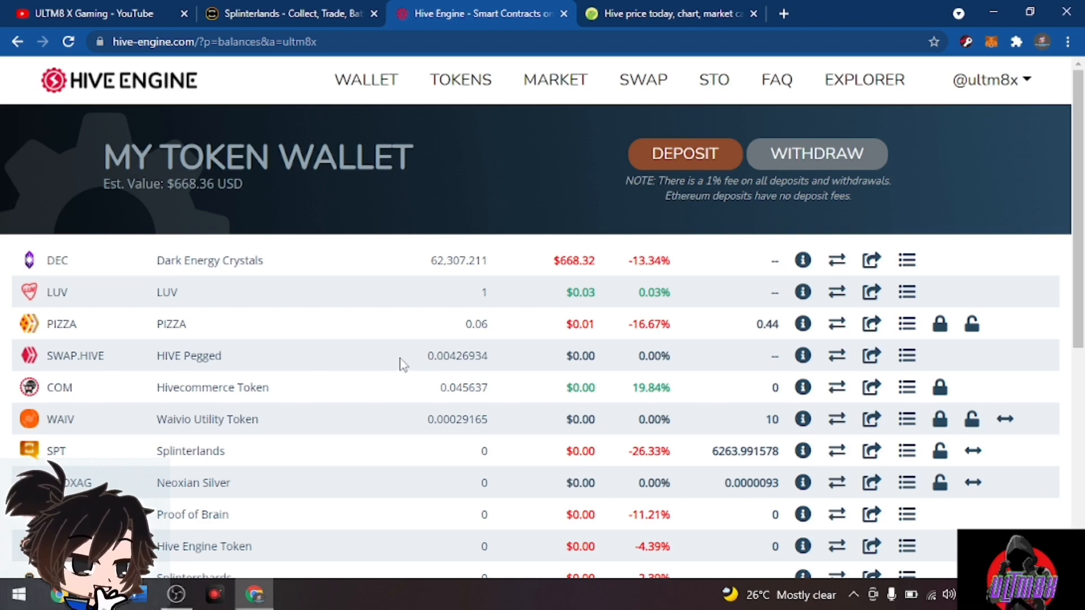
{"action": "double_click", "coordinate": [456, 355]}
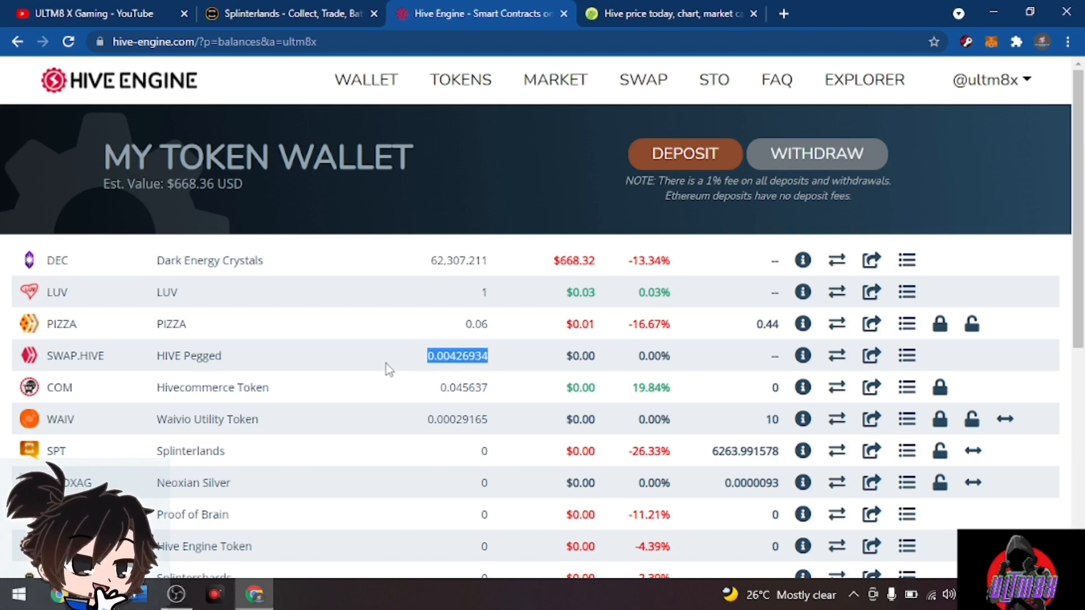
{"action": "mouse_move", "coordinate": [404, 358]}
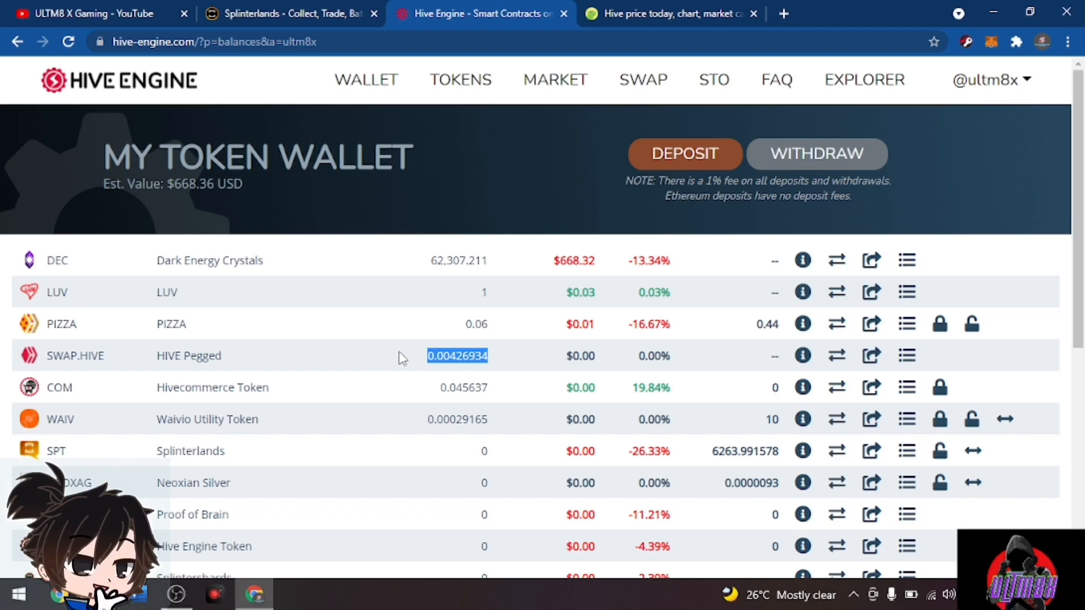
{"action": "left_click", "coordinate": [403, 355]}
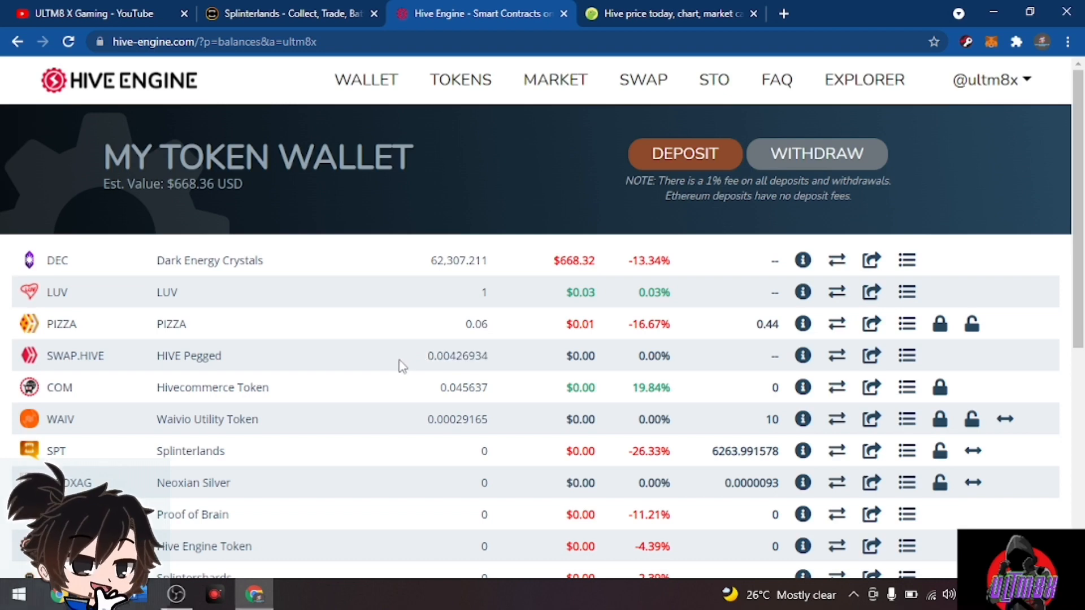
{"action": "mouse_move", "coordinate": [510, 266]}
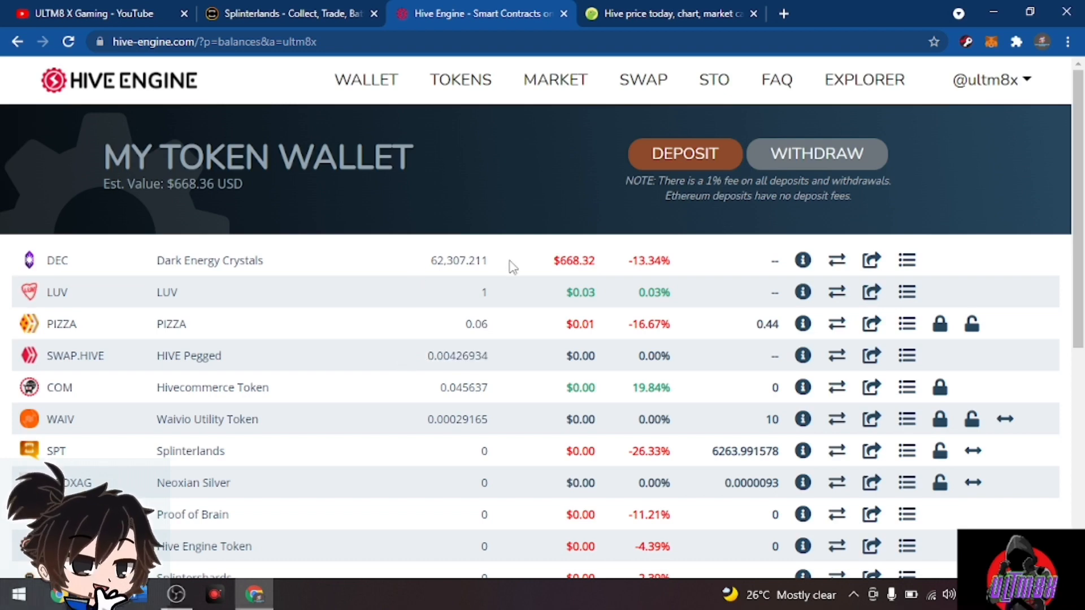
{"action": "mouse_move", "coordinate": [453, 280]}
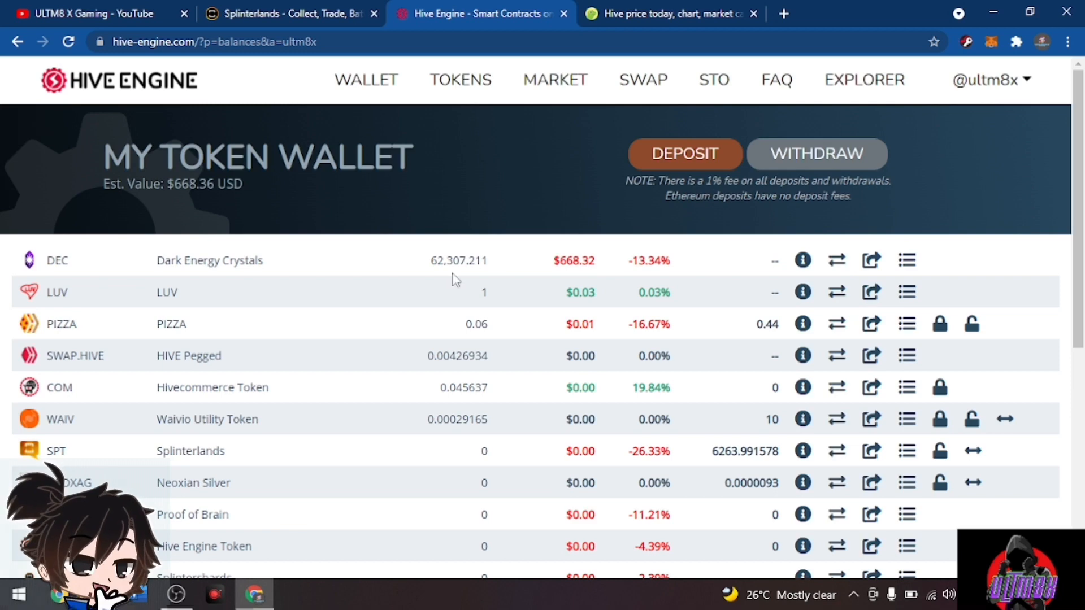
{"action": "mouse_move", "coordinate": [546, 324]}
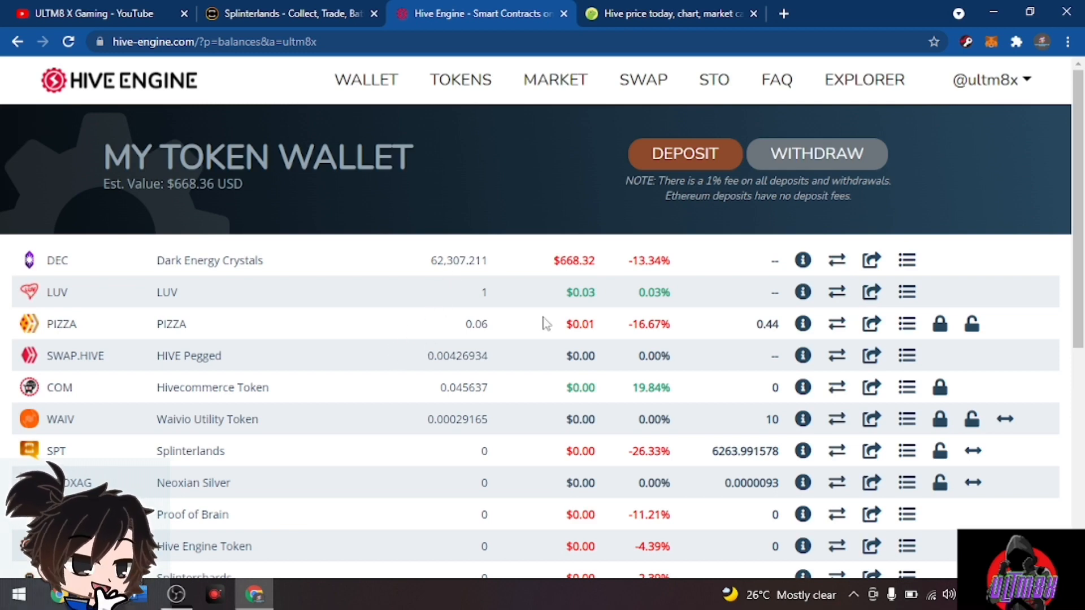
Return to CoinGecko's Hive 24-hour chart with the 16 Nov peak near $1.27
{"action": "left_click", "coordinate": [669, 13]}
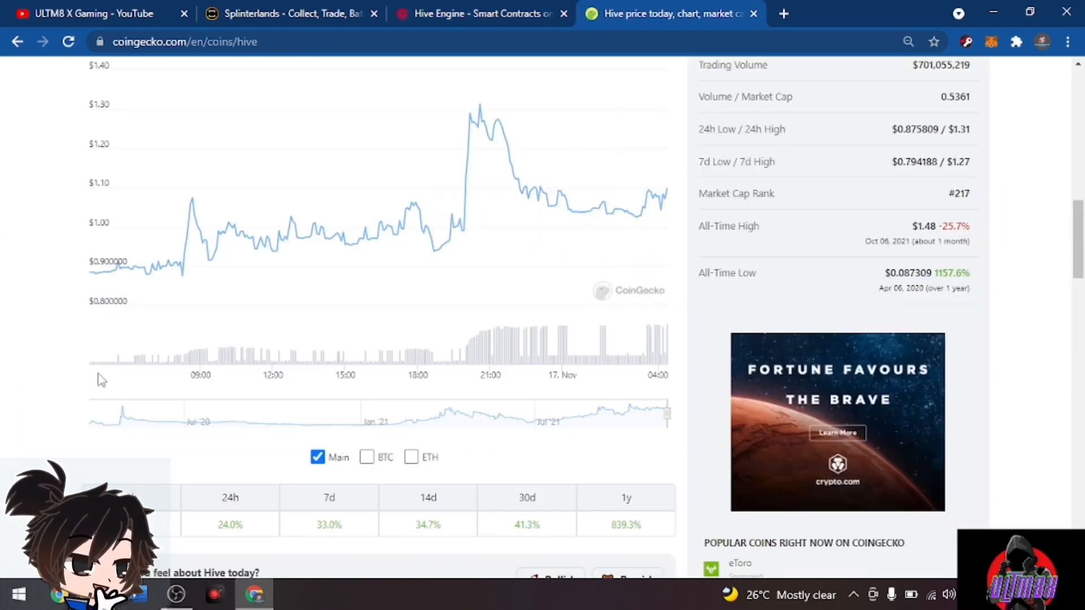
{"action": "mouse_move", "coordinate": [488, 128]}
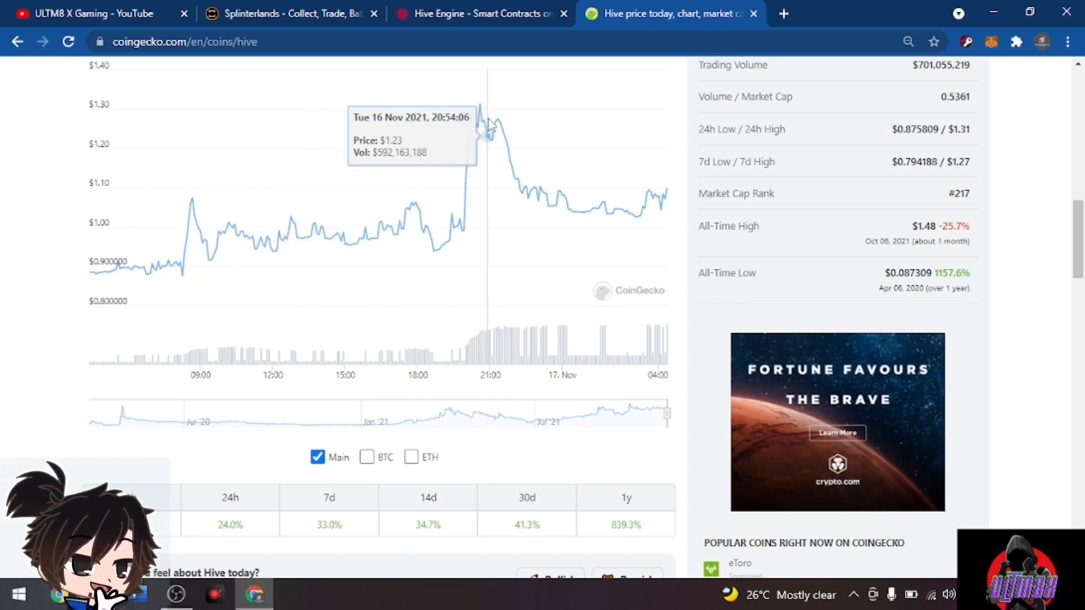
{"action": "mouse_move", "coordinate": [491, 138]}
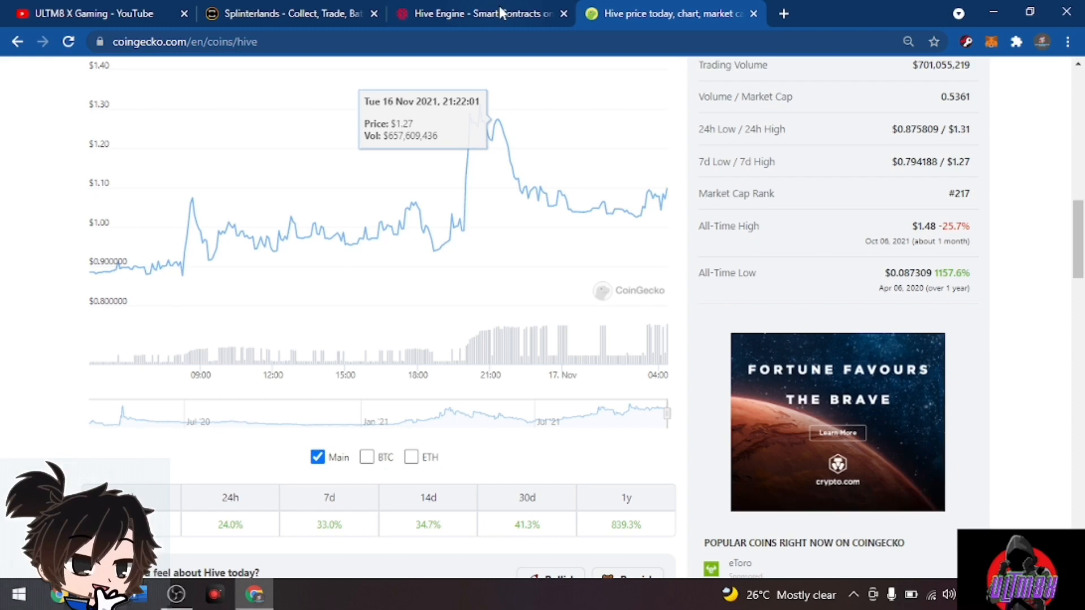
Return to the Hive Engine wallet showing 62,307.211 DEC worth $668.32
{"action": "left_click", "coordinate": [478, 13]}
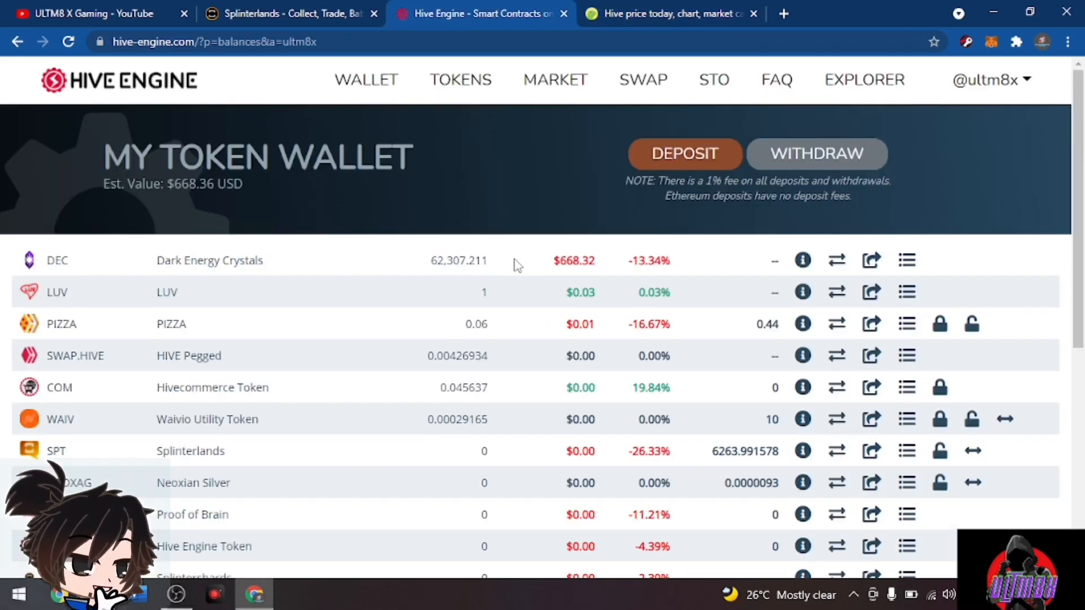
{"action": "mouse_move", "coordinate": [481, 265]}
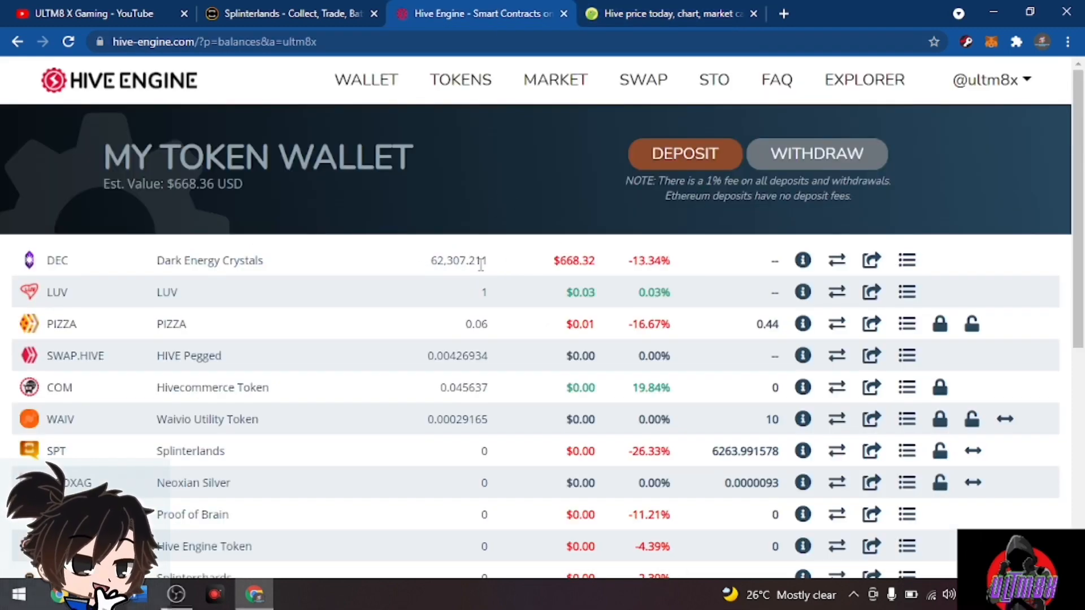
{"action": "mouse_move", "coordinate": [619, 270]}
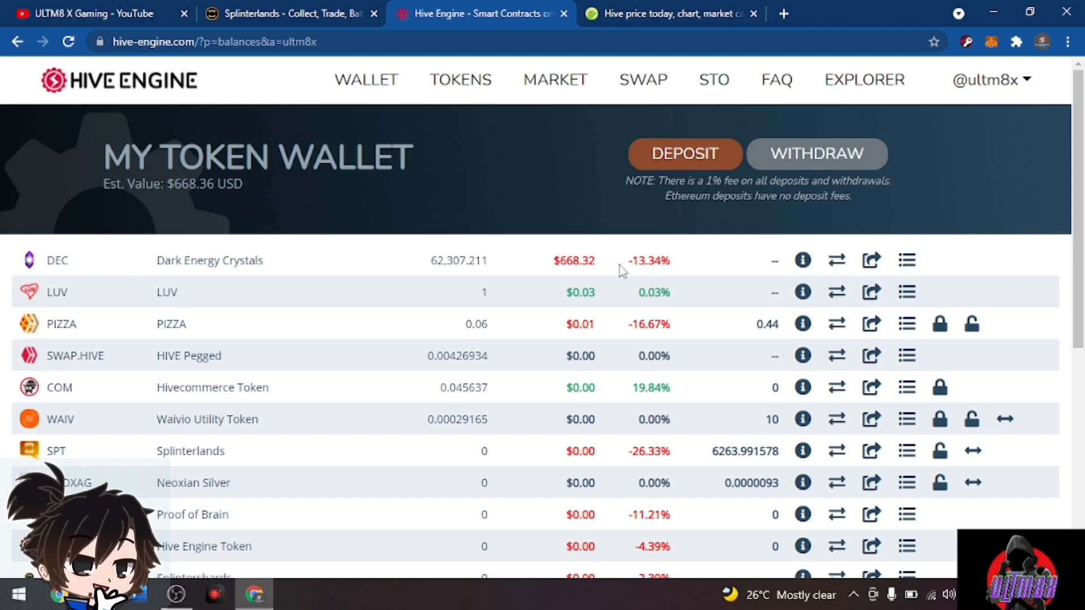
{"action": "mouse_move", "coordinate": [423, 267]}
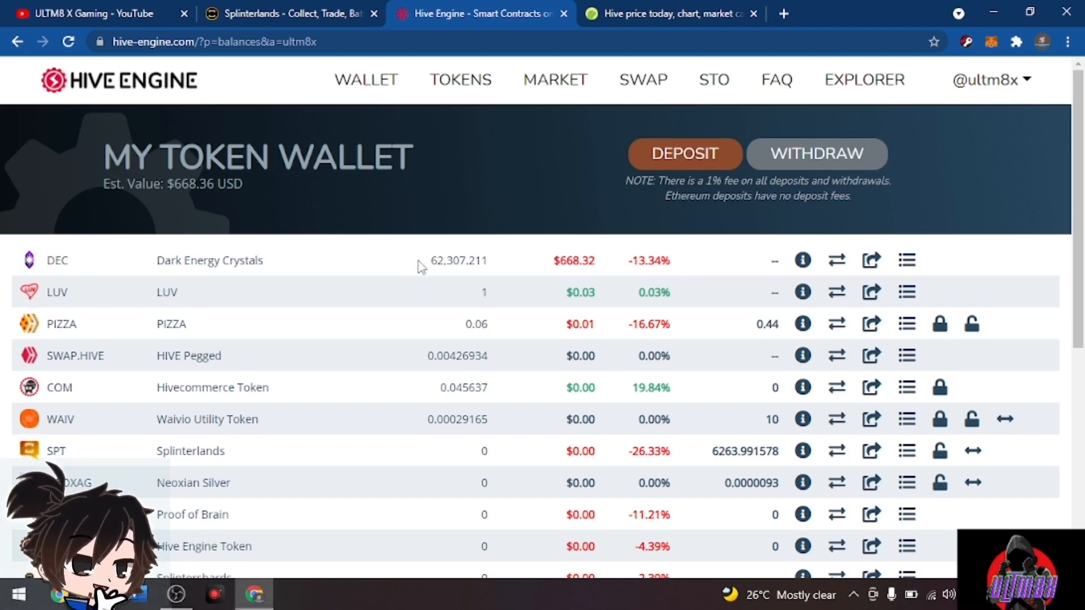
{"action": "mouse_move", "coordinate": [413, 264]}
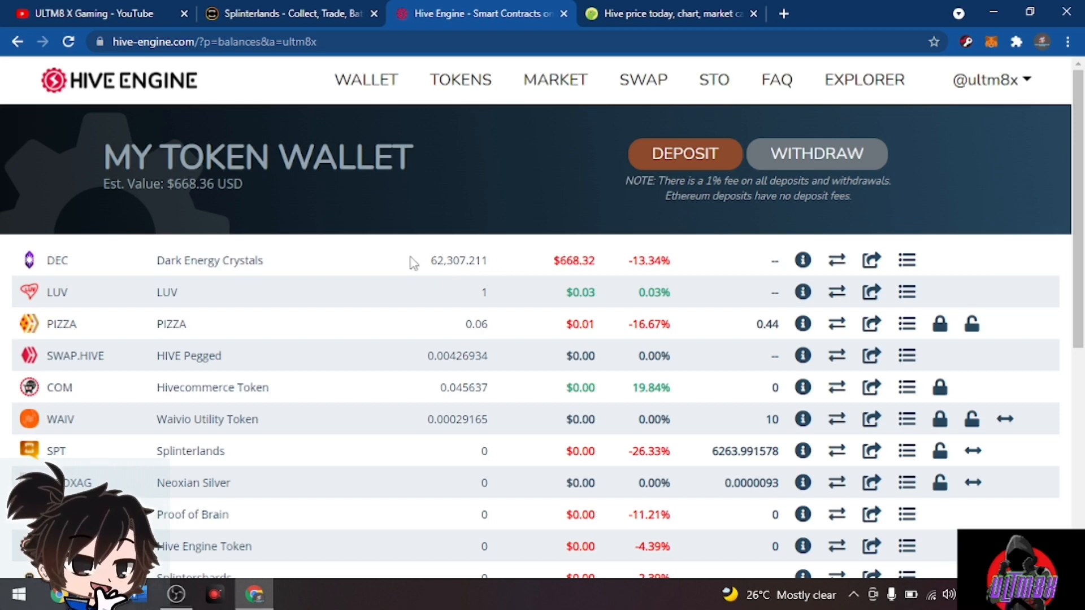
{"action": "mouse_move", "coordinate": [421, 268]}
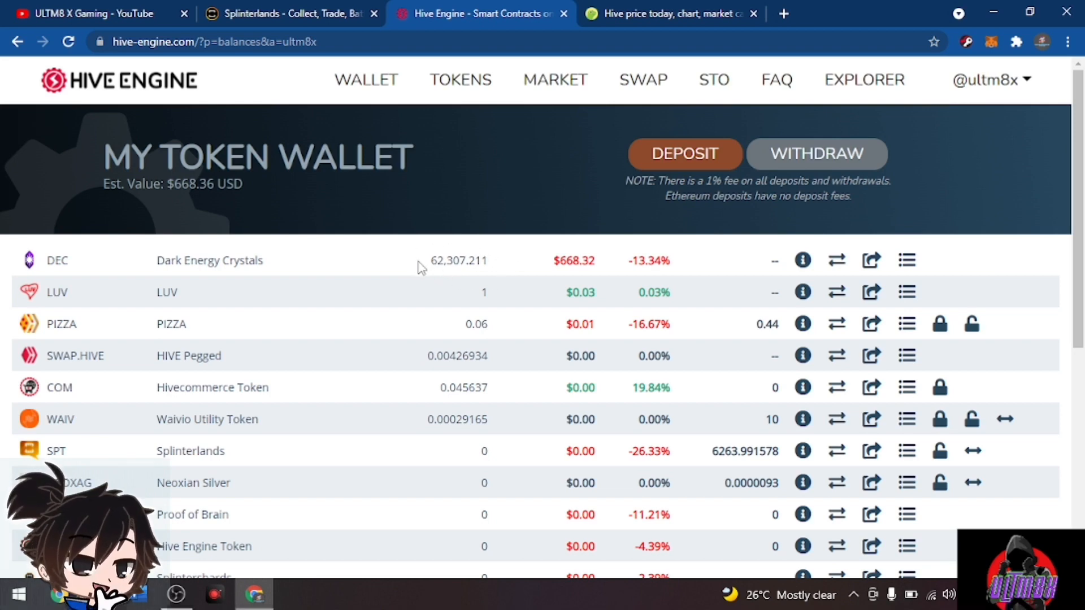
{"action": "mouse_move", "coordinate": [515, 270]}
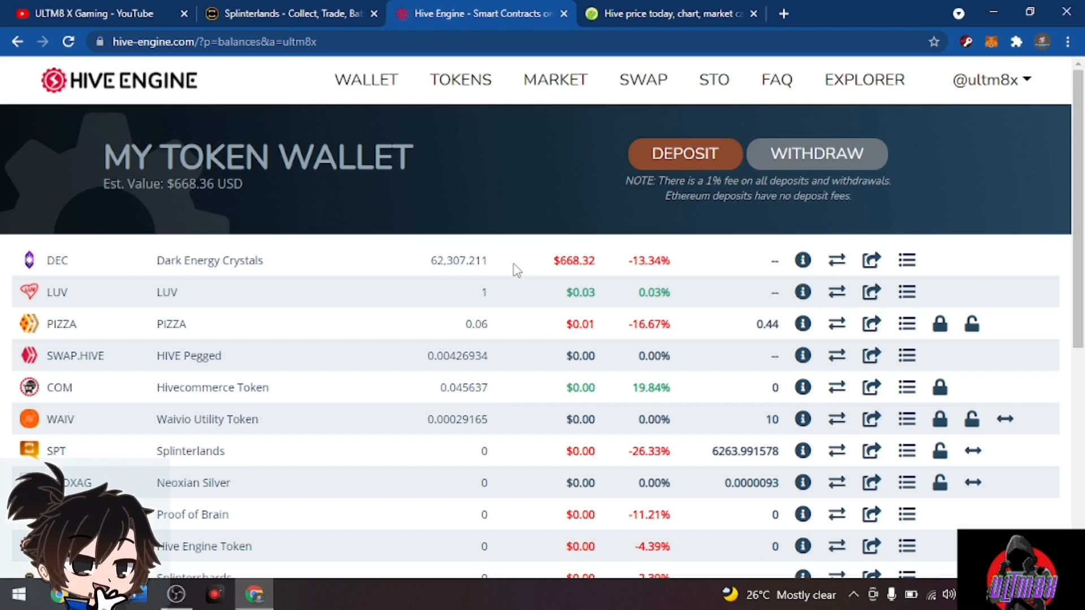
{"action": "mouse_move", "coordinate": [447, 250]}
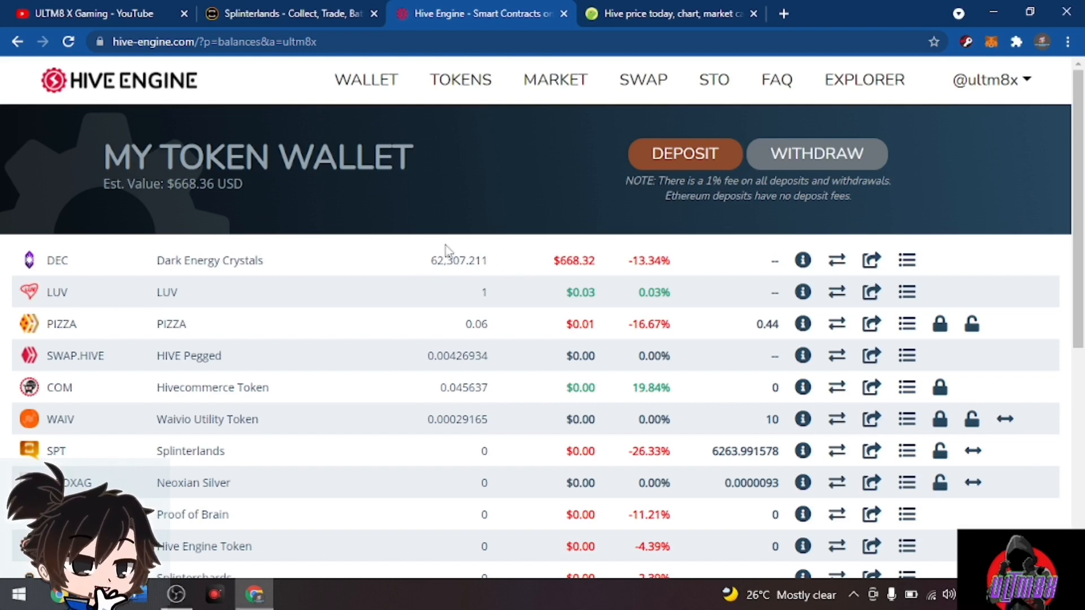
{"action": "mouse_move", "coordinate": [836, 260]}
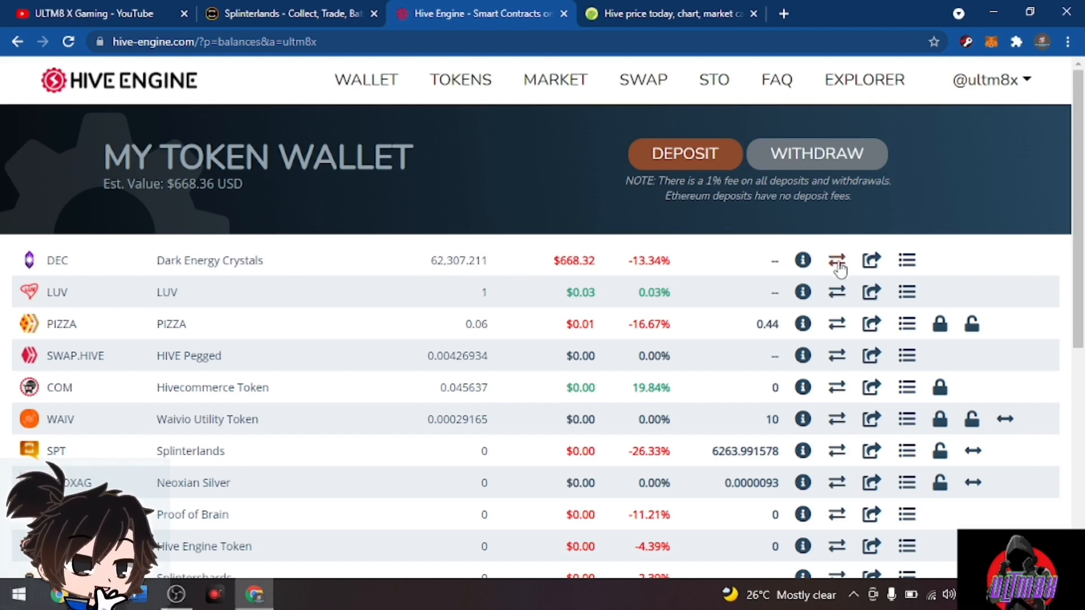
{"action": "mouse_move", "coordinate": [734, 279]}
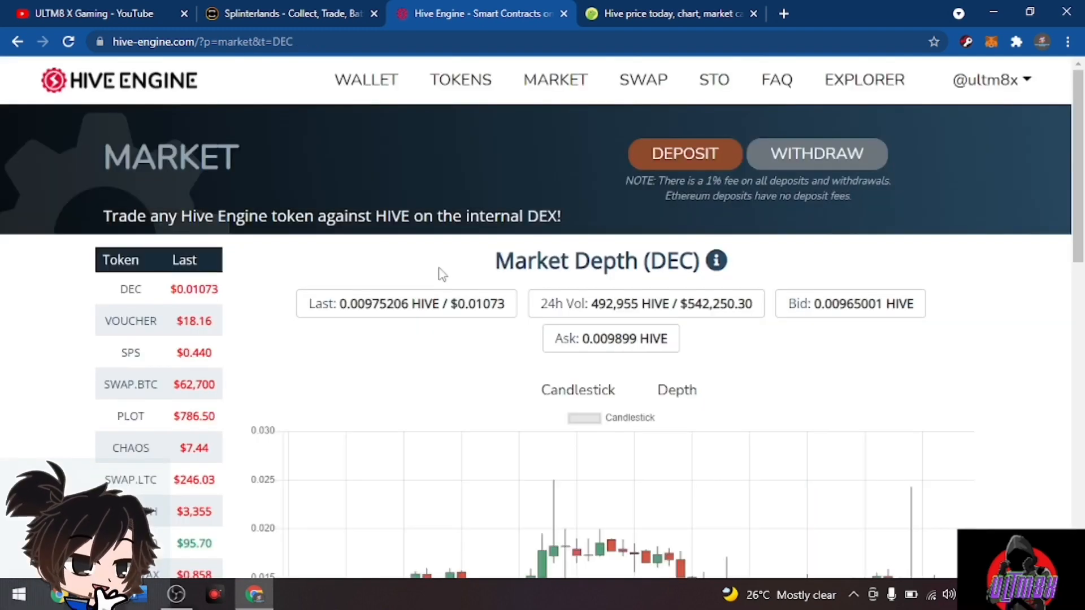
Draft a 27,000 DEC sell at top bid 0.00965 HIVE (260.55 HIVE), then view CoinGecko
{"action": "scroll", "scroll_direction": "down", "scroll_amount": 3}
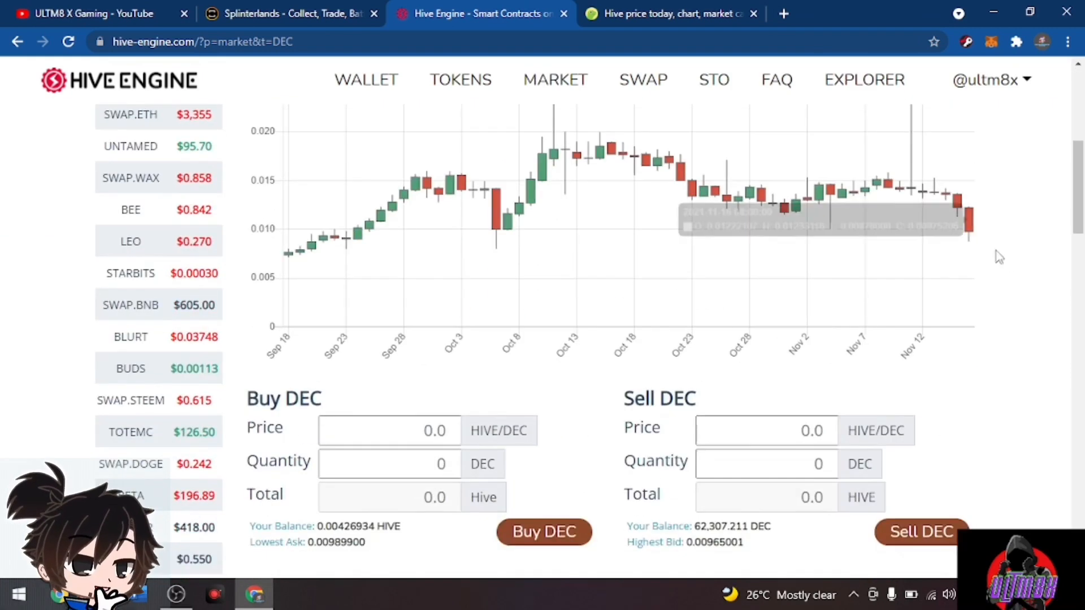
{"action": "left_click", "coordinate": [766, 463]}
{"action": "type", "text": "2"}
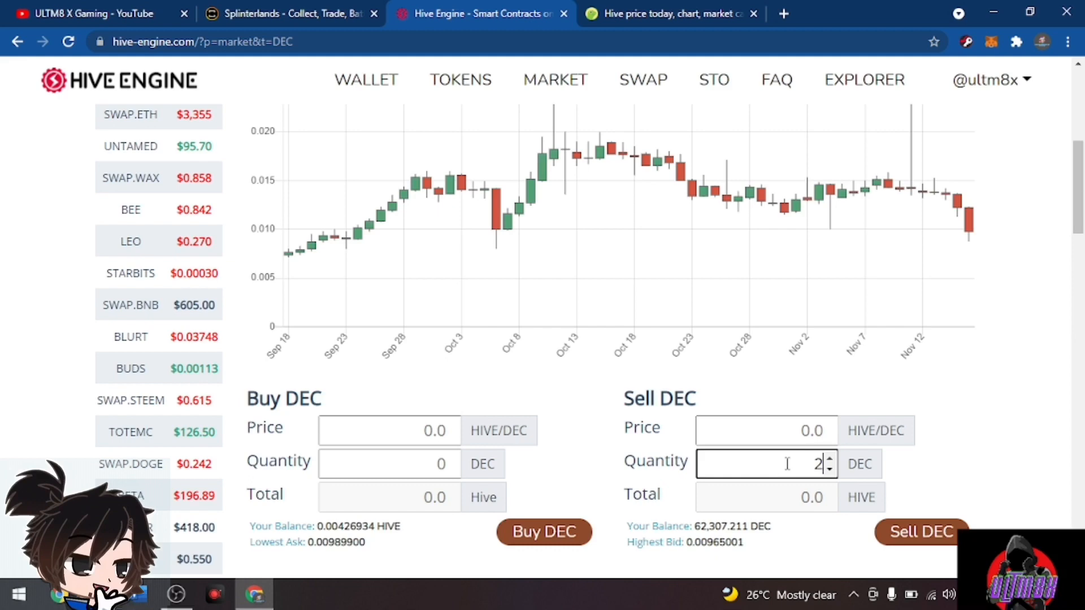
{"action": "type", "text": "700"}
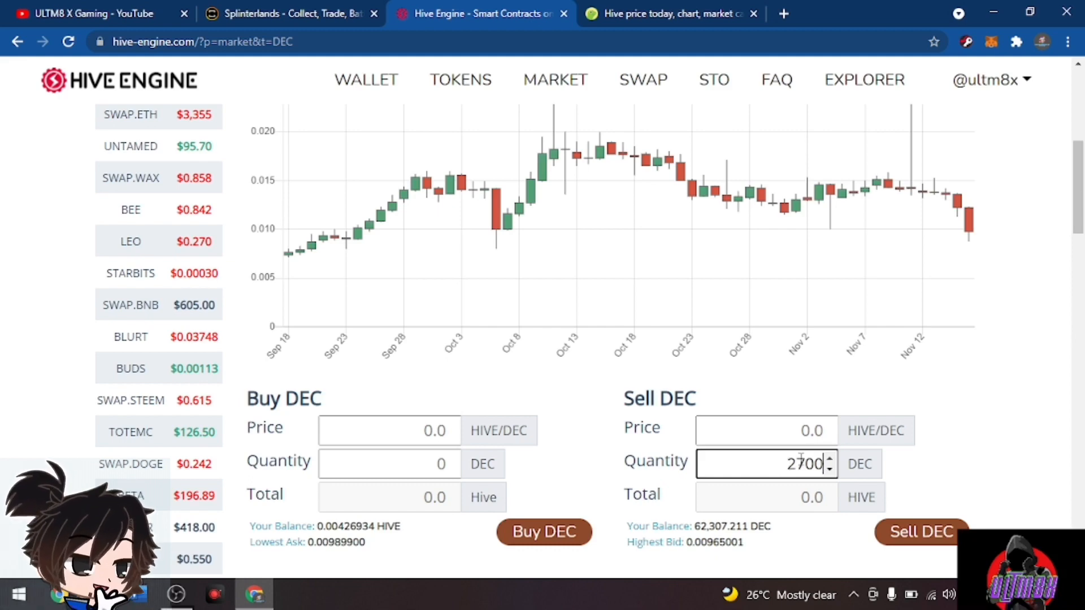
{"action": "scroll", "scroll_direction": "down", "scroll_amount": 3}
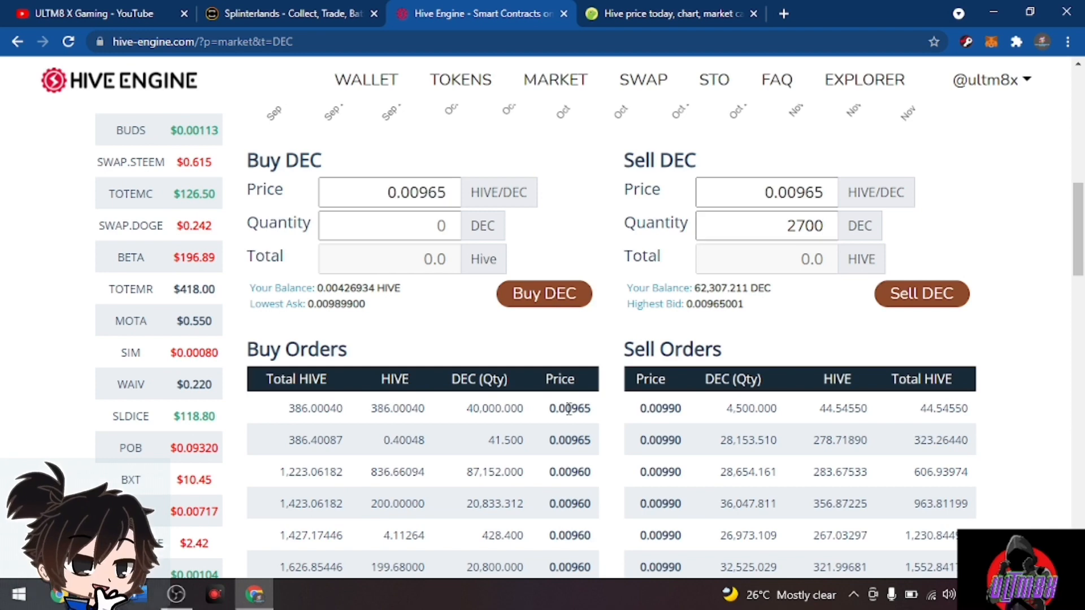
{"action": "left_click", "coordinate": [767, 225]}
{"action": "type", "text": "0.0"}
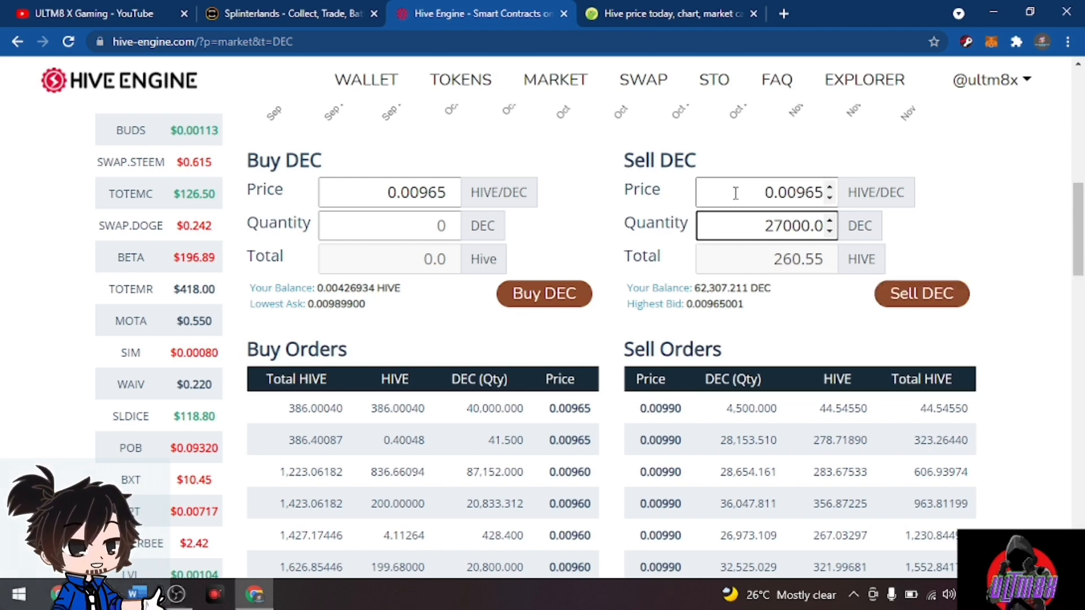
{"action": "left_click", "coordinate": [668, 14]}
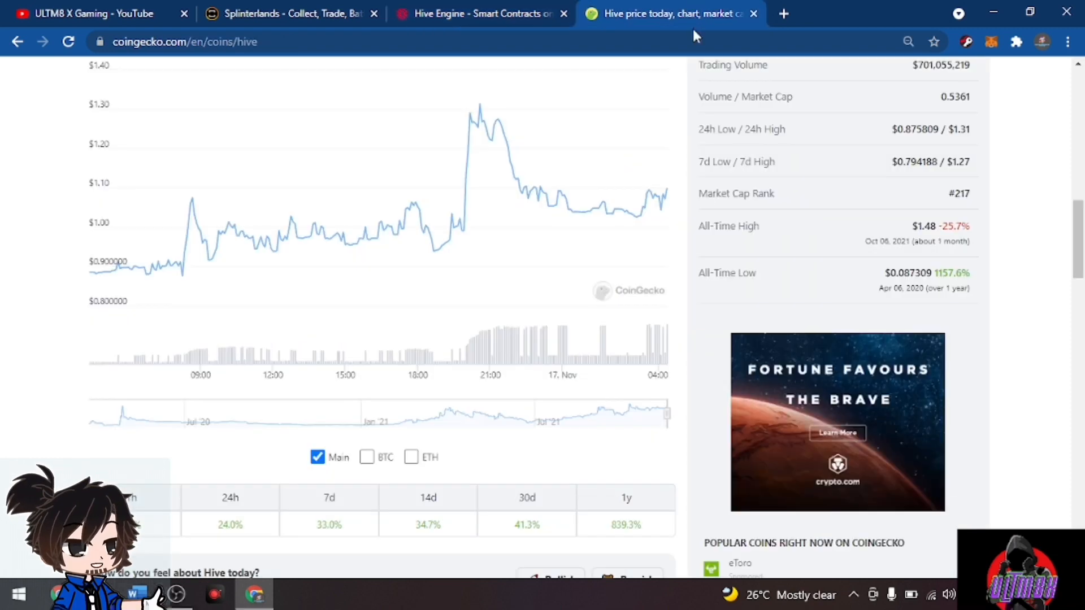
Convert 260 HIVE to about $286 in CoinGecko's converter, then open site search
{"action": "scroll", "scroll_direction": "up", "scroll_amount": 3}
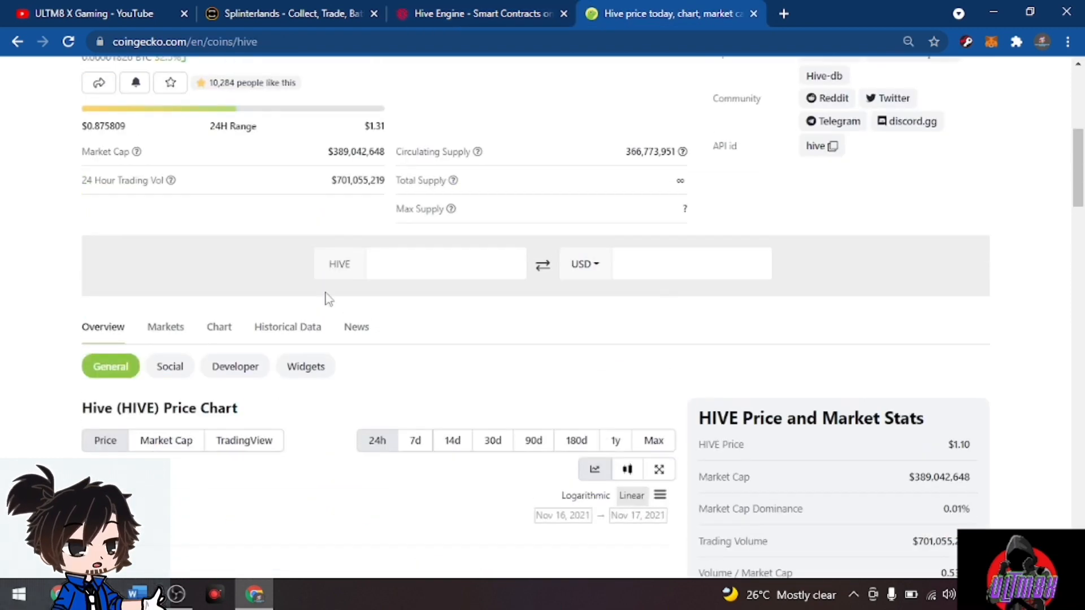
{"action": "type", "text": "260"}
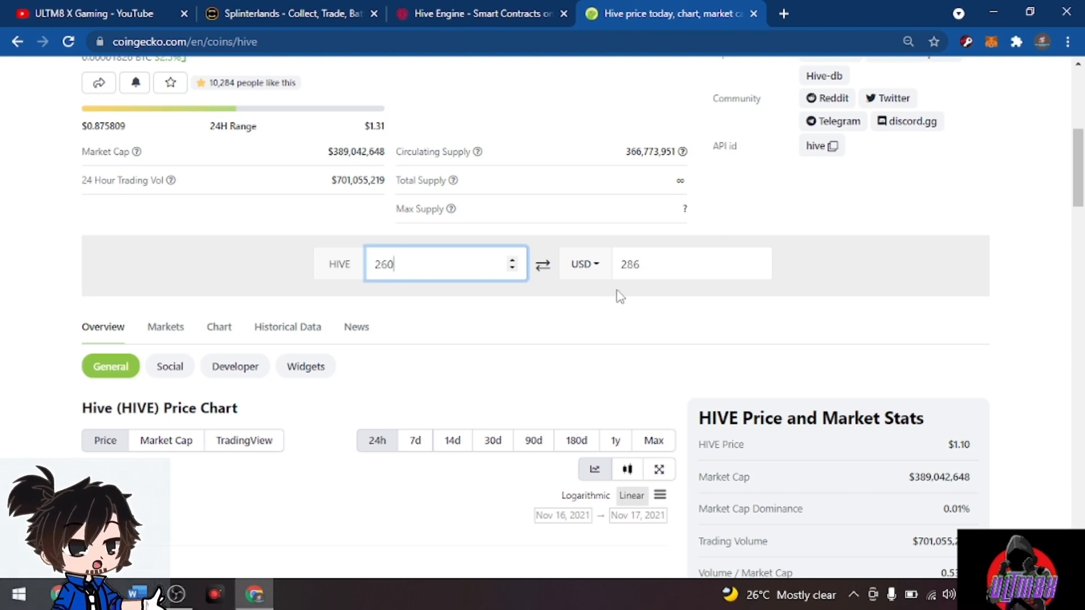
{"action": "mouse_move", "coordinate": [608, 280]}
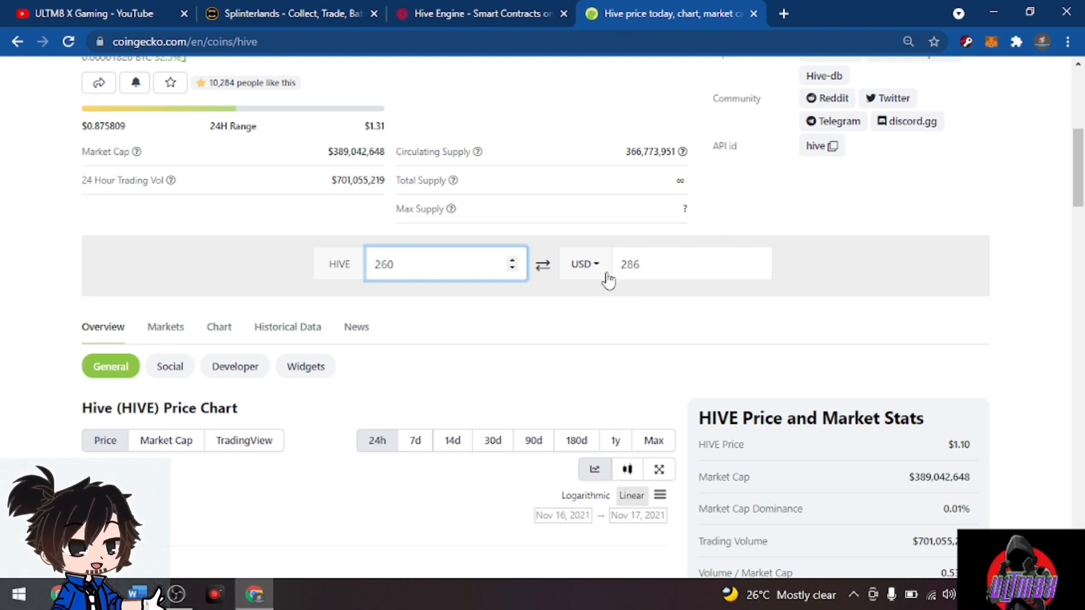
{"action": "mouse_move", "coordinate": [589, 283]}
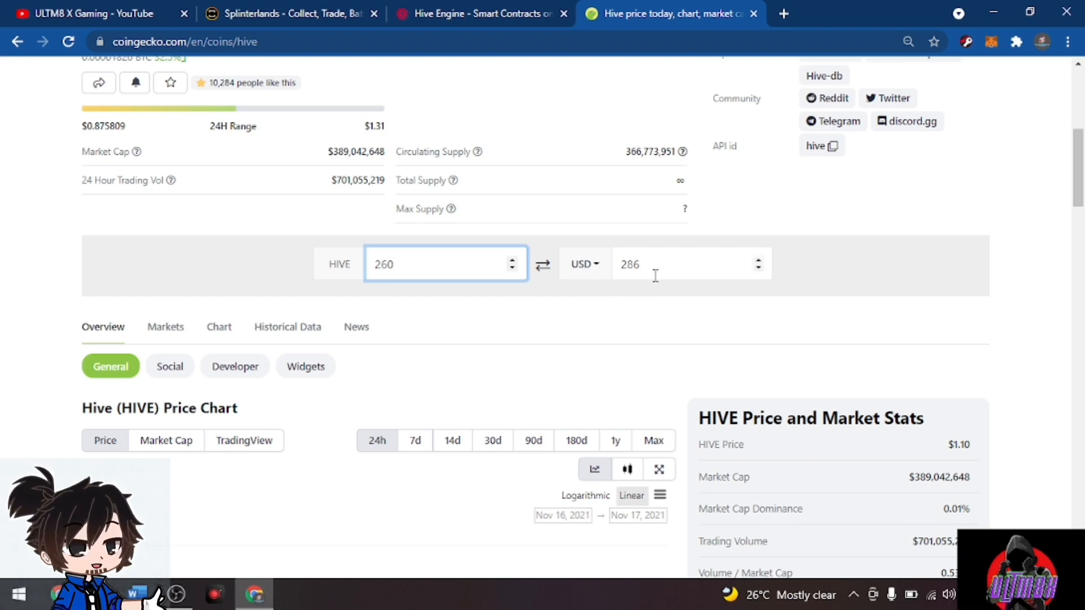
{"action": "mouse_move", "coordinate": [611, 286]}
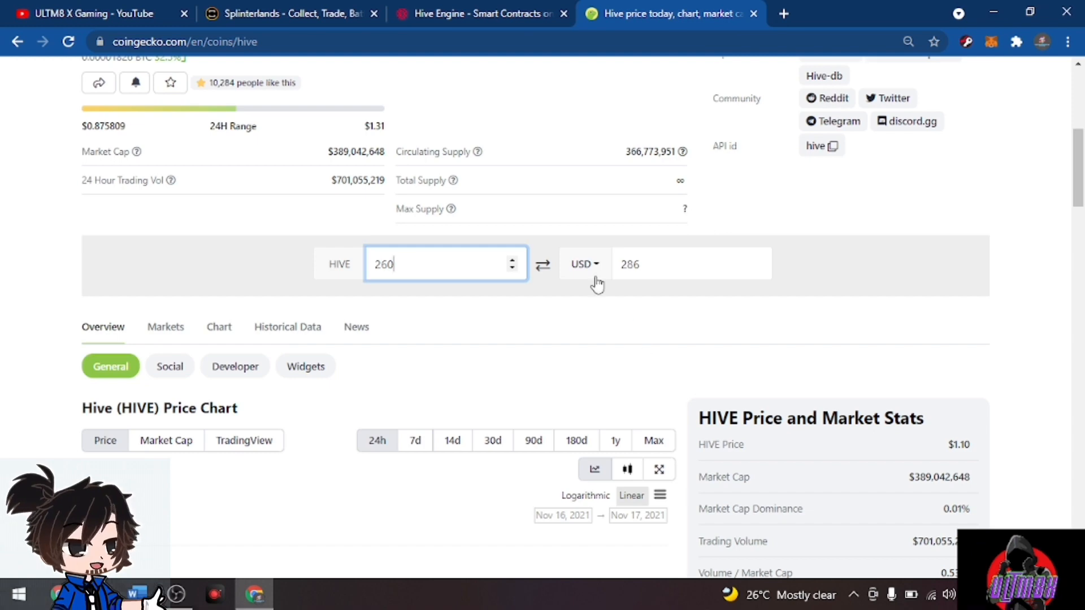
{"action": "left_click", "coordinate": [875, 198]}
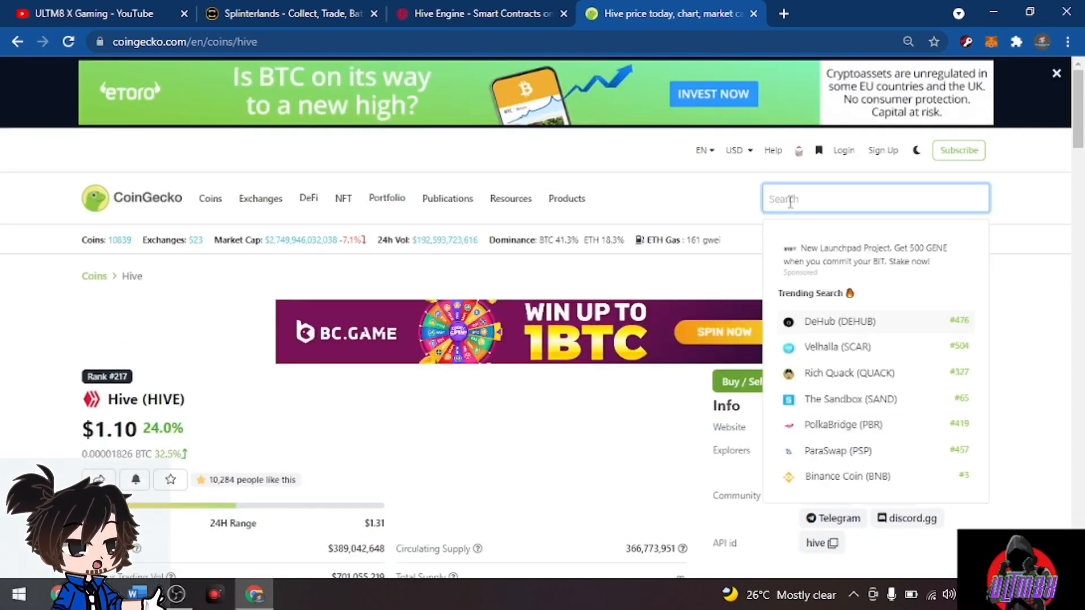
Open CoinGecko's Dark Energy Crystals page and convert 27,000 DEC to about $297
{"action": "type", "text": "ded"}
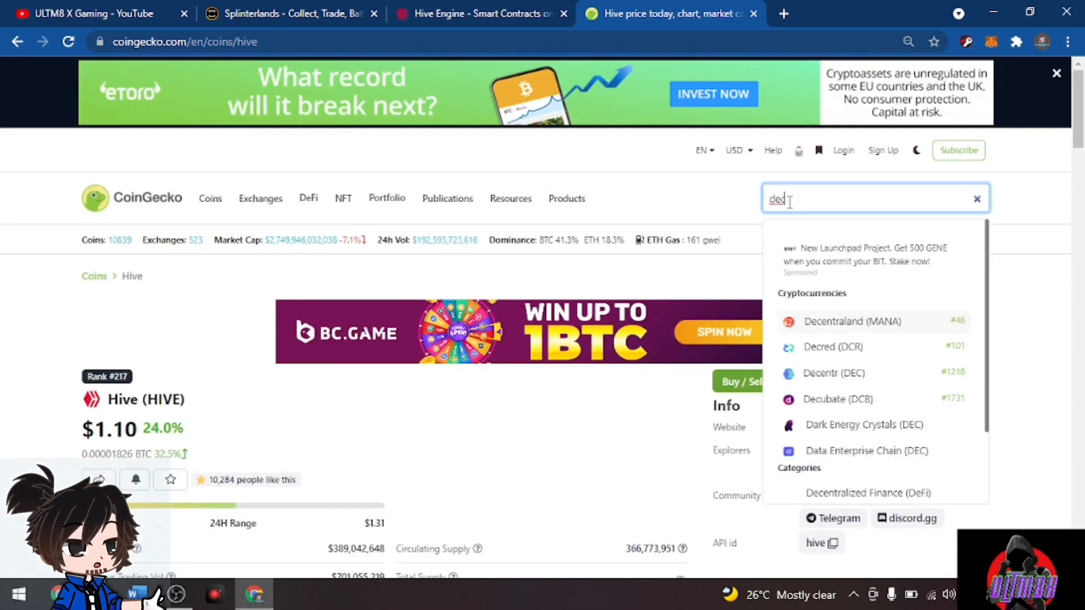
{"action": "type", "text": "dark en"}
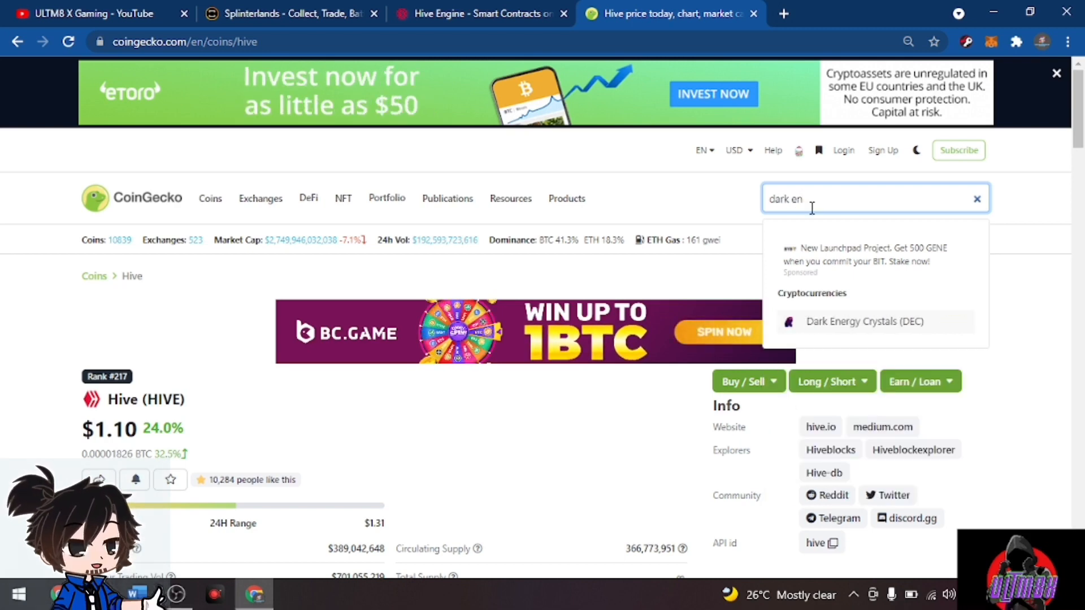
{"action": "left_click", "coordinate": [864, 321]}
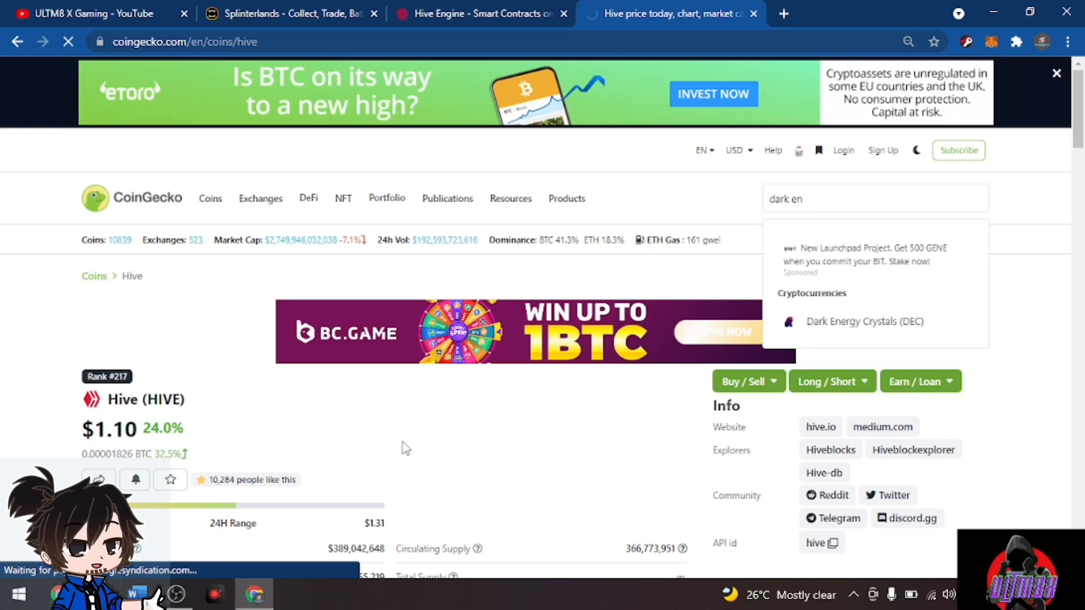
{"action": "left_click", "coordinate": [864, 321]}
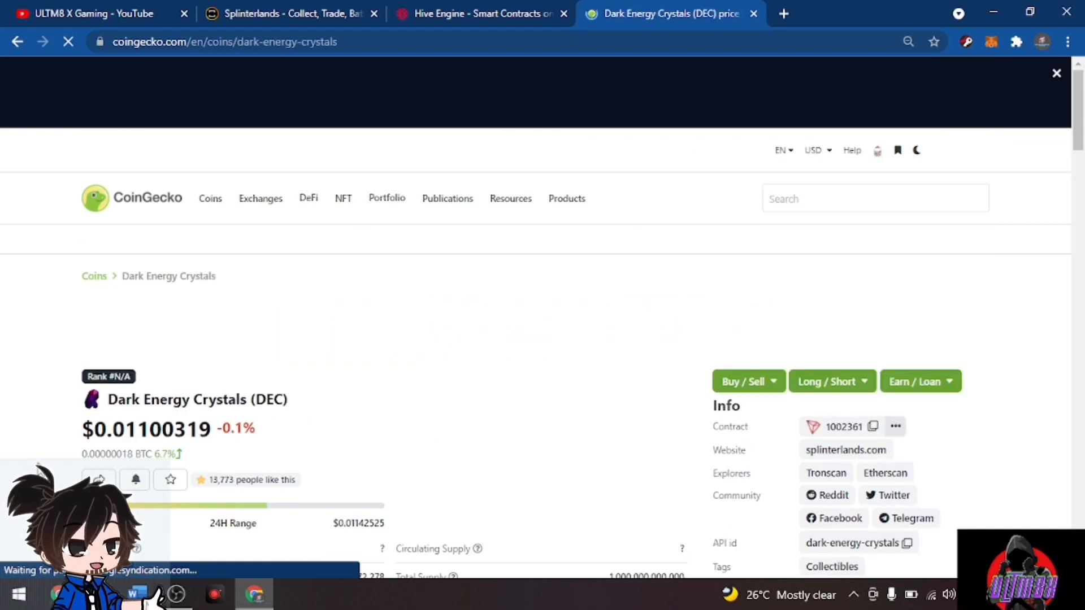
{"action": "scroll", "scroll_direction": "down", "scroll_amount": 3}
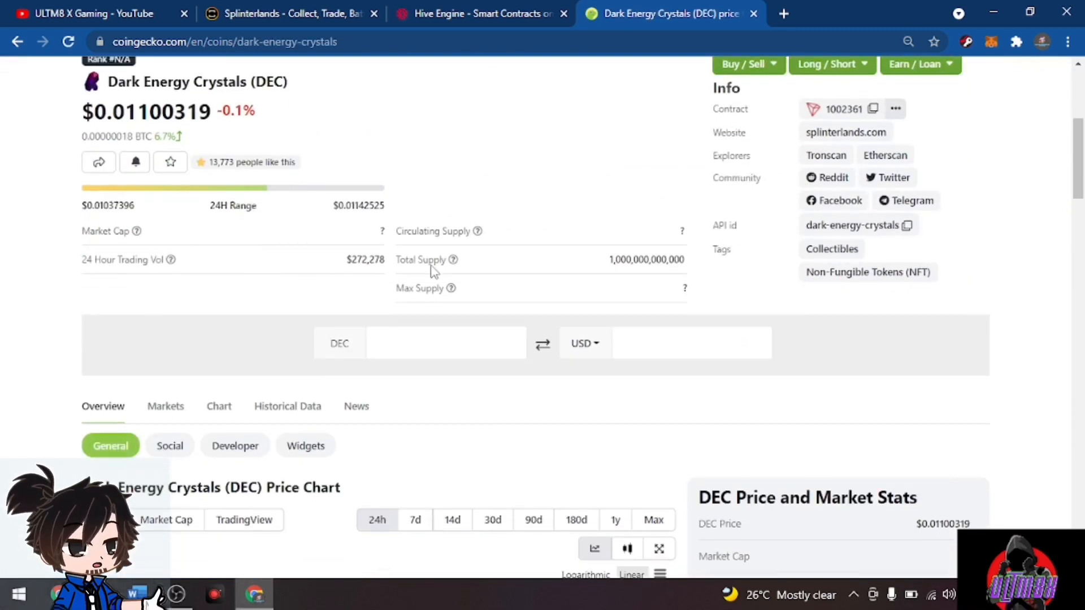
{"action": "left_click", "coordinate": [446, 343]}
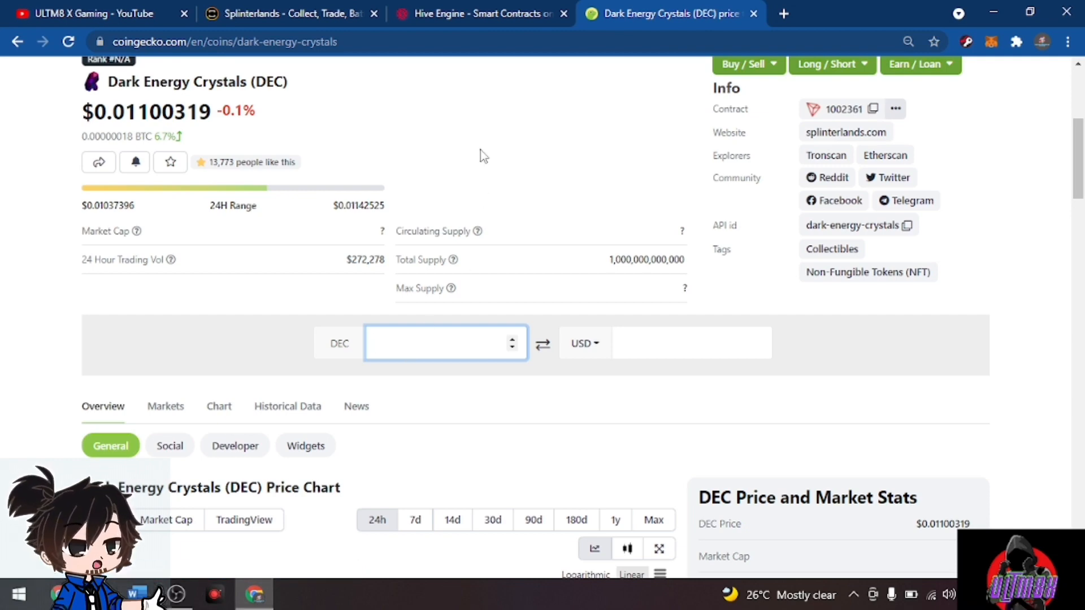
{"action": "type", "text": "26"}
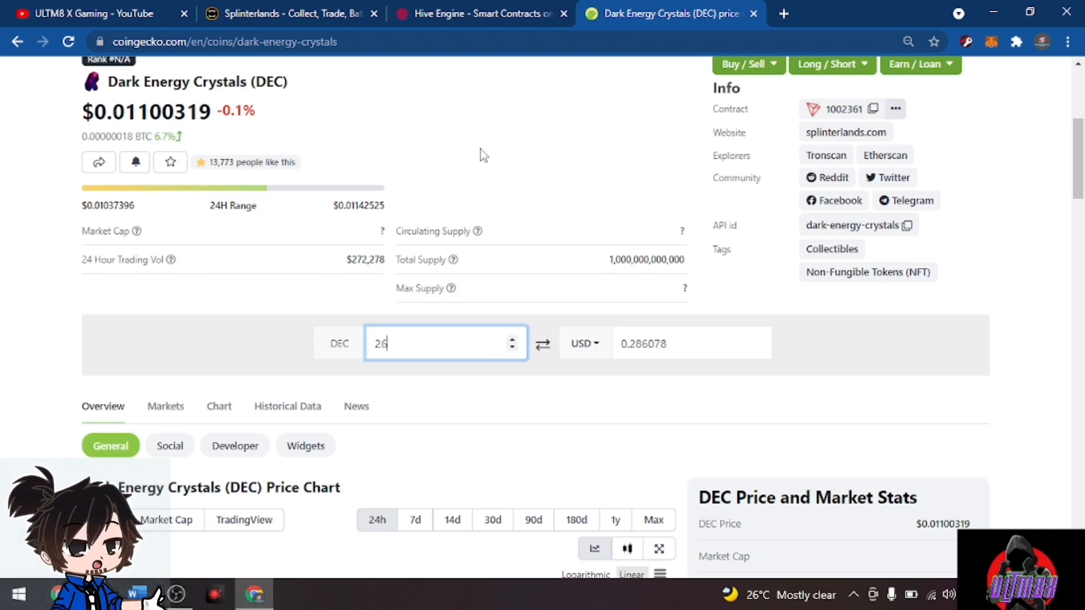
{"action": "type", "text": "8"}
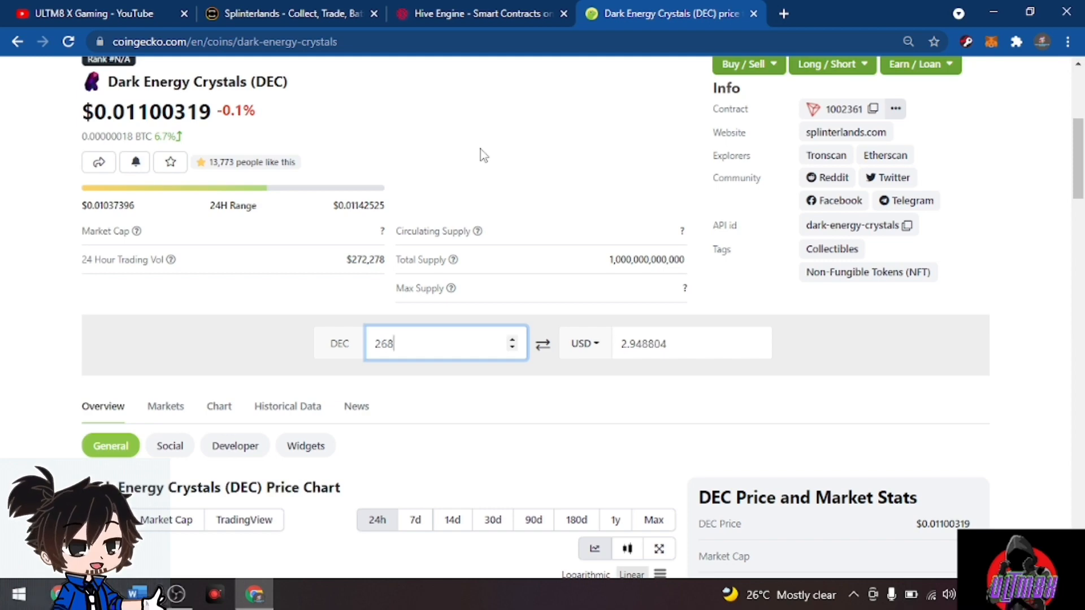
{"action": "mouse_move", "coordinate": [446, 348]}
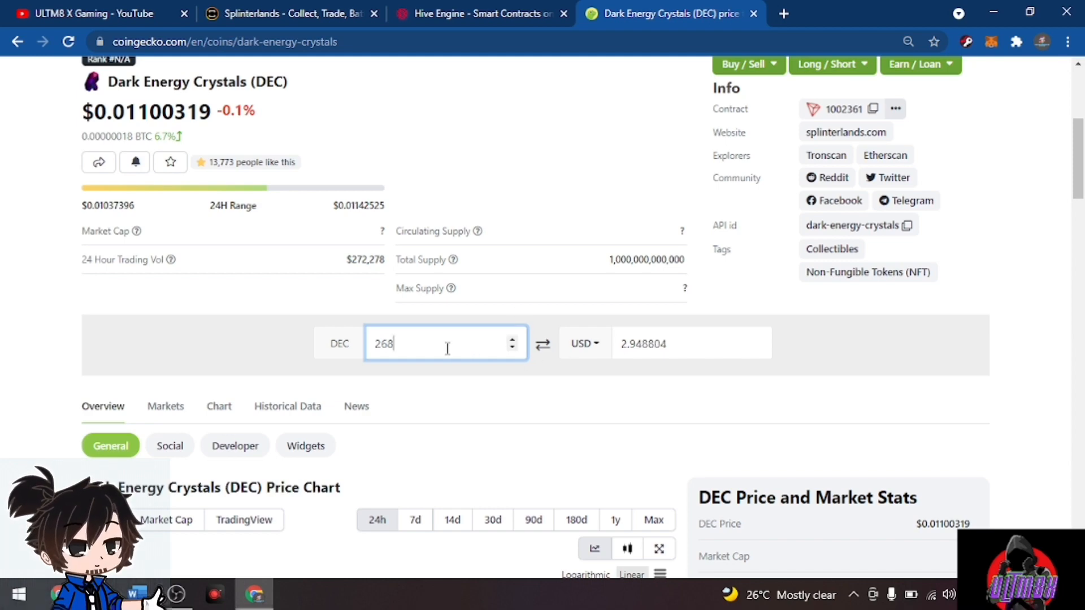
{"action": "key", "text": "Backspace"}
{"action": "type", "text": "27000"}
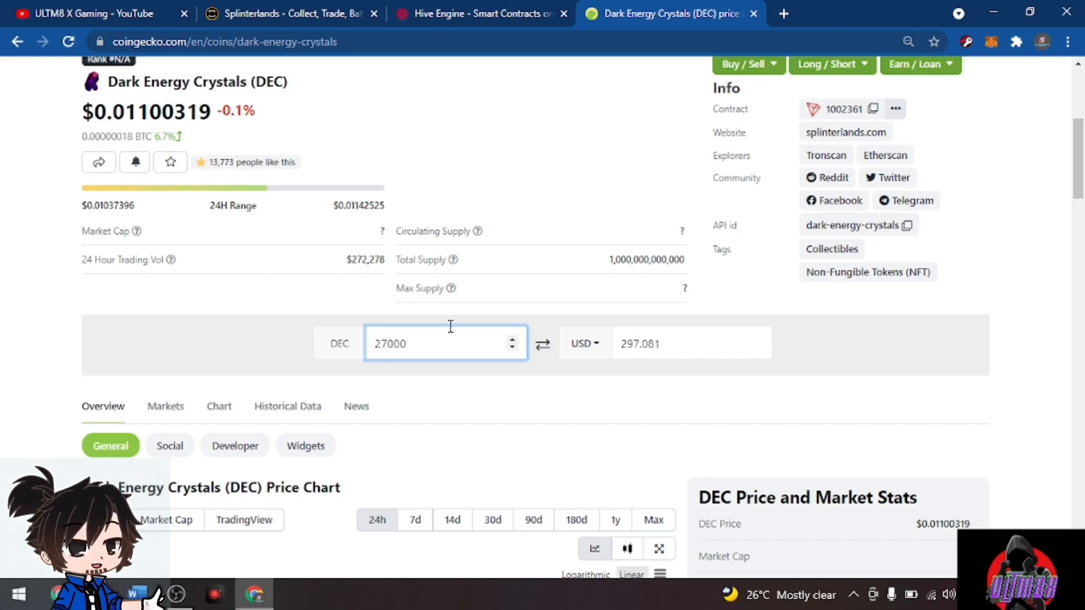
{"action": "mouse_move", "coordinate": [598, 347]}
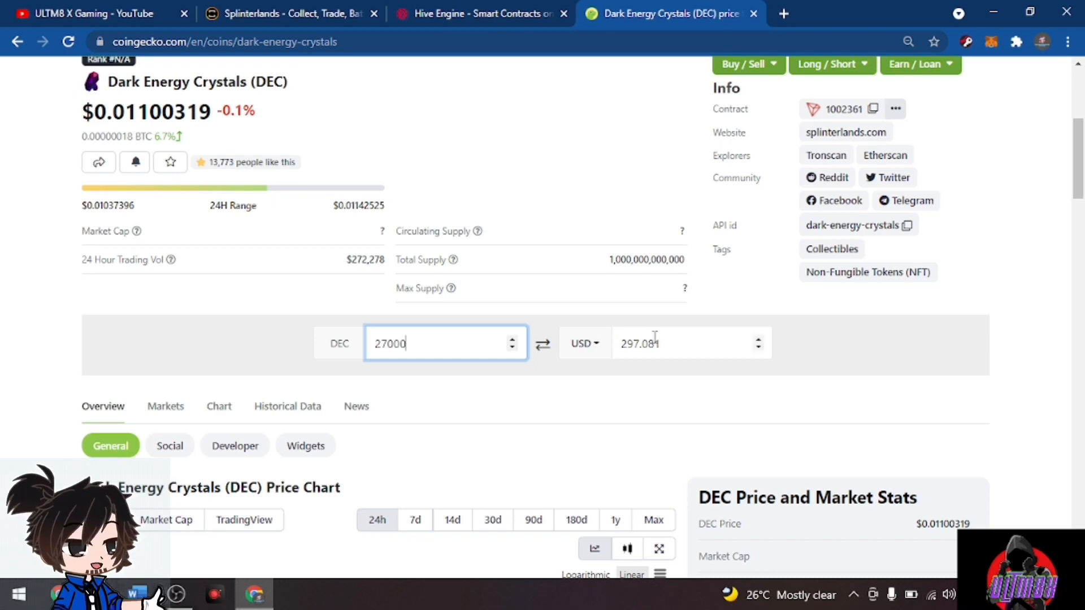
{"action": "mouse_move", "coordinate": [681, 369]}
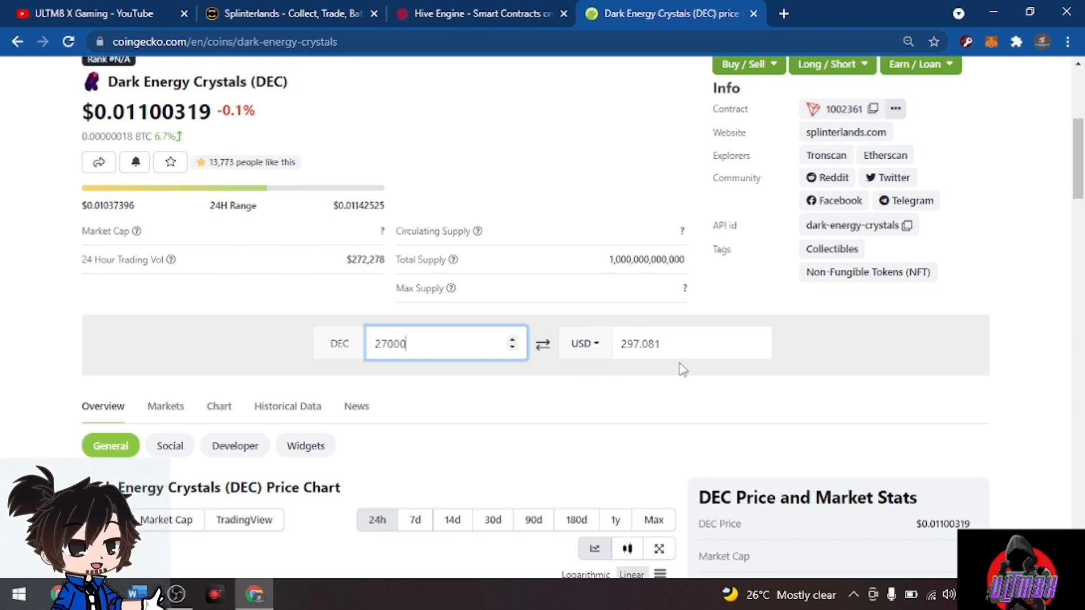
{"action": "mouse_move", "coordinate": [633, 374]}
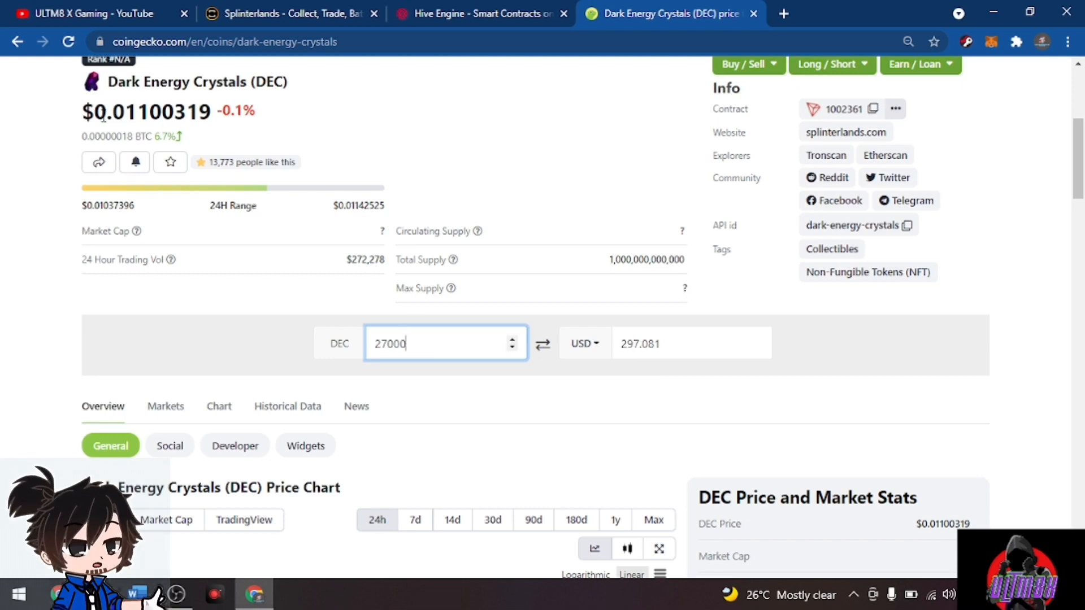
{"action": "mouse_move", "coordinate": [666, 373]}
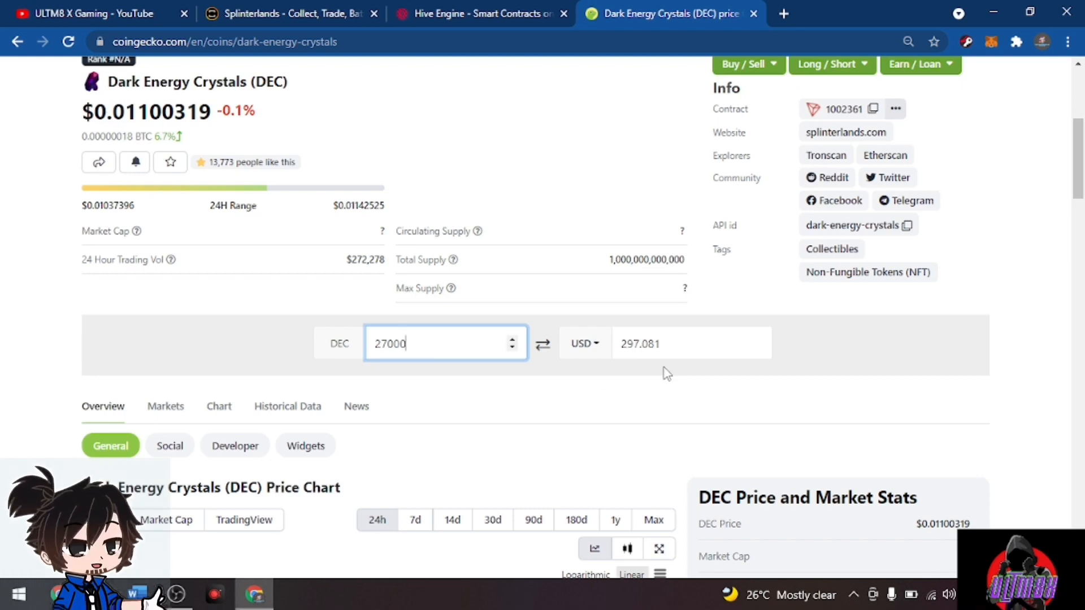
{"action": "mouse_move", "coordinate": [626, 356]}
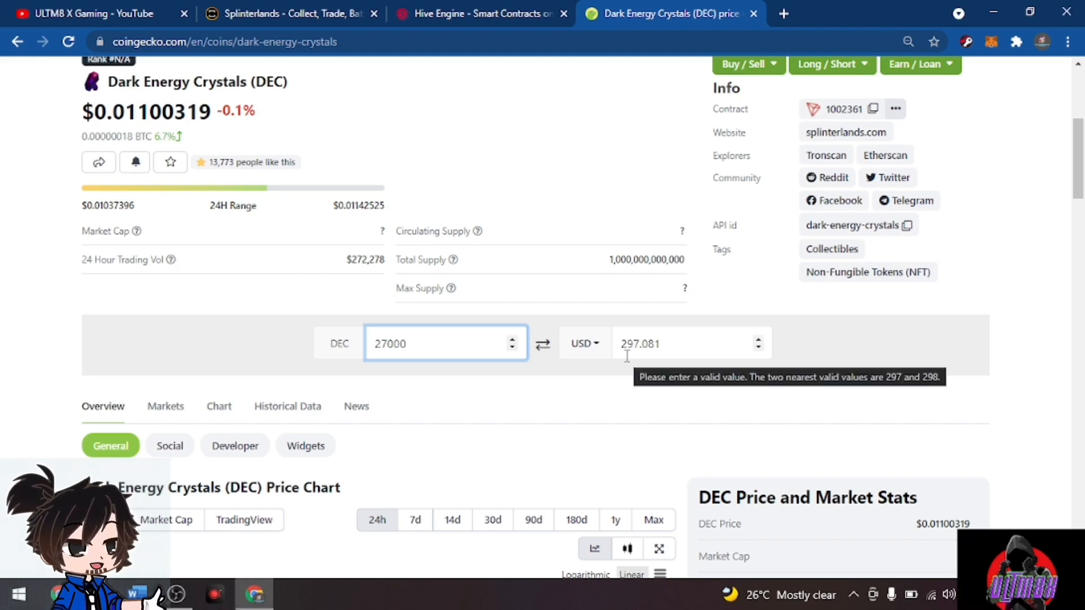
{"action": "mouse_move", "coordinate": [484, 86]}
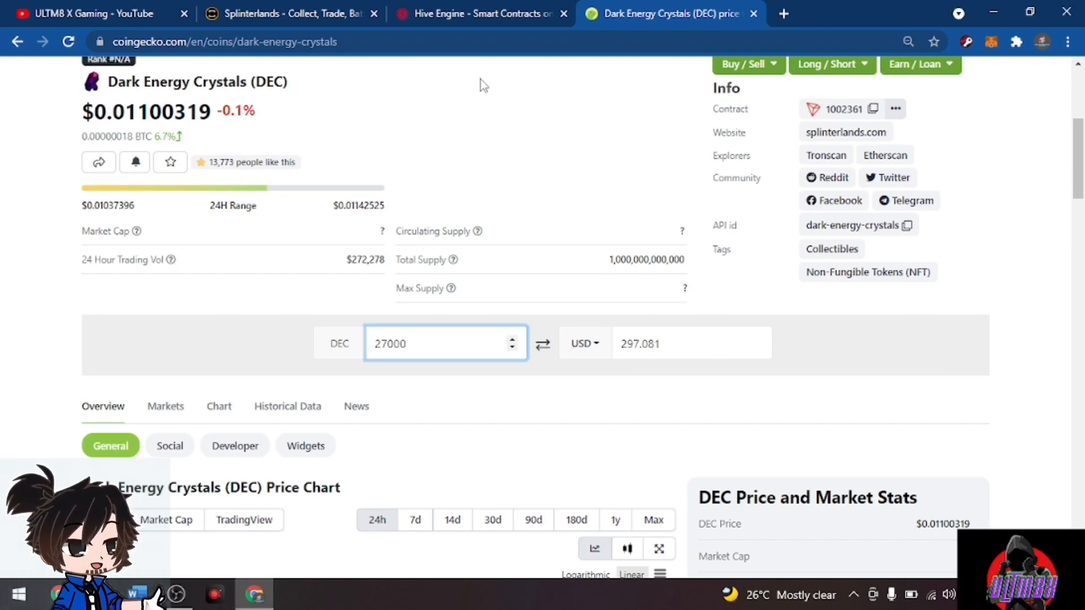
Compare against the Hive Engine 260.55 HIVE sell total, then return to Splinterlands
{"action": "left_click", "coordinate": [479, 13]}
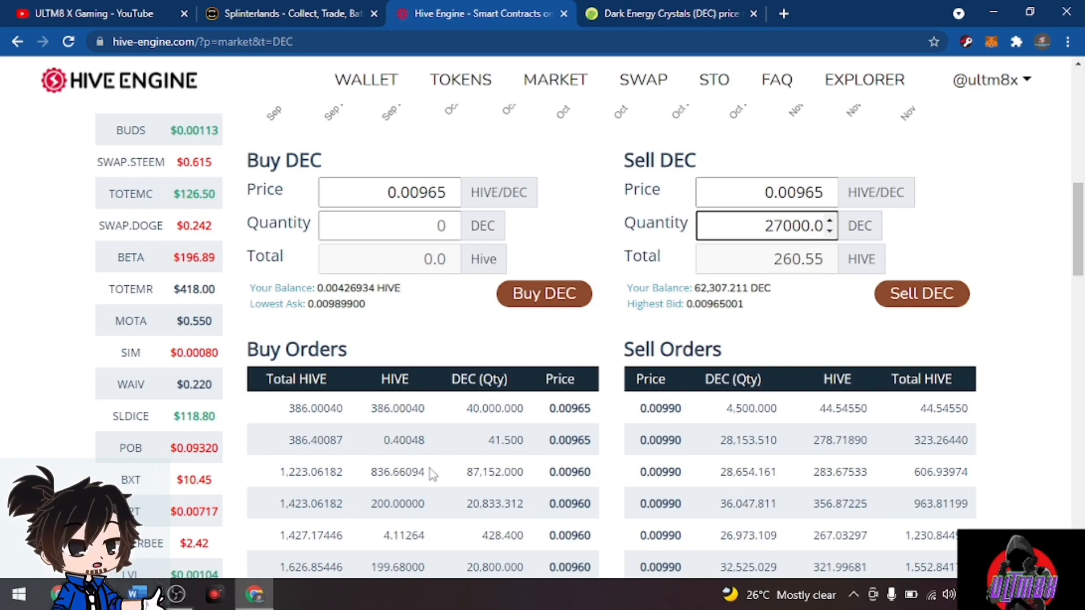
{"action": "scroll", "scroll_direction": "up", "scroll_amount": 3}
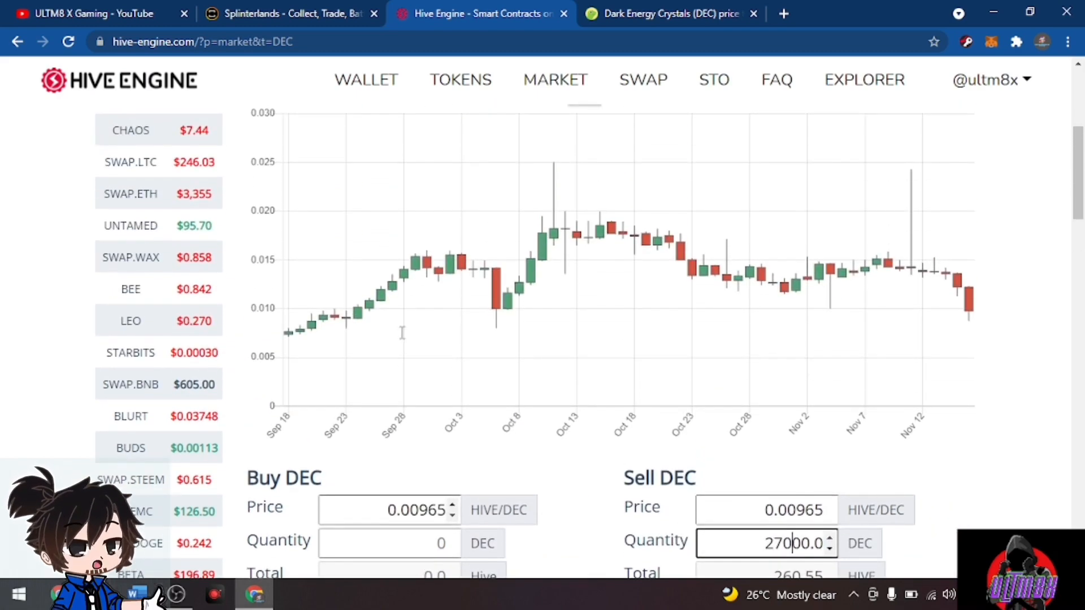
{"action": "scroll", "scroll_direction": "down", "scroll_amount": 3}
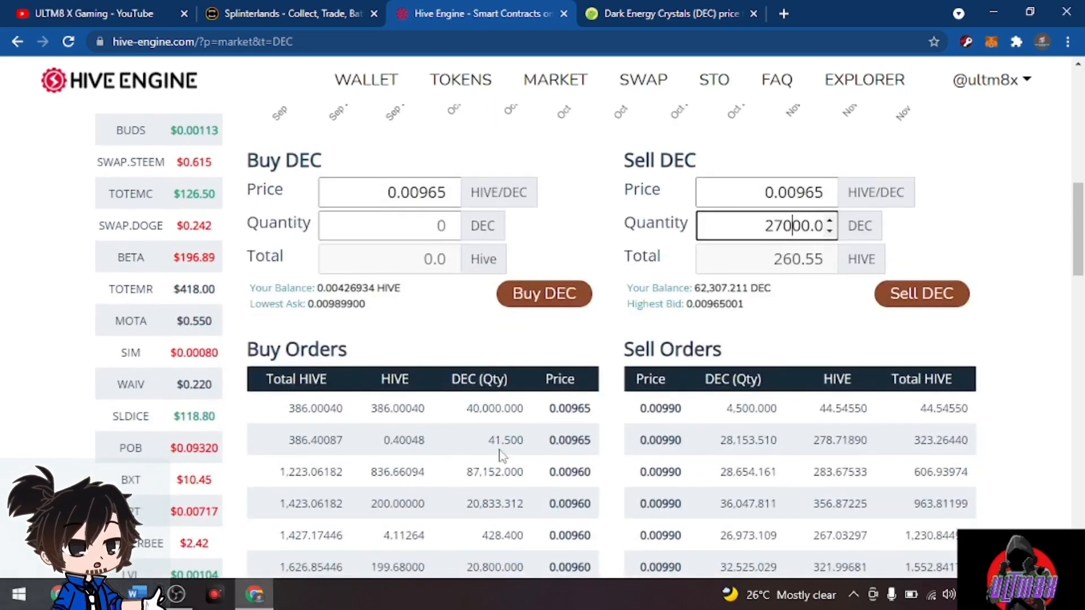
{"action": "left_click", "coordinate": [291, 13]}
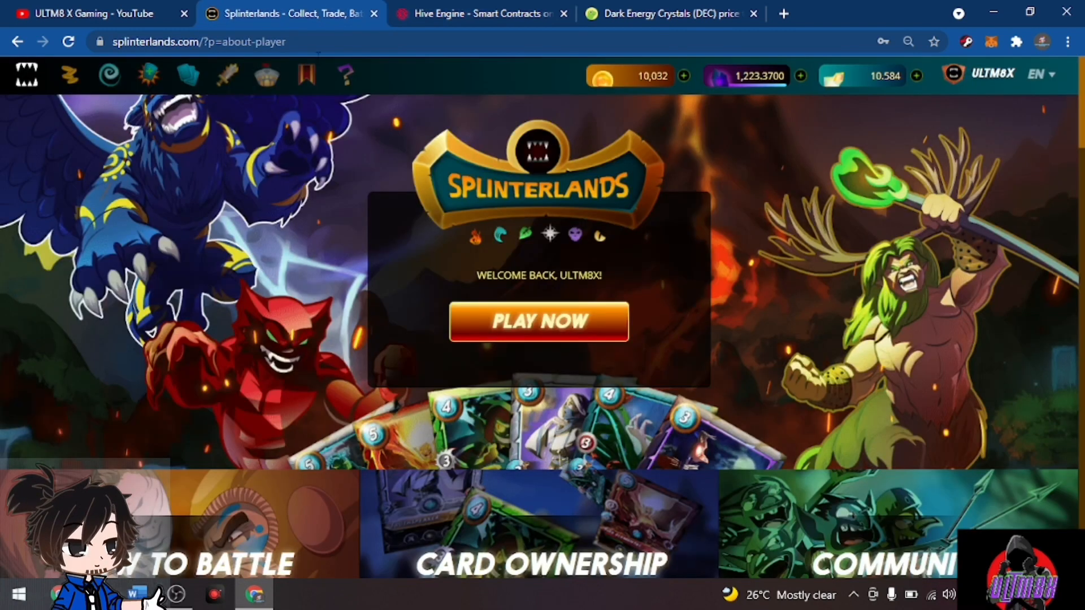
View SPS Management showing 284 SPS worth $127.94, then return to CoinGecko's DEC converter
{"action": "left_click", "coordinate": [834, 75]}
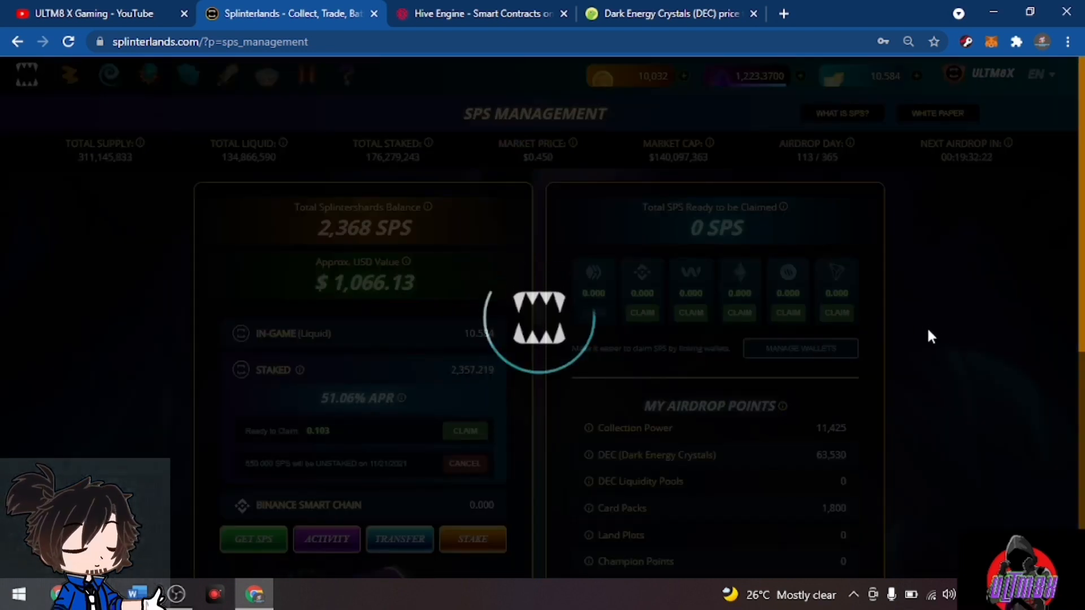
{"action": "mouse_move", "coordinate": [677, 382]}
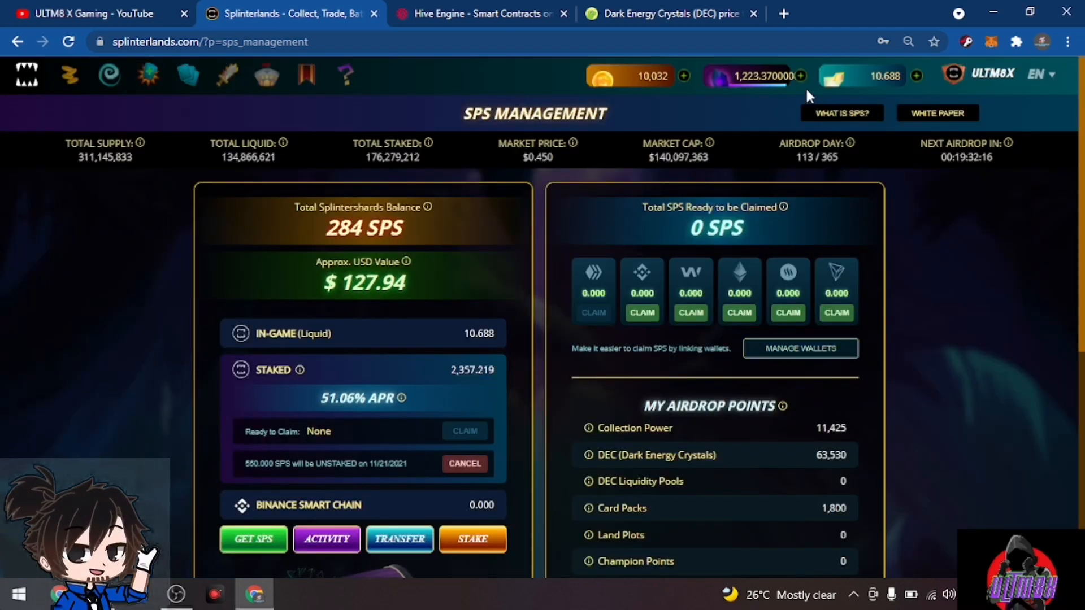
{"action": "left_click", "coordinate": [668, 13]}
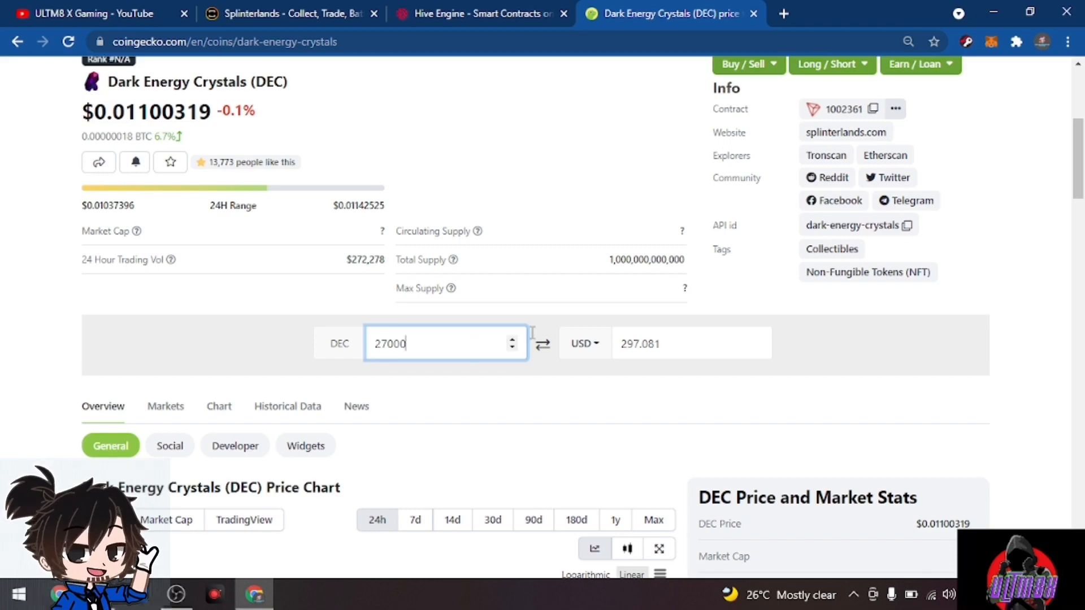
Search CoinGecko for Splinterlands (SPS) and convert 3 SPS to about $1.30
{"action": "left_click", "coordinate": [875, 198]}
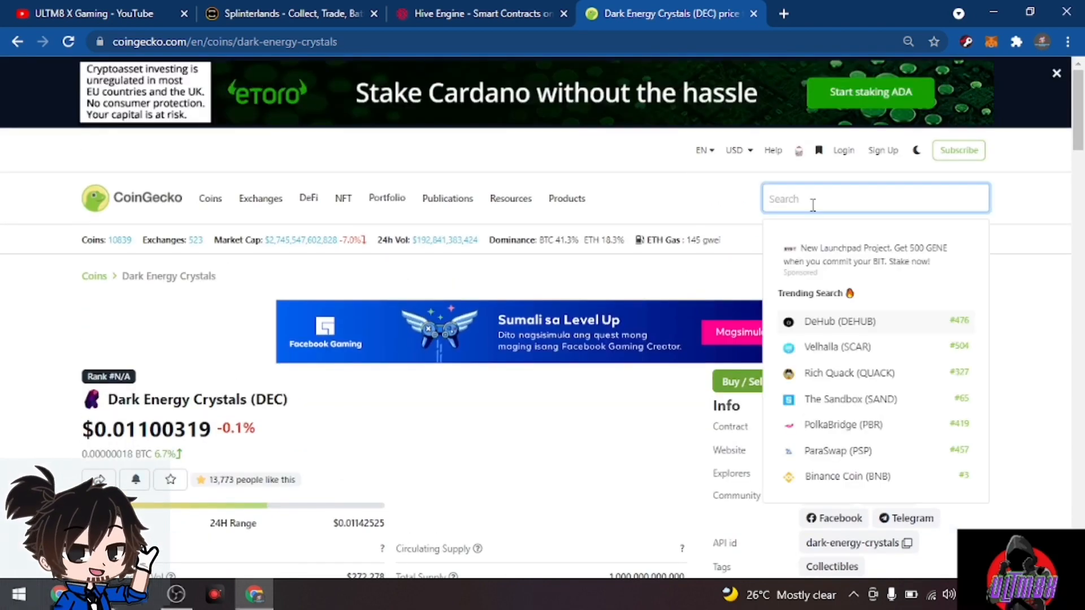
{"action": "type", "text": "sps"}
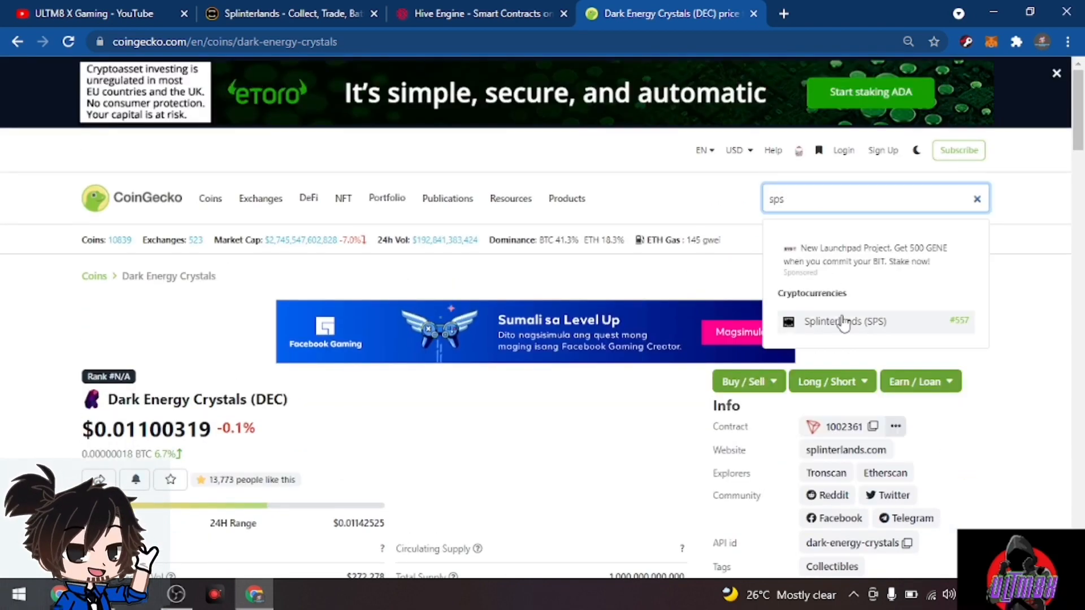
{"action": "left_click", "coordinate": [844, 321]}
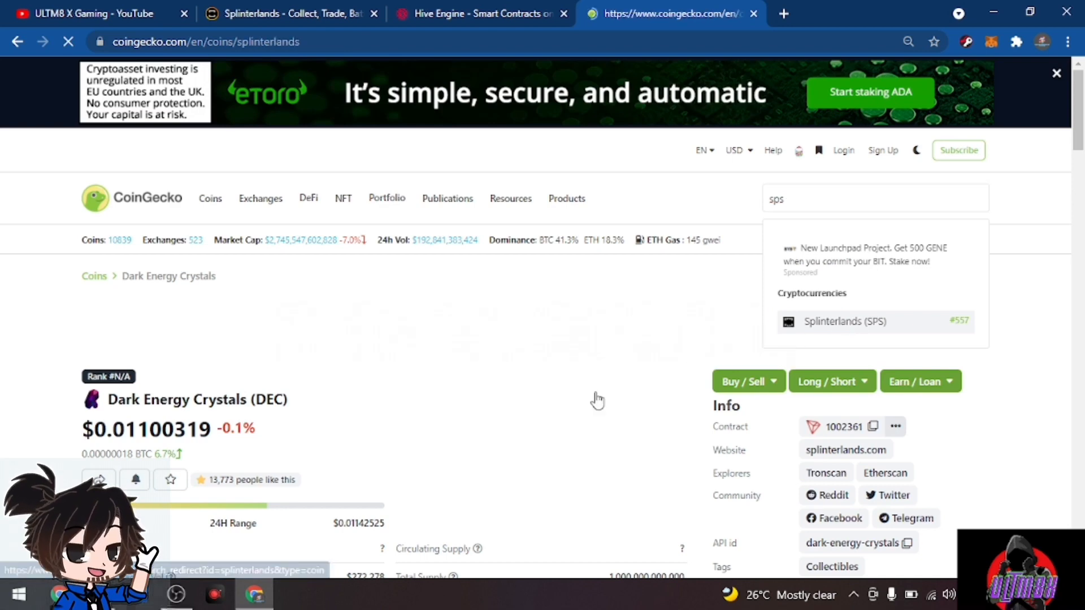
{"action": "left_click", "coordinate": [844, 322]}
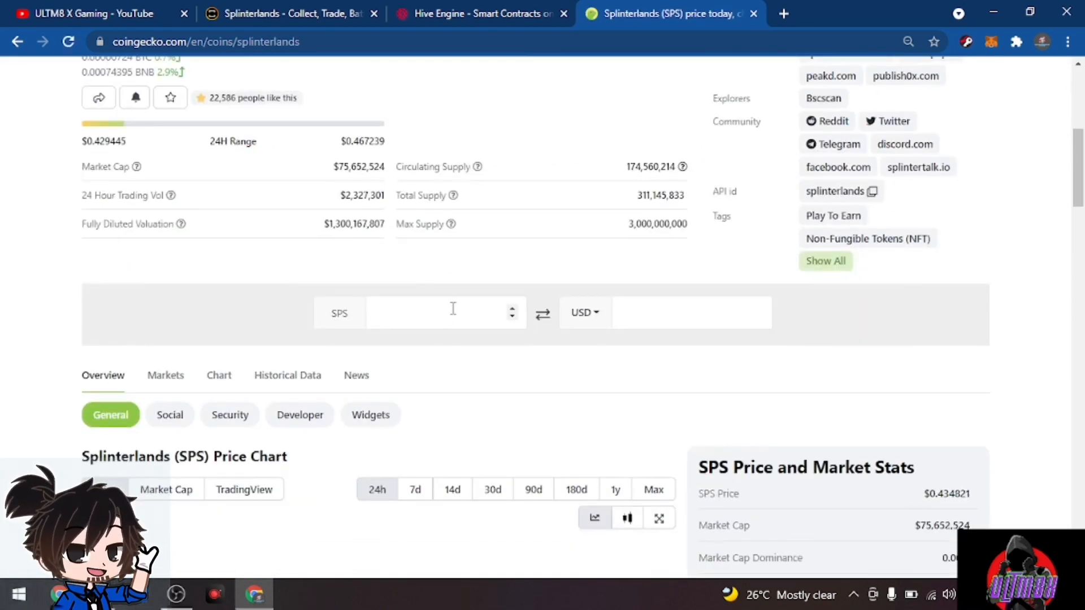
{"action": "type", "text": "3"}
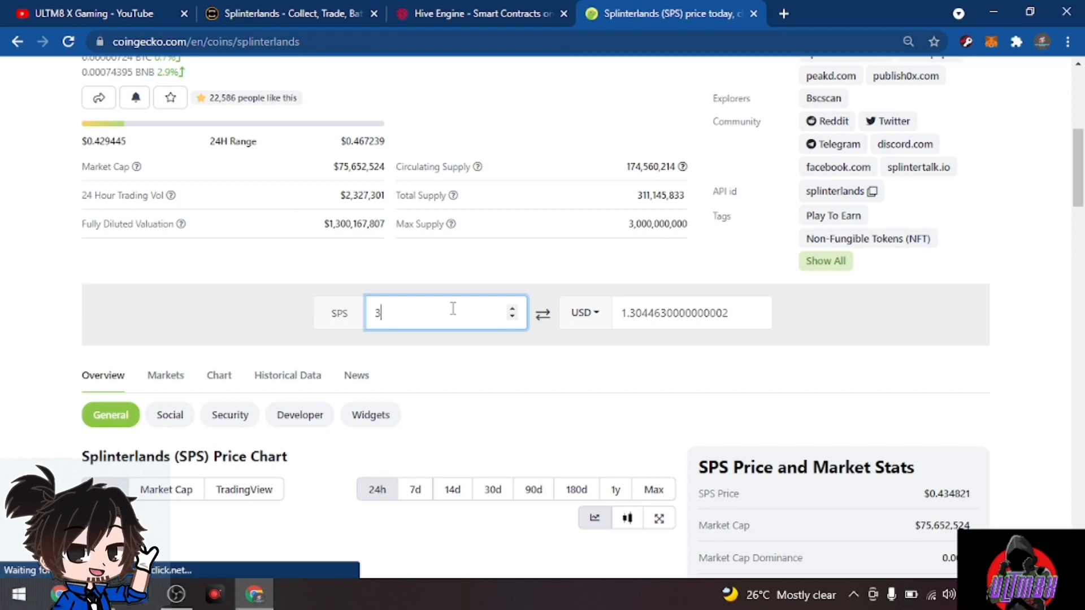
{"action": "mouse_move", "coordinate": [366, 287]}
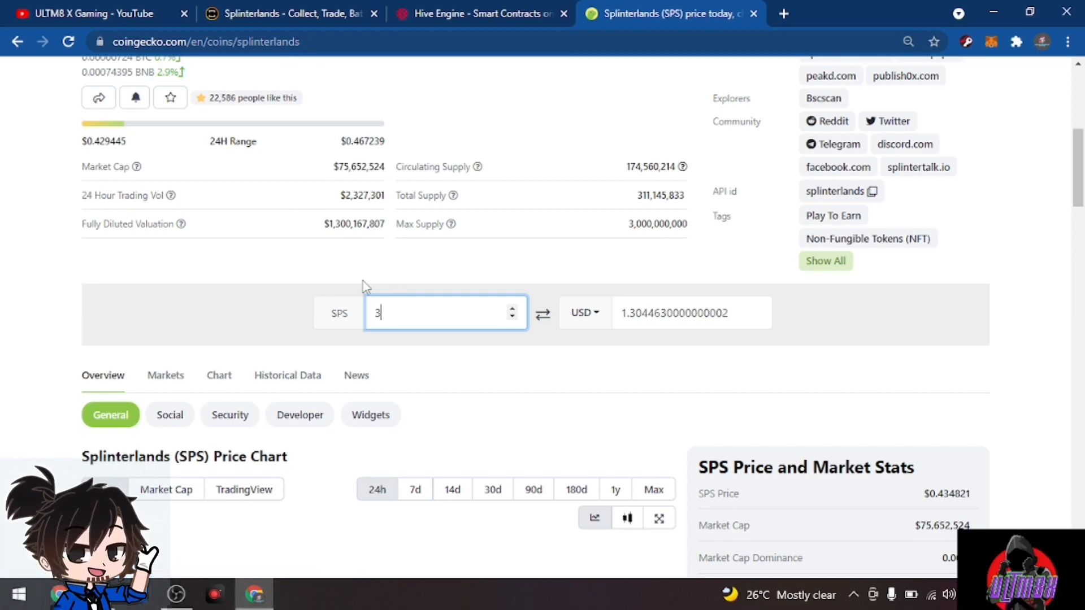
{"action": "scroll", "scroll_direction": "up", "scroll_amount": 3}
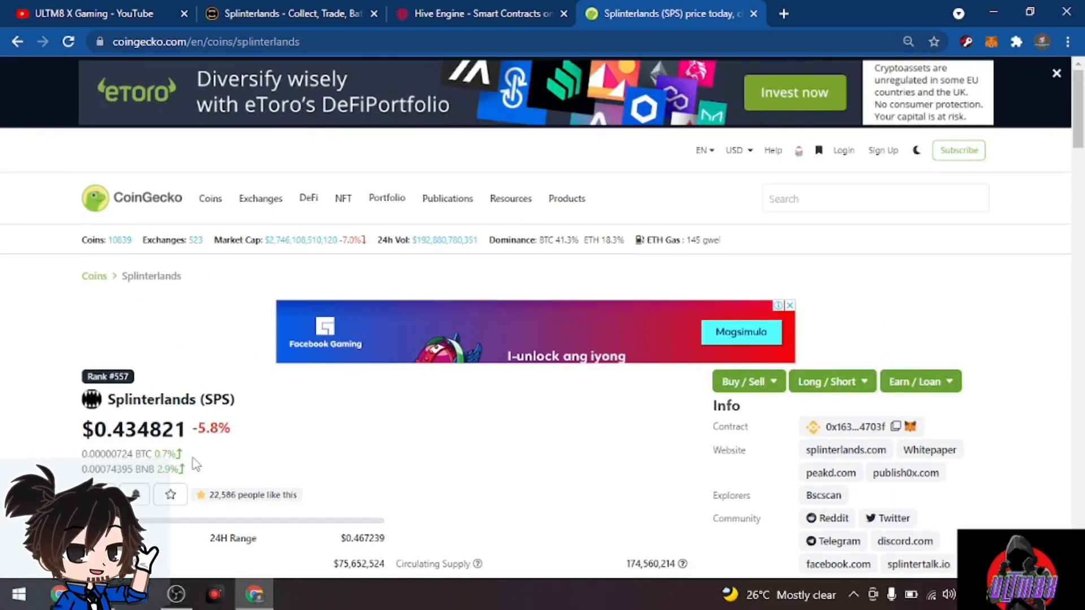
{"action": "scroll", "scroll_direction": "down", "scroll_amount": 3}
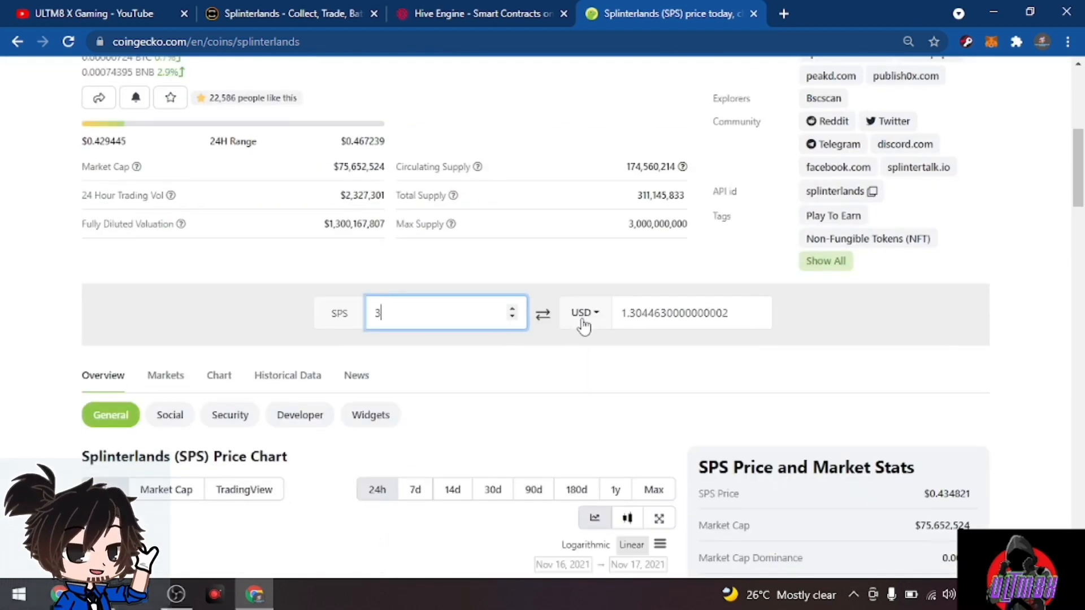
{"action": "mouse_move", "coordinate": [417, 330]}
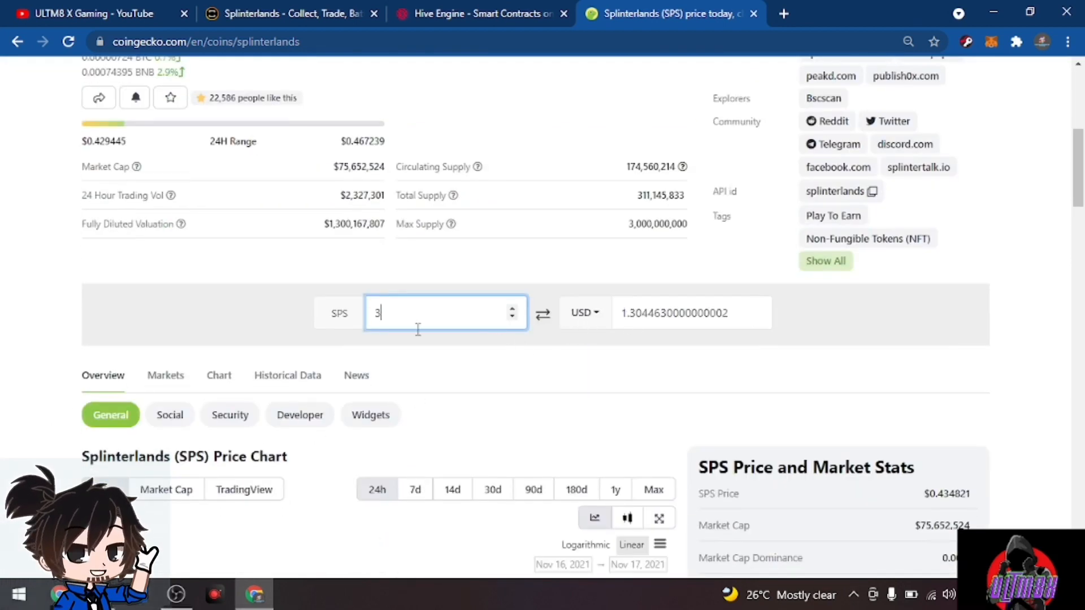
{"action": "mouse_move", "coordinate": [429, 348]}
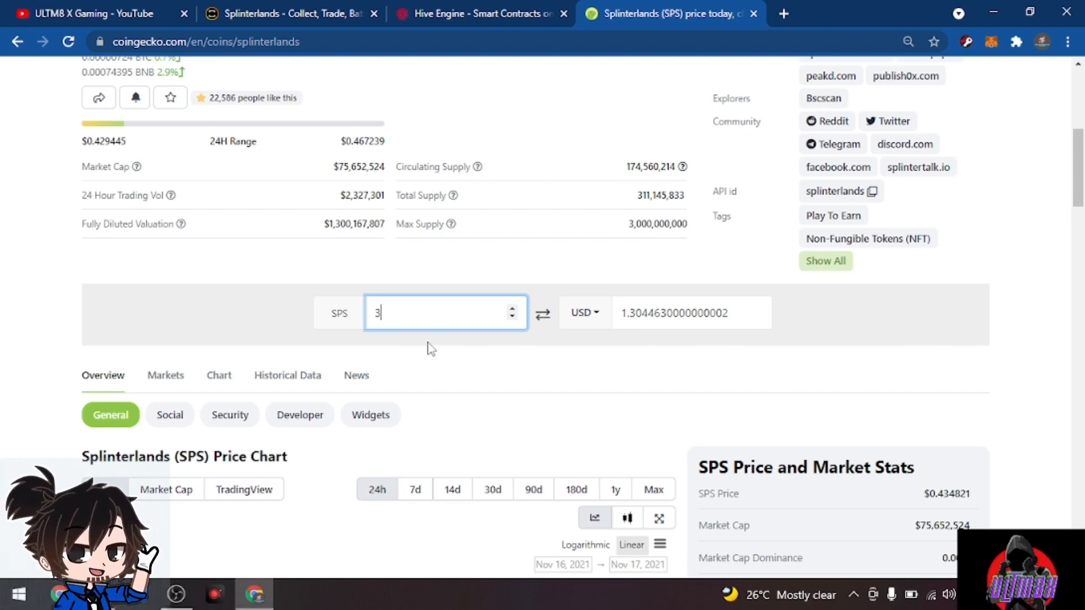
{"action": "mouse_move", "coordinate": [472, 355]}
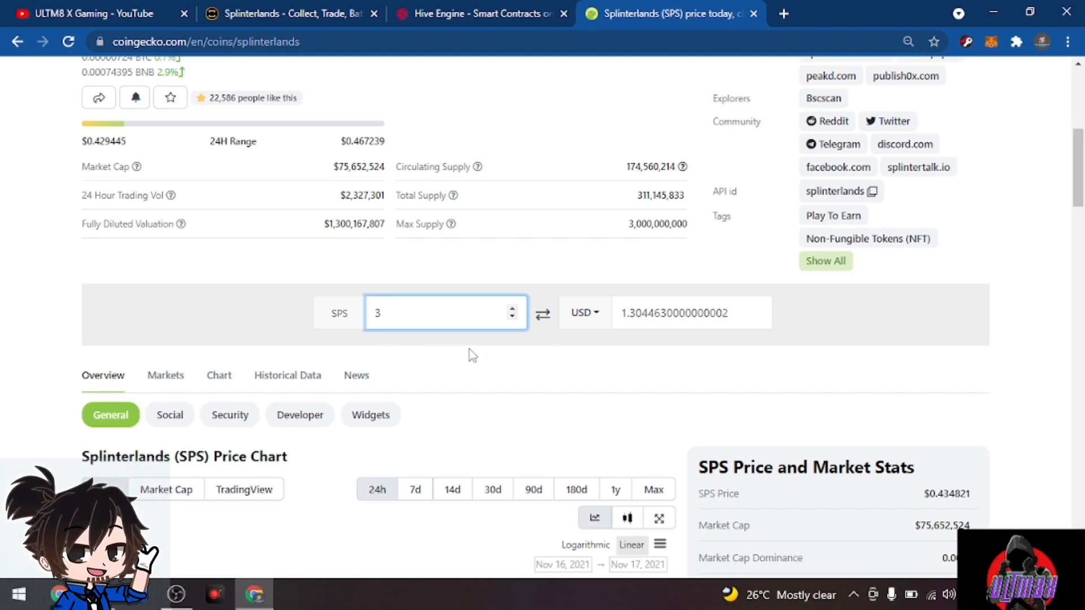
Return to Hive Engine's token wallet showing 62,307.211 DEC worth $668.39
{"action": "left_click", "coordinate": [480, 13]}
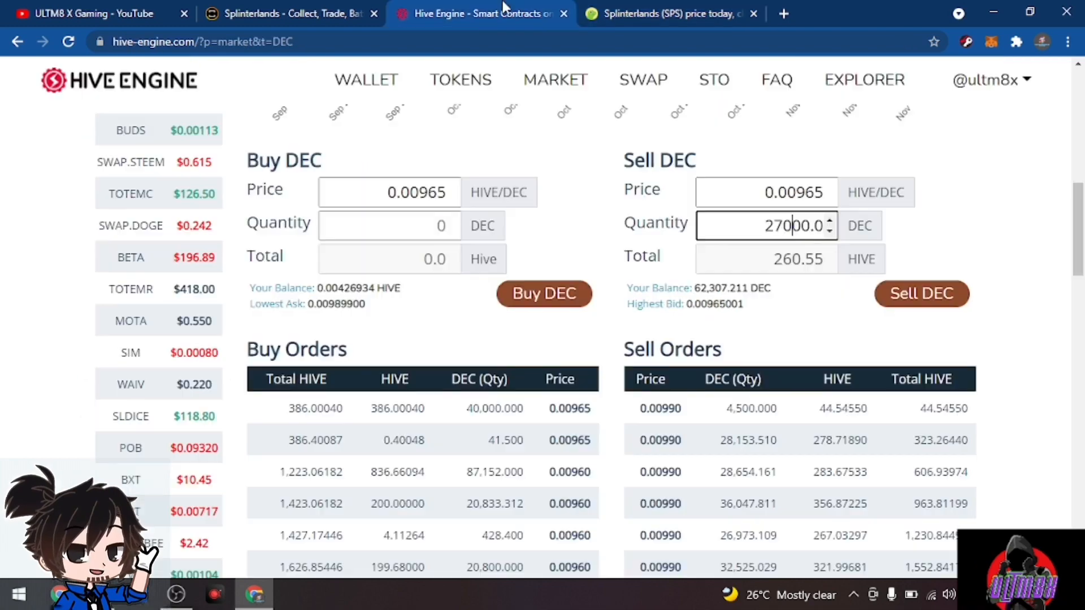
{"action": "mouse_move", "coordinate": [516, 166]}
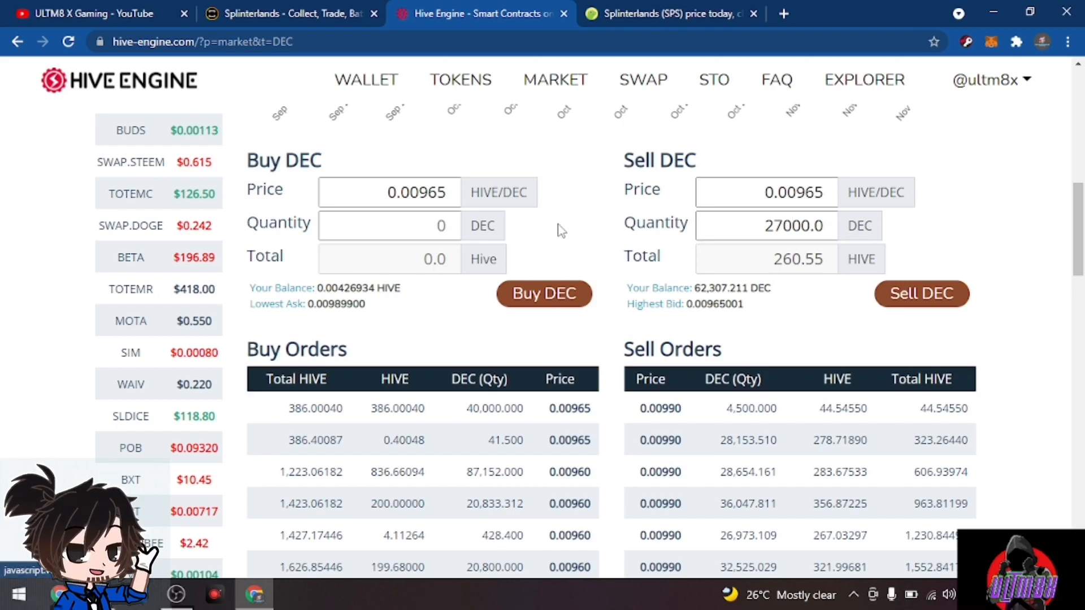
{"action": "left_click", "coordinate": [366, 80]}
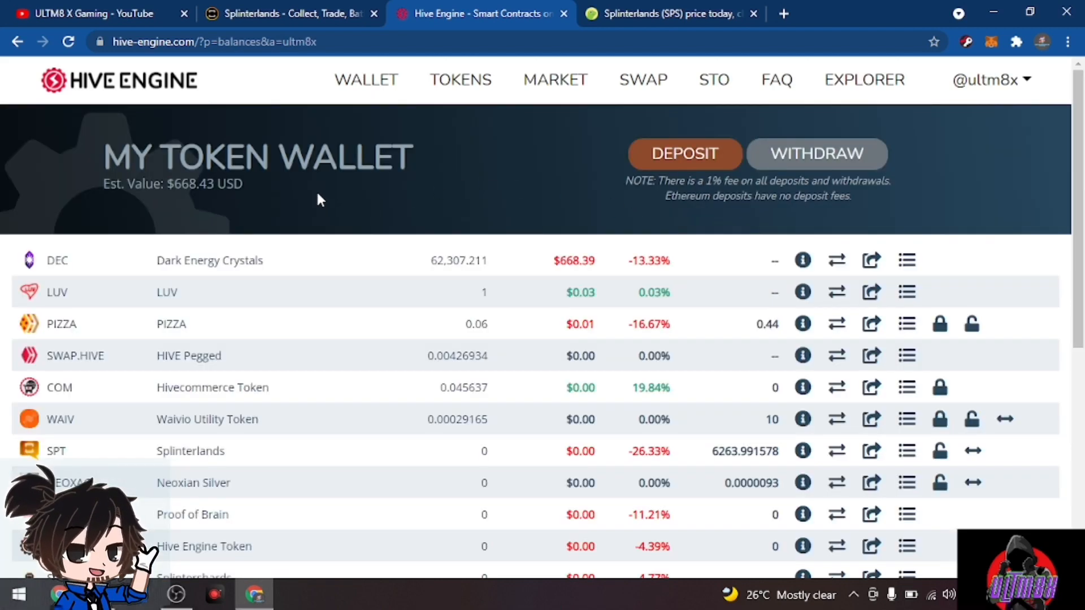
{"action": "mouse_move", "coordinate": [465, 260]}
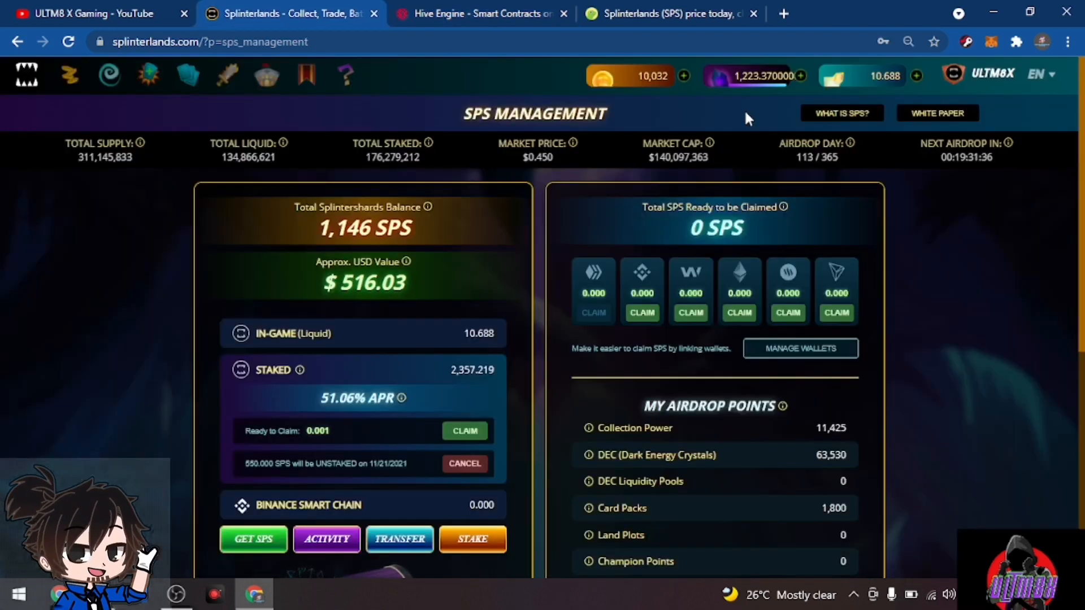
{"action": "mouse_move", "coordinate": [754, 75]}
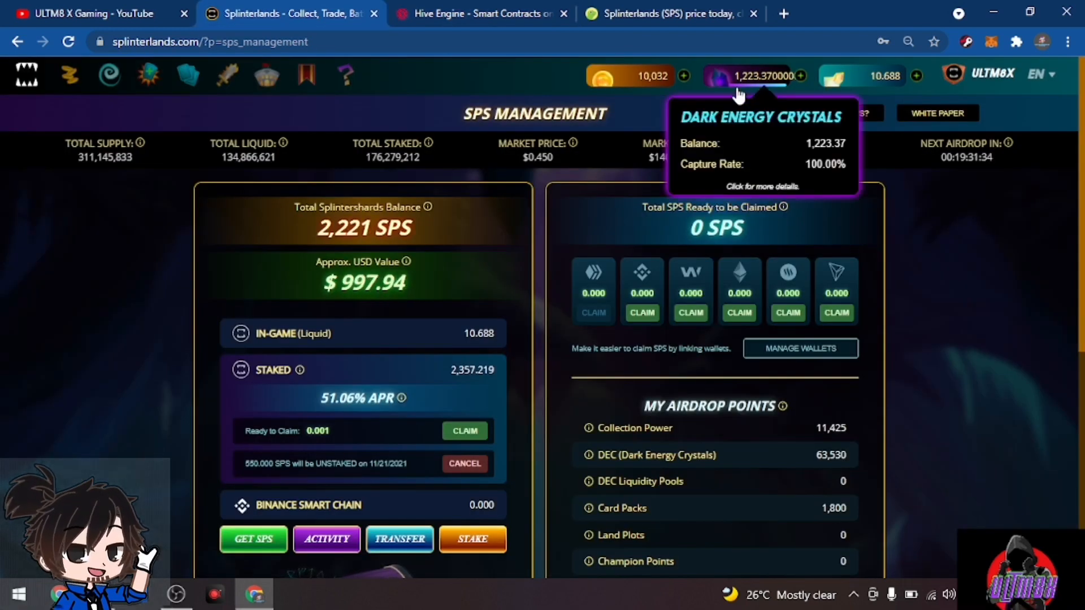
{"action": "mouse_move", "coordinate": [860, 238]}
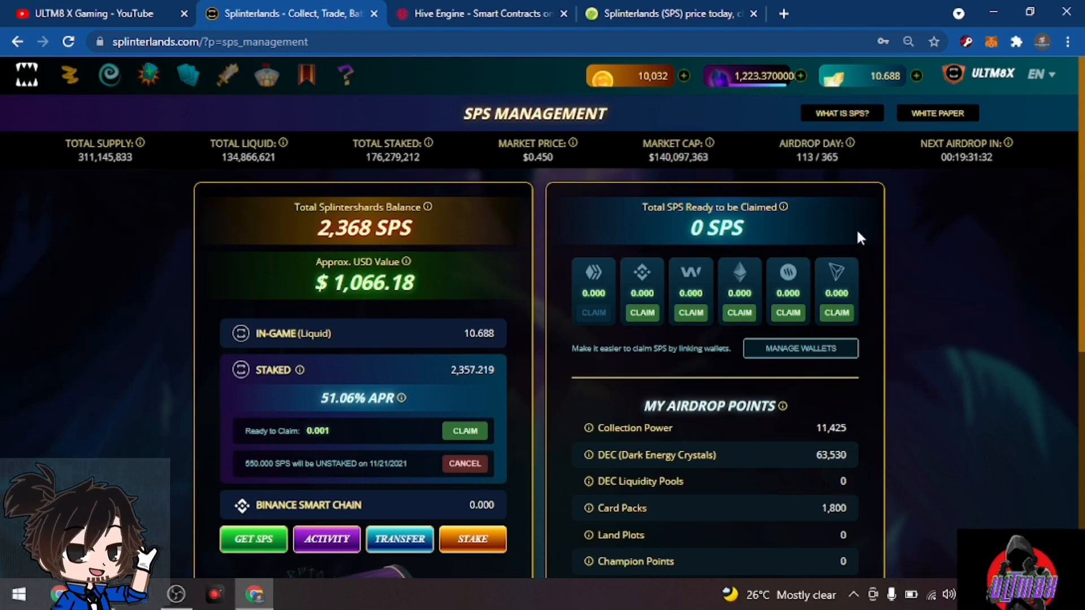
Highlight the SPT airdrop points (1,566) and the 78,321 total on SPS Management
{"action": "scroll", "scroll_direction": "down", "scroll_amount": 3}
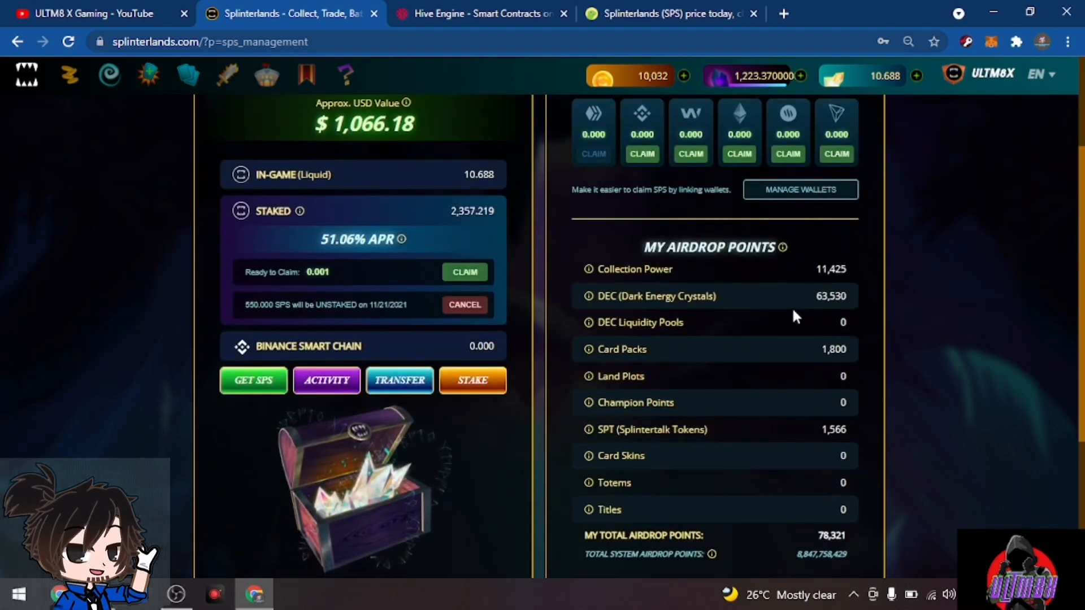
{"action": "mouse_move", "coordinate": [822, 255]}
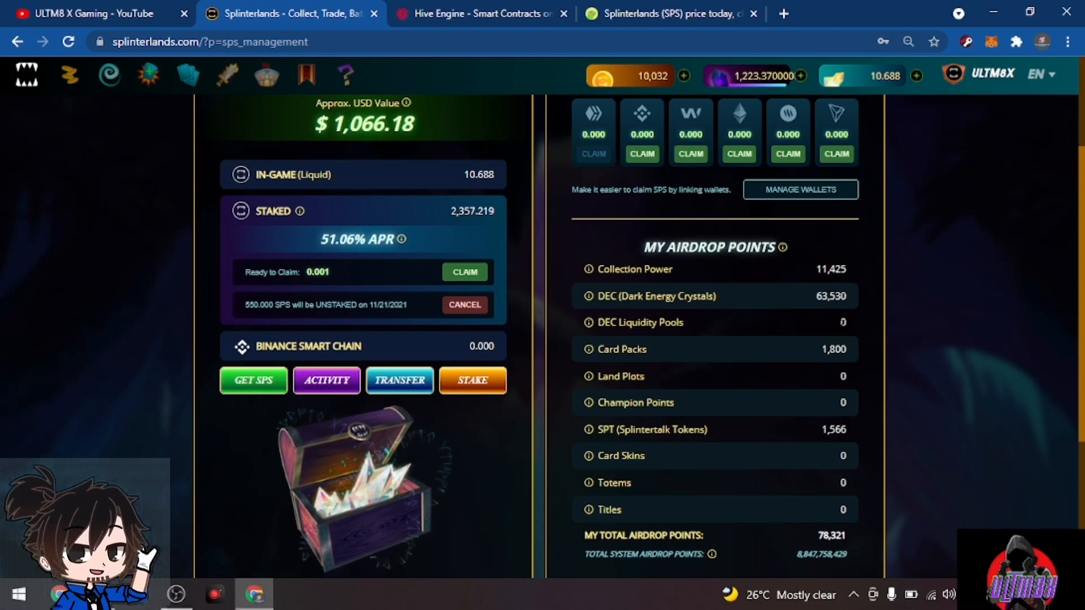
{"action": "mouse_move", "coordinate": [860, 364]}
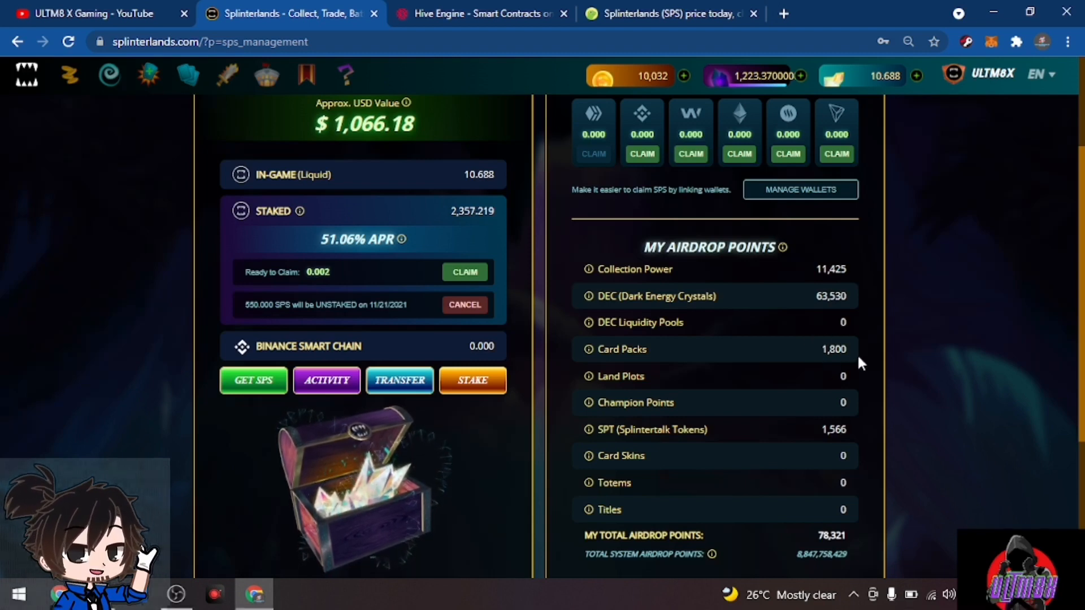
{"action": "mouse_move", "coordinate": [770, 434]}
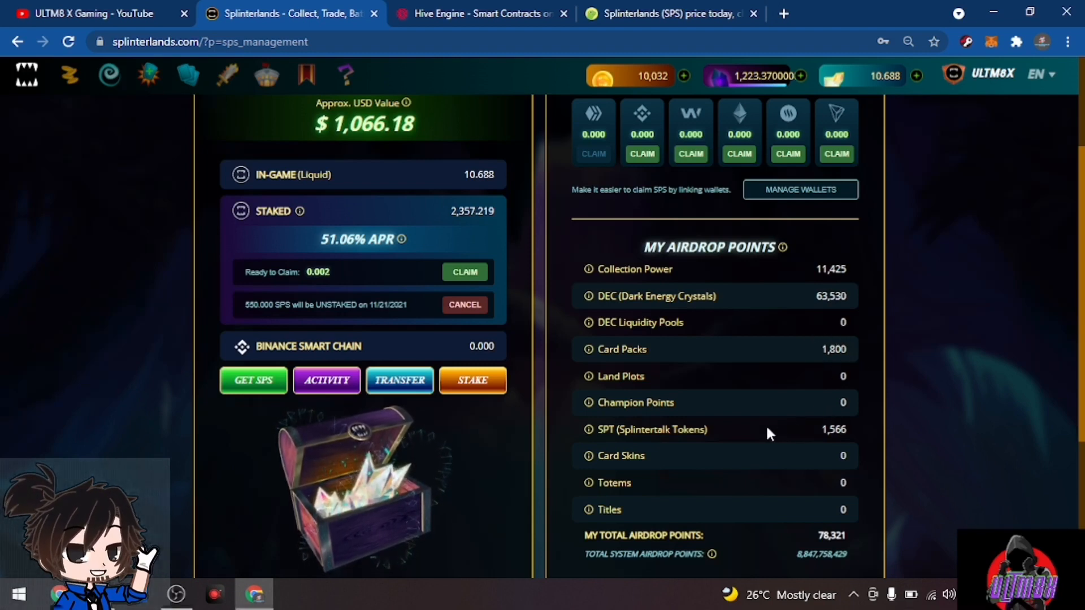
{"action": "double_click", "coordinate": [834, 429]}
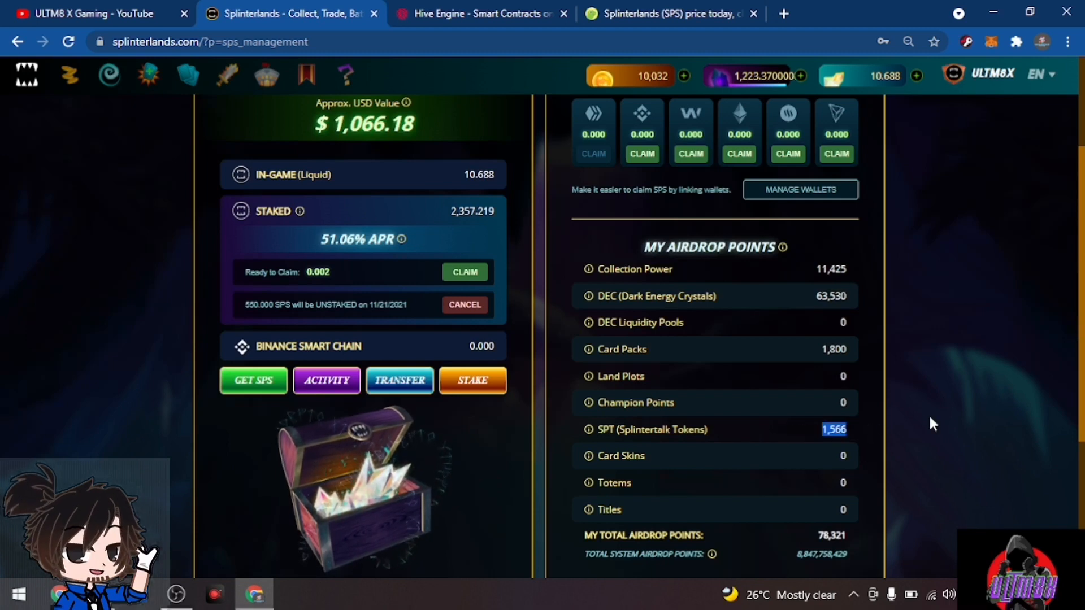
{"action": "scroll", "scroll_direction": "down", "scroll_amount": 3}
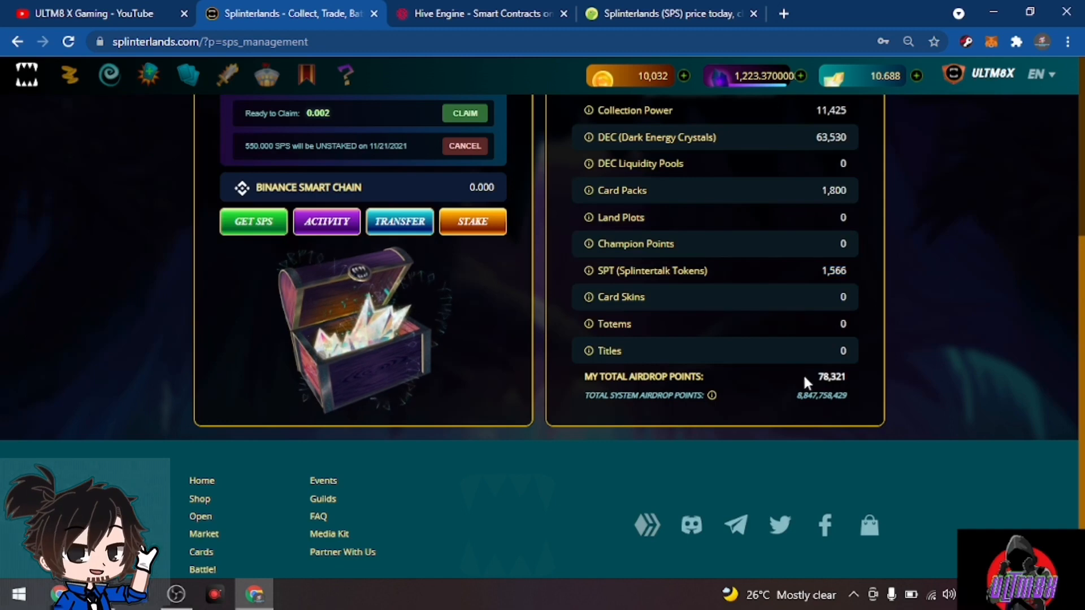
{"action": "double_click", "coordinate": [831, 377]}
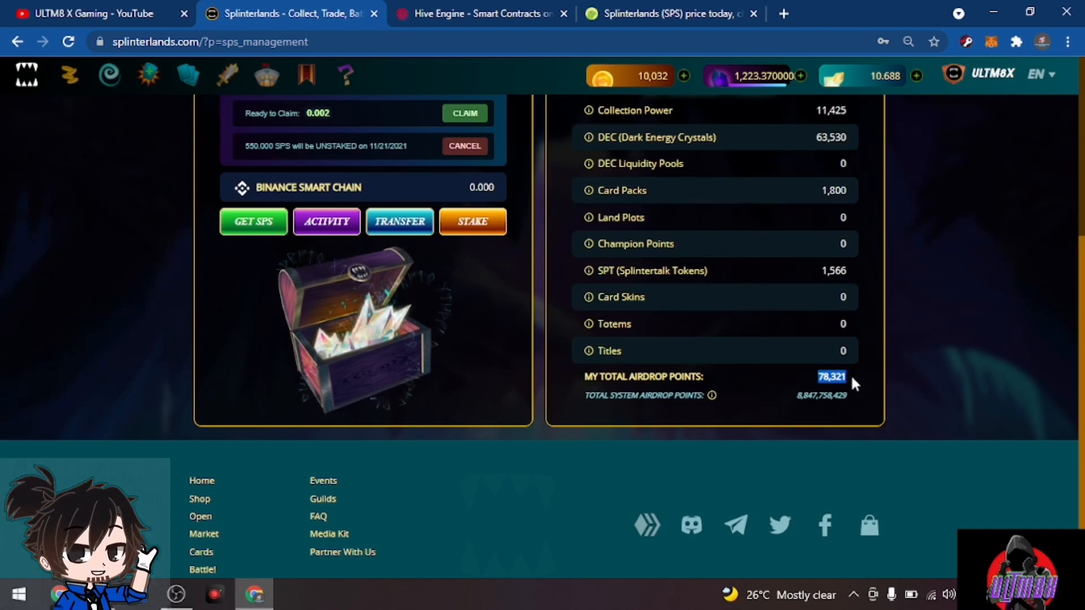
{"action": "mouse_move", "coordinate": [920, 315]}
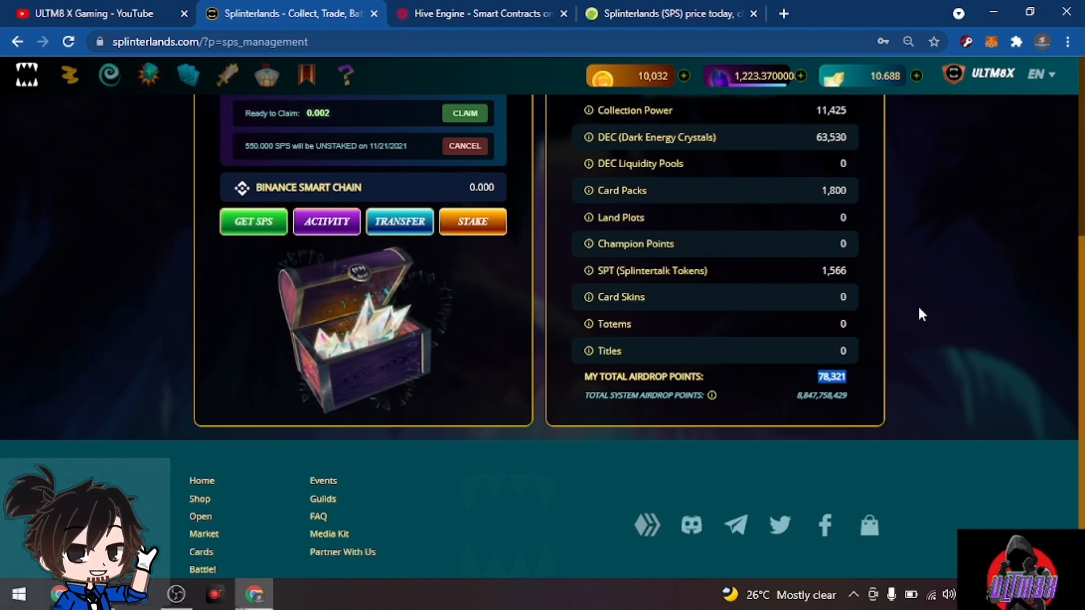
{"action": "mouse_move", "coordinate": [495, 306]}
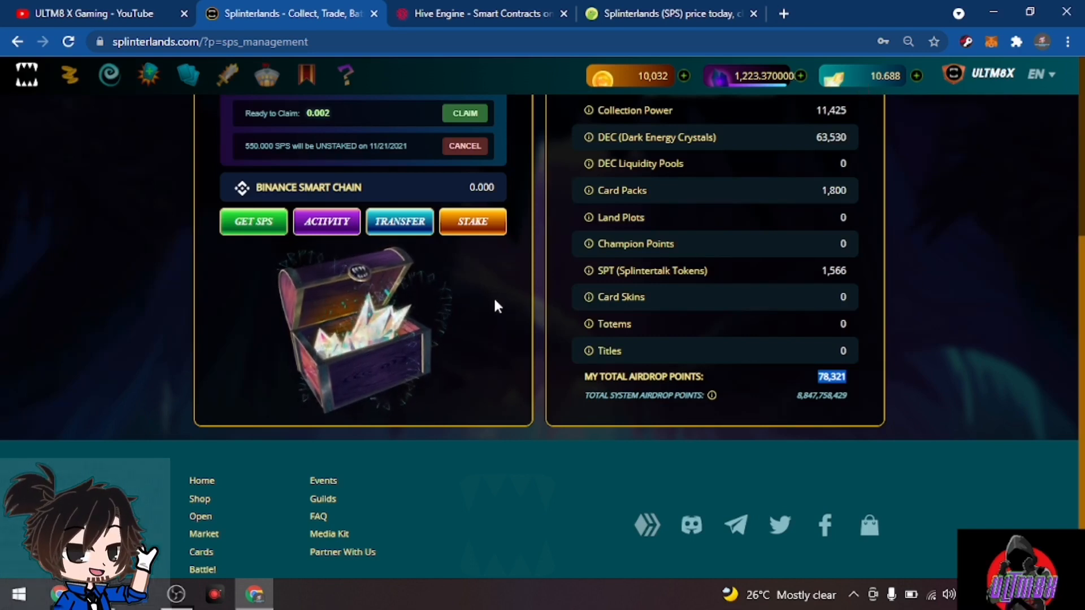
{"action": "mouse_move", "coordinate": [837, 393]}
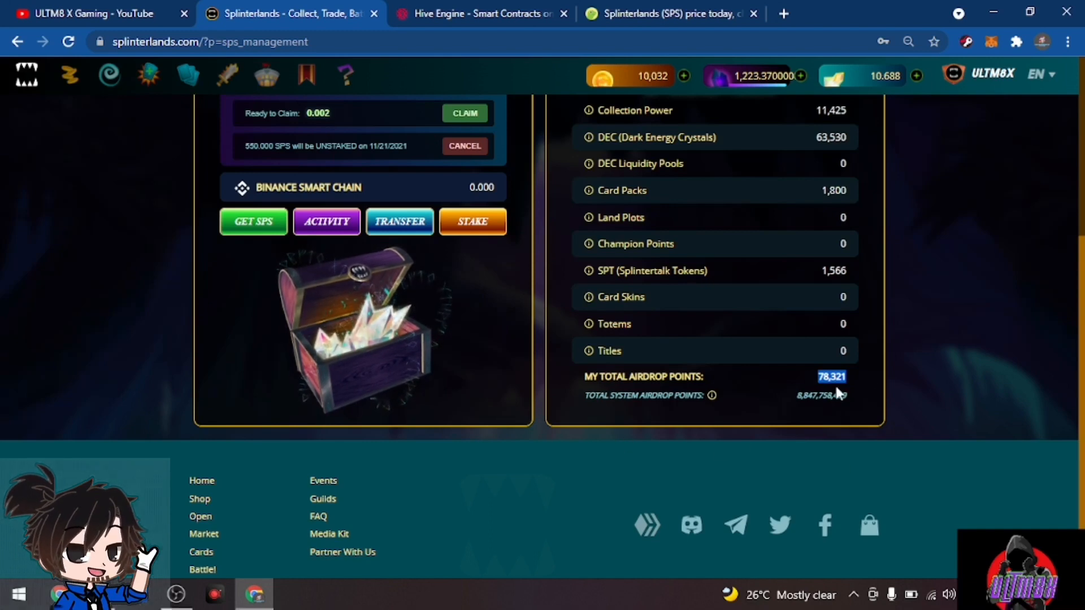
{"action": "scroll", "scroll_direction": "up", "scroll_amount": 3}
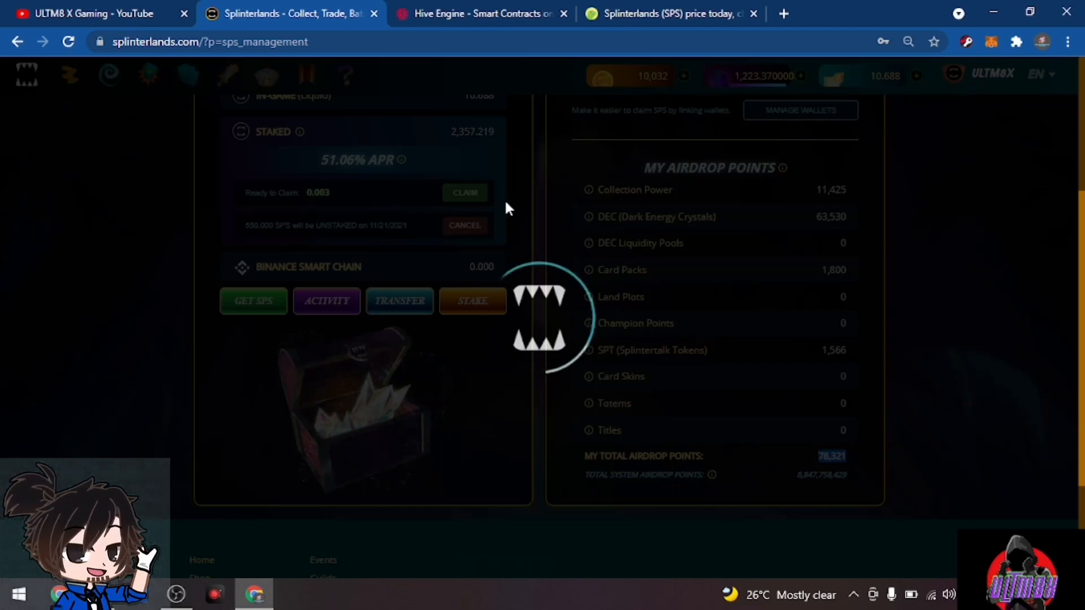
Scroll back to the top of the reloaded page showing 0 ready to claim
{"action": "scroll", "scroll_direction": "up", "scroll_amount": 3}
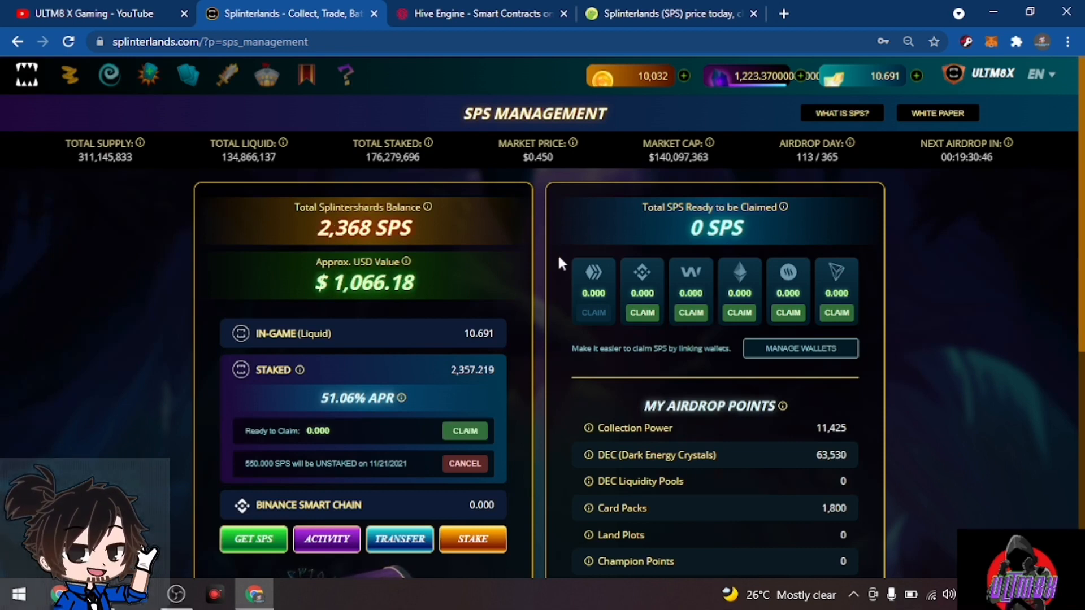
{"action": "mouse_move", "coordinate": [889, 357]}
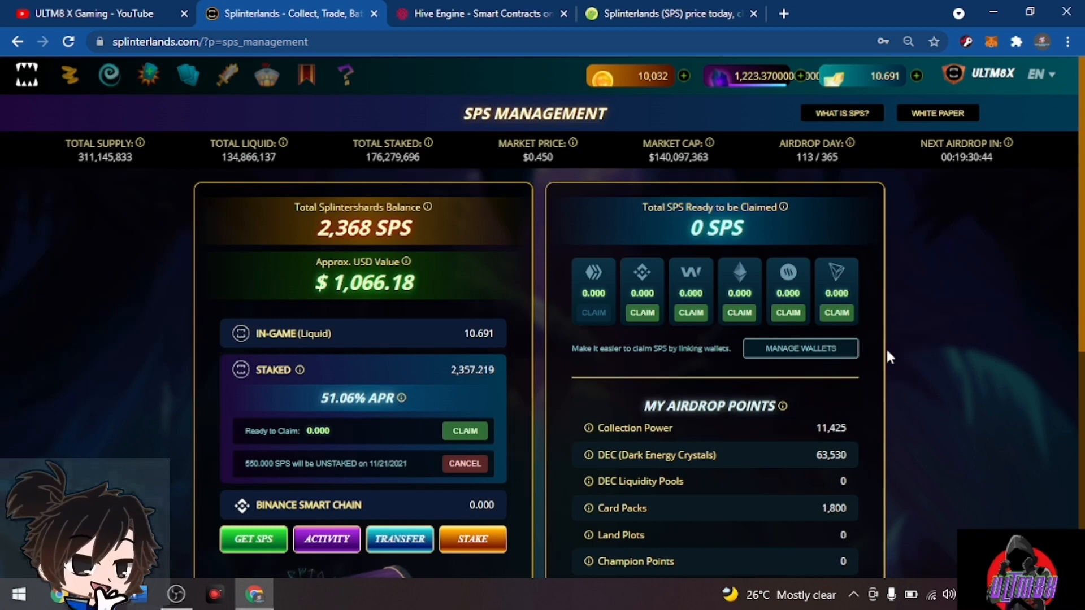
{"action": "mouse_move", "coordinate": [940, 355]}
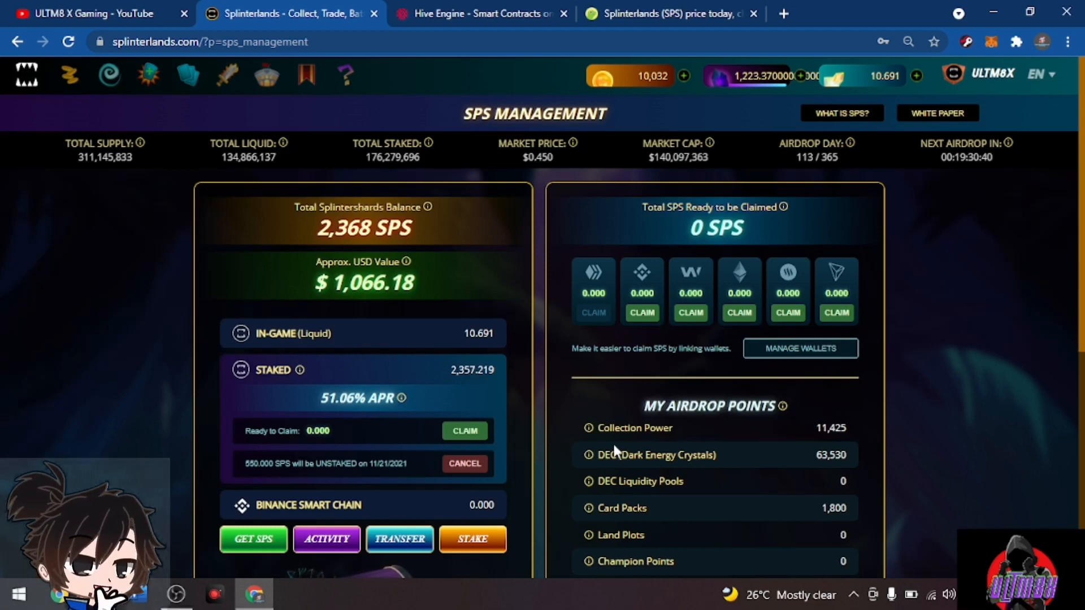
{"action": "mouse_move", "coordinate": [228, 218]}
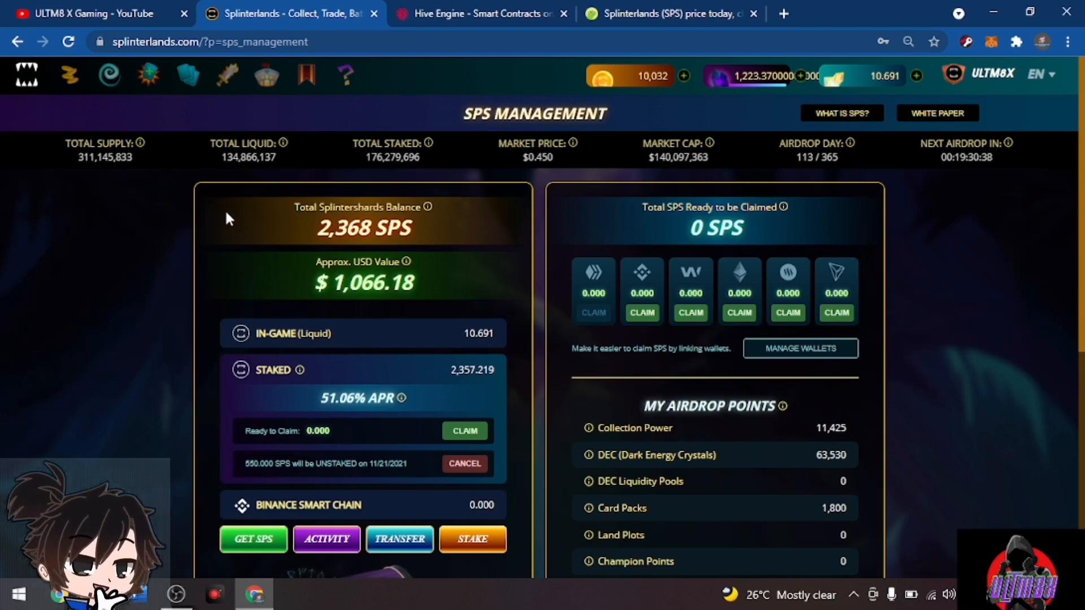
{"action": "mouse_move", "coordinate": [574, 209]}
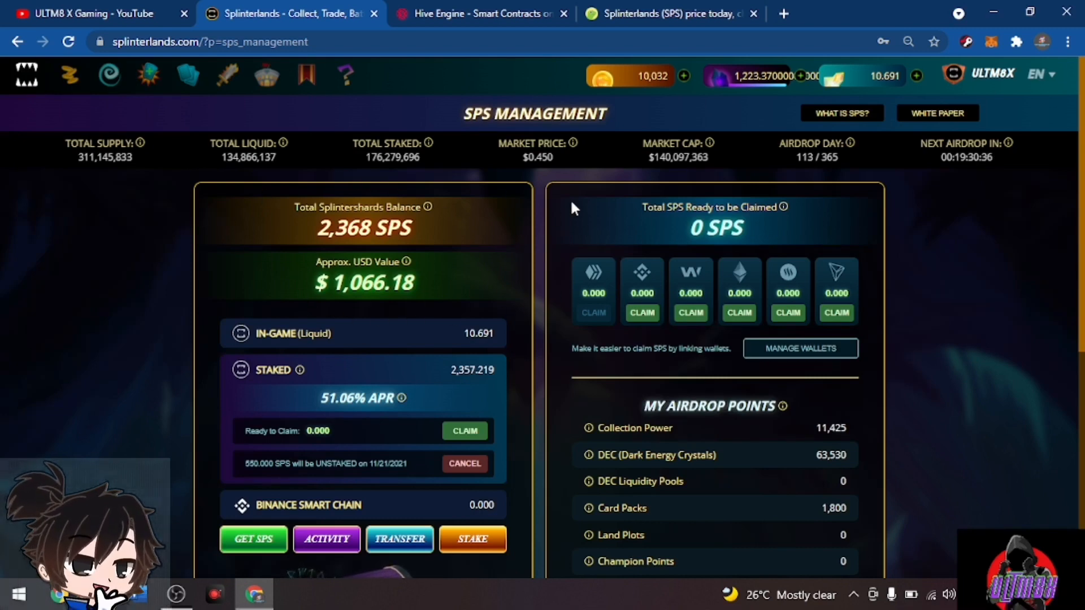
Scroll through the ULTM8 X Gaming channel's uploaded Splinterlands and CryptoGodz videos
{"action": "left_click", "coordinate": [87, 13]}
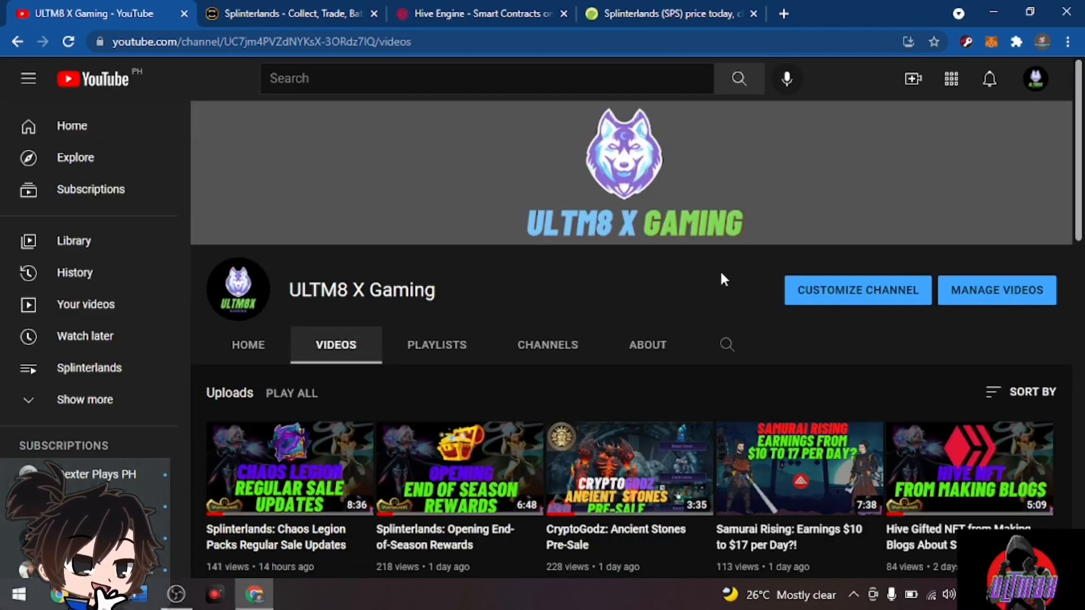
{"action": "scroll", "scroll_direction": "down", "scroll_amount": 3}
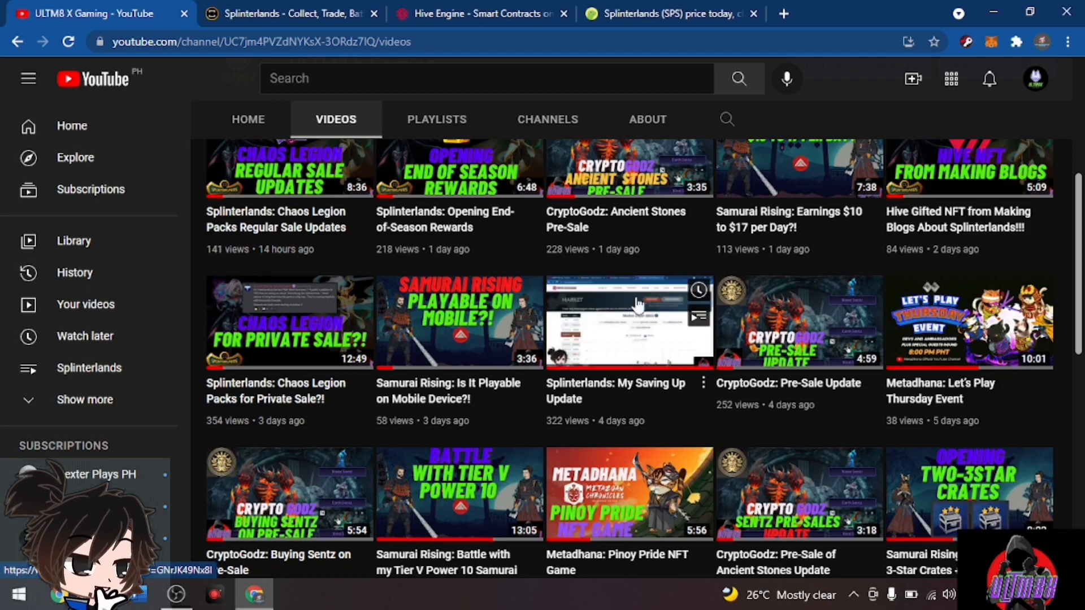
Glance at the $668.43 Hive Engine wallet, then return to the YouTube Videos page
{"action": "left_click", "coordinate": [480, 13]}
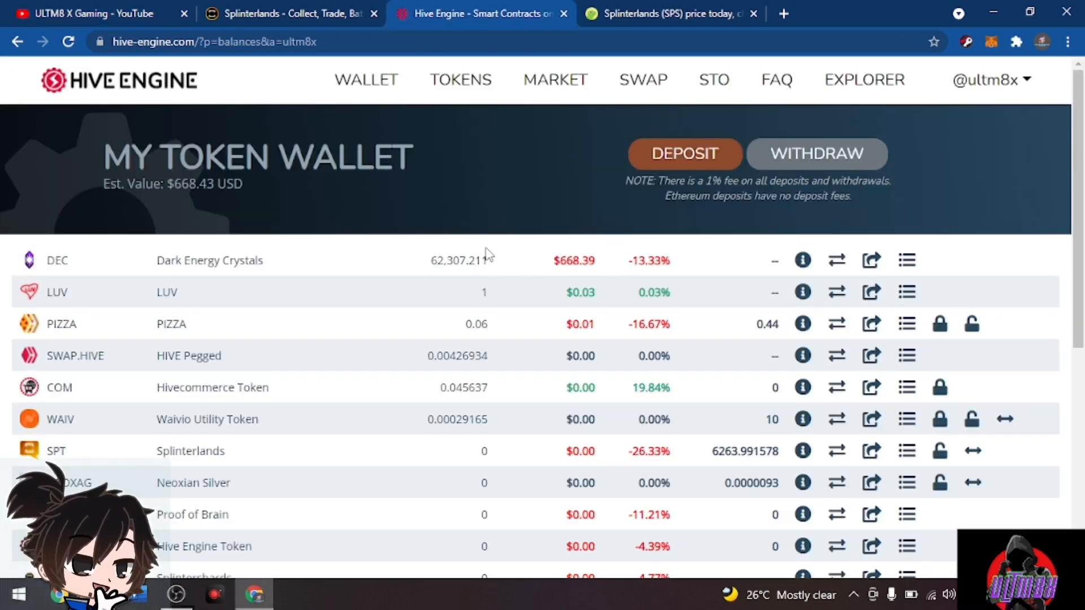
{"action": "mouse_move", "coordinate": [429, 269]}
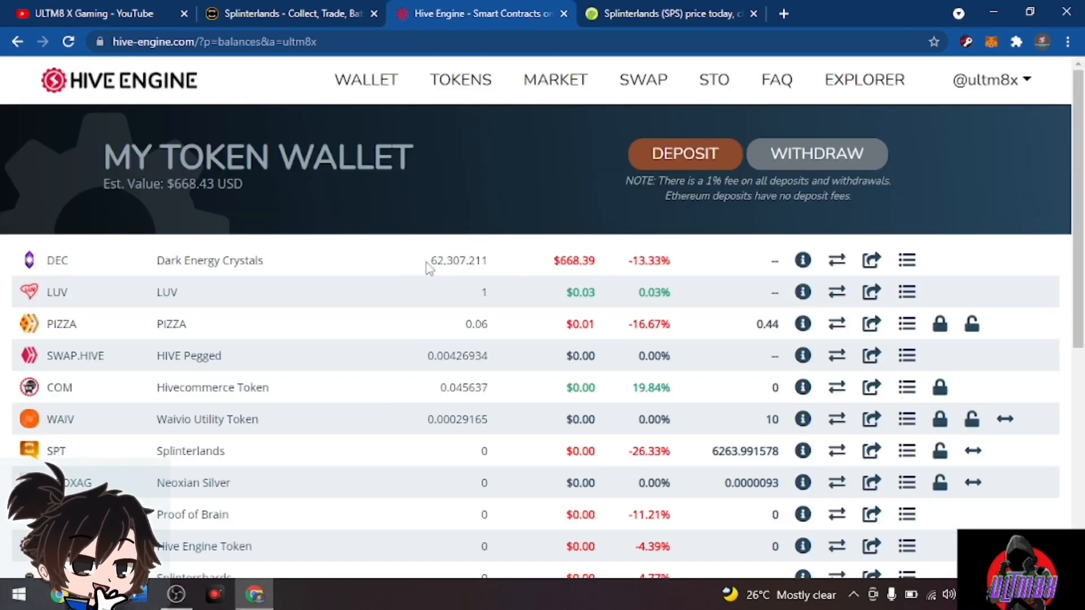
{"action": "mouse_move", "coordinate": [403, 355]}
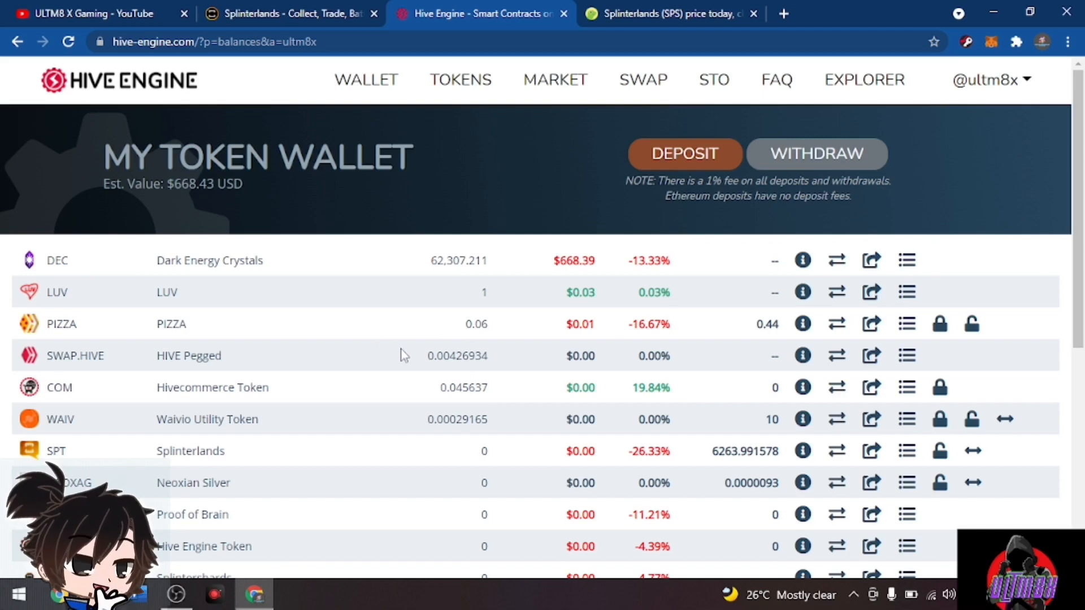
{"action": "mouse_move", "coordinate": [415, 345]}
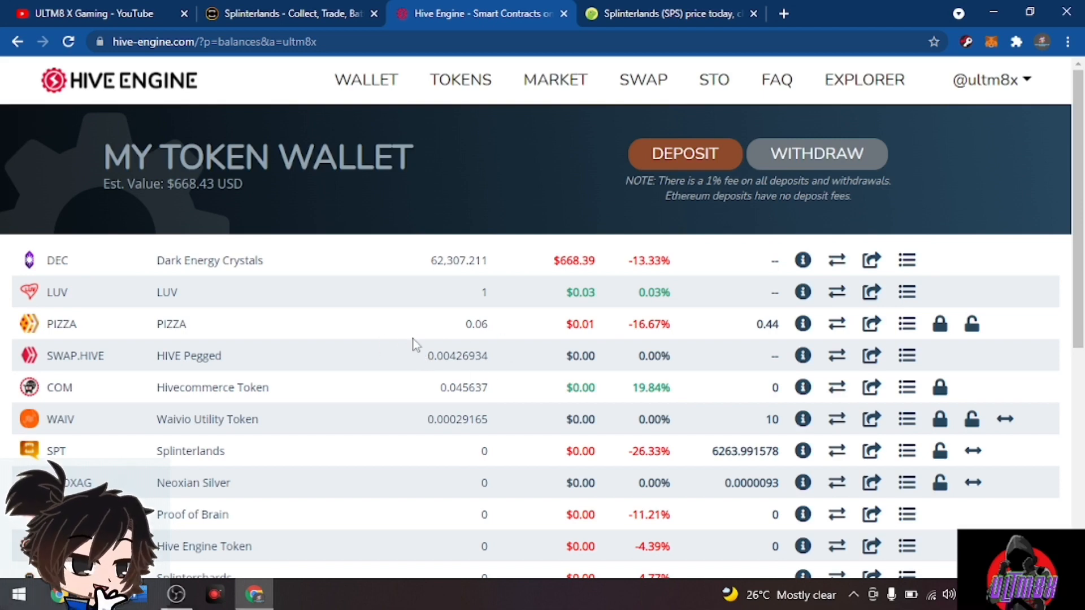
{"action": "mouse_move", "coordinate": [422, 348]}
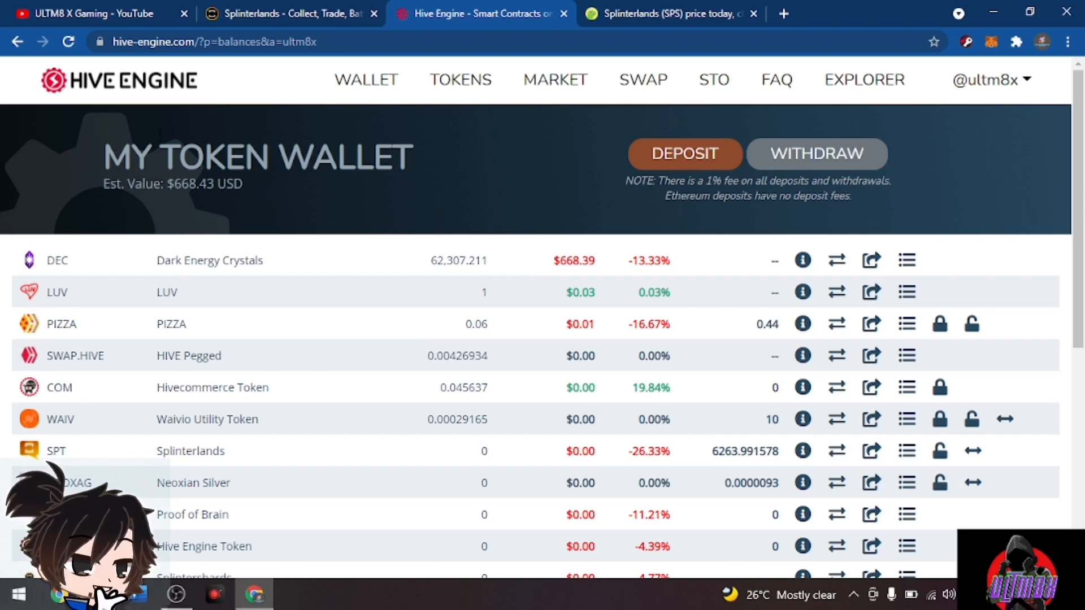
{"action": "left_click", "coordinate": [90, 13]}
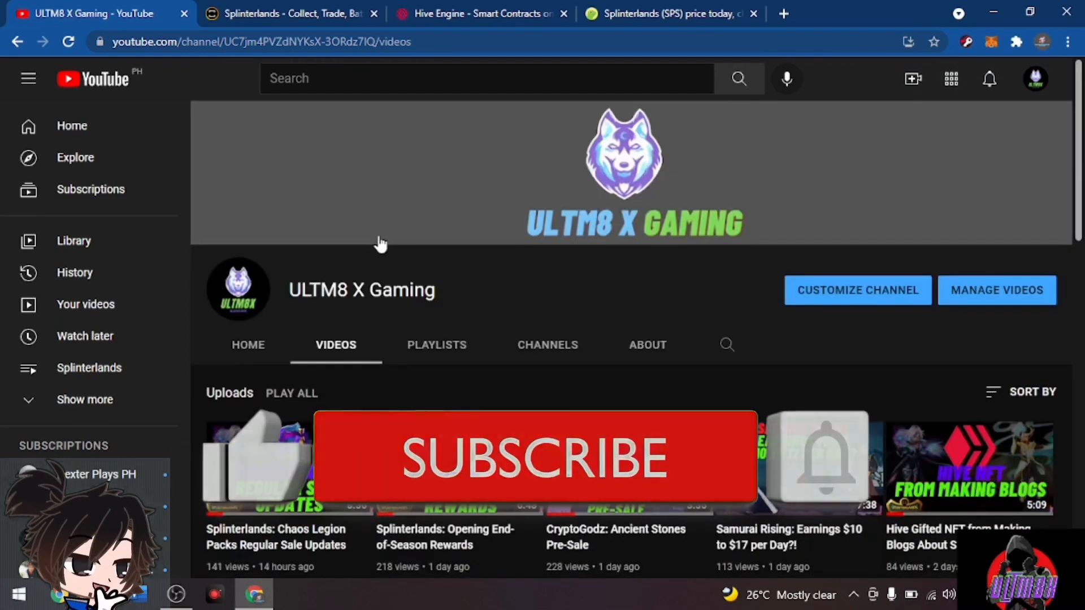